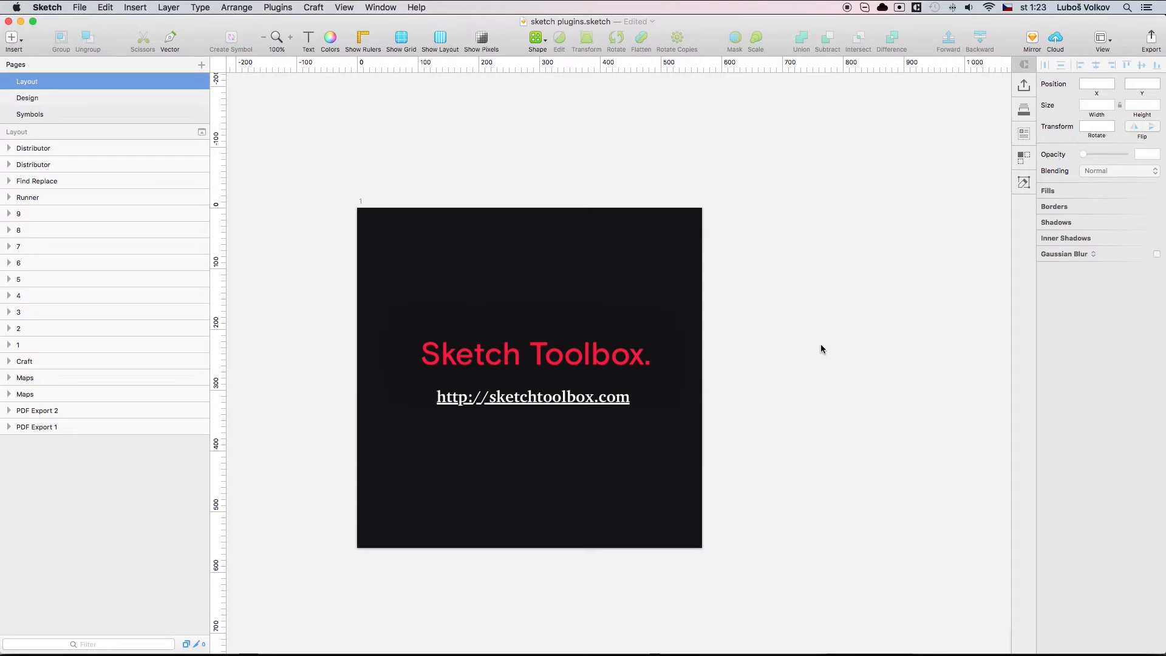
Step: Launch the Sketch Toolbox plugin manager from the Plugins menu
{"action": "left_click", "coordinate": [629, 633]}
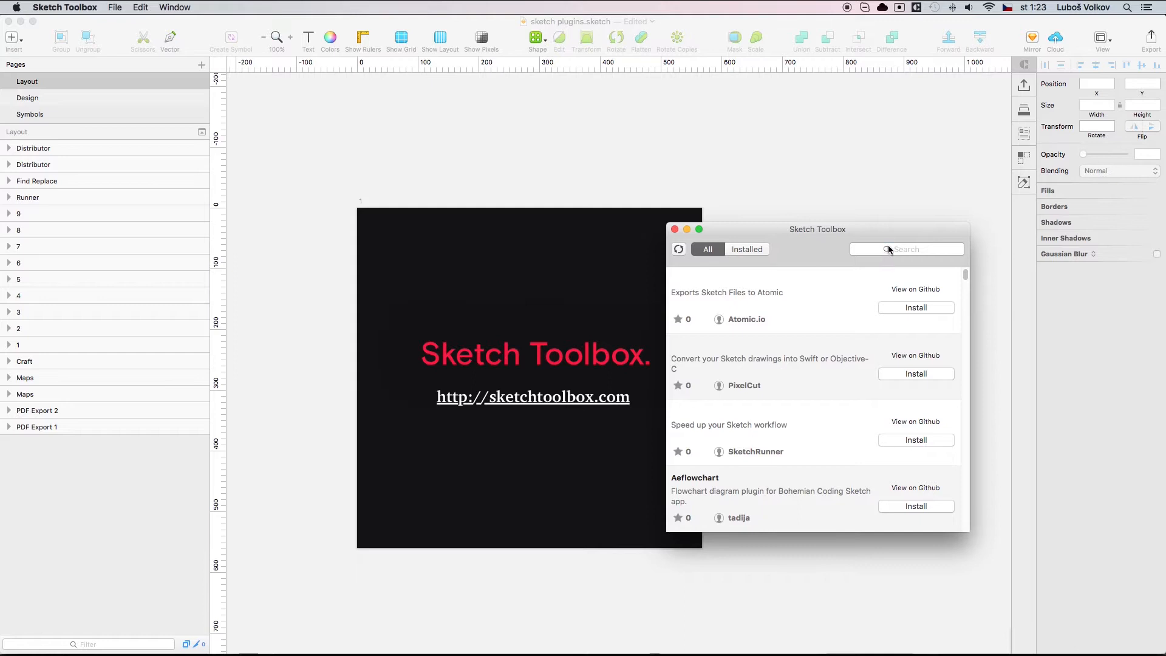
{"action": "left_click", "coordinate": [906, 249]}
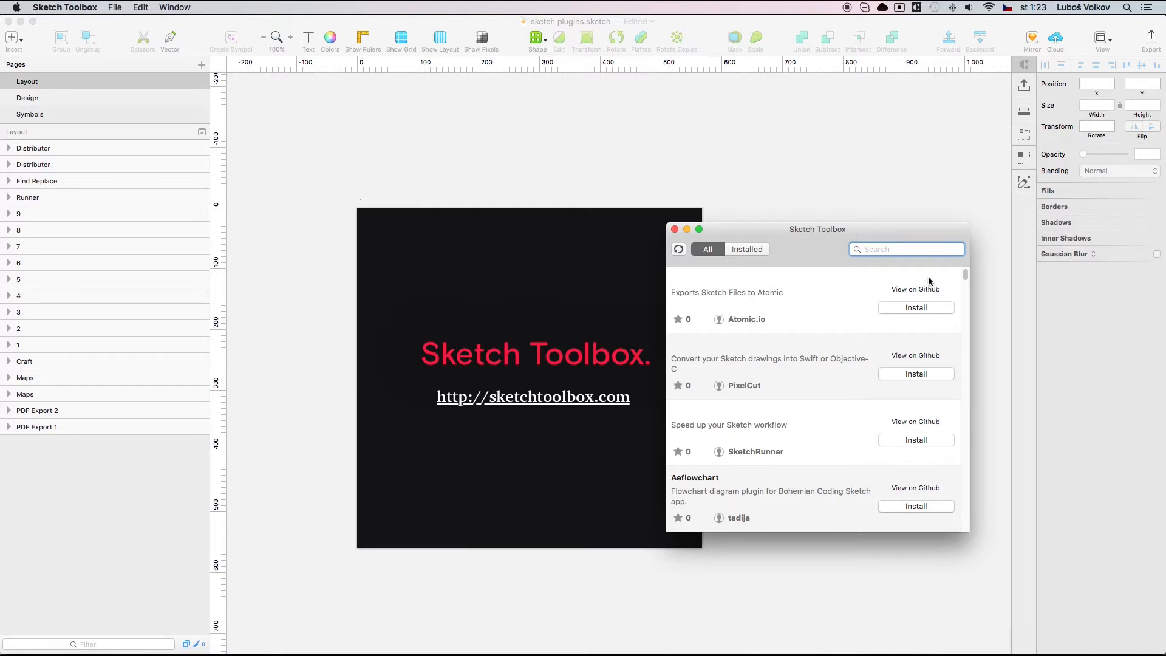
{"action": "left_click", "coordinate": [907, 248]}
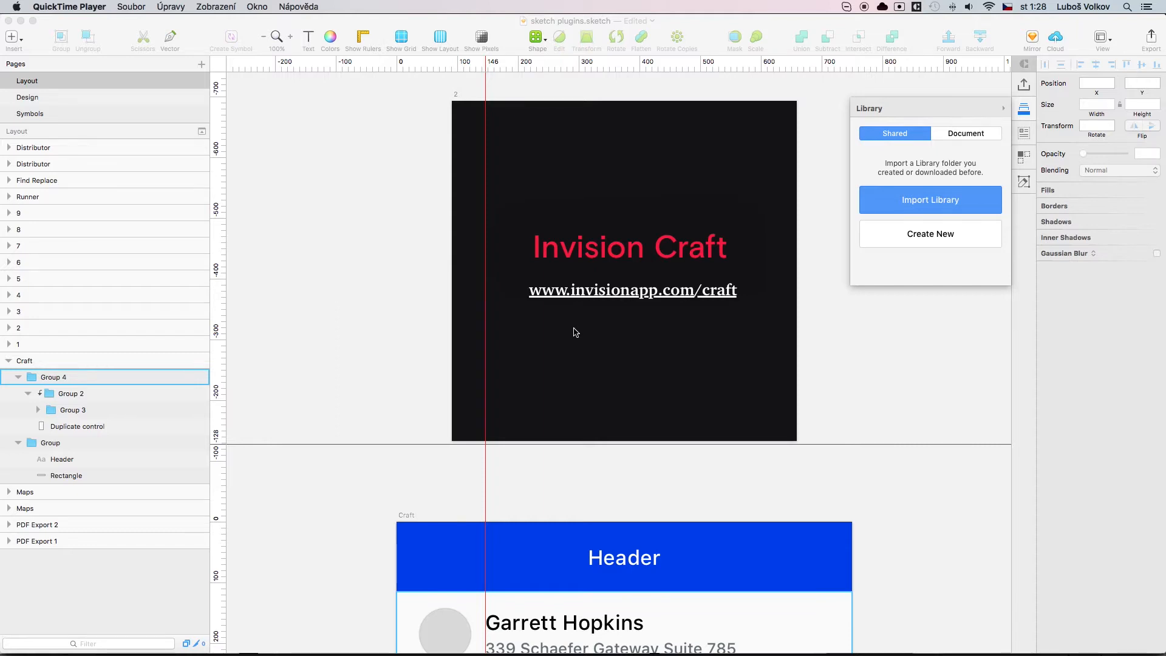
Step: Switch the Craft sidebar through Library to the Data panel for the contact card
{"action": "scroll", "scroll_direction": "down", "scroll_amount": 3}
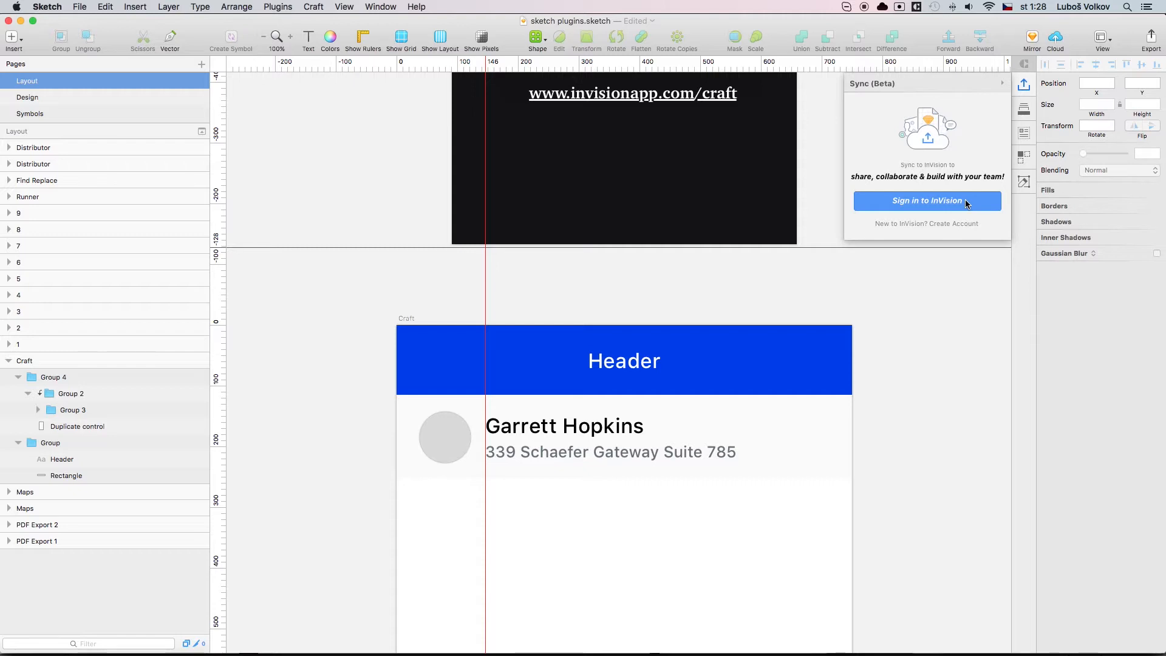
{"action": "left_click", "coordinate": [1025, 108]}
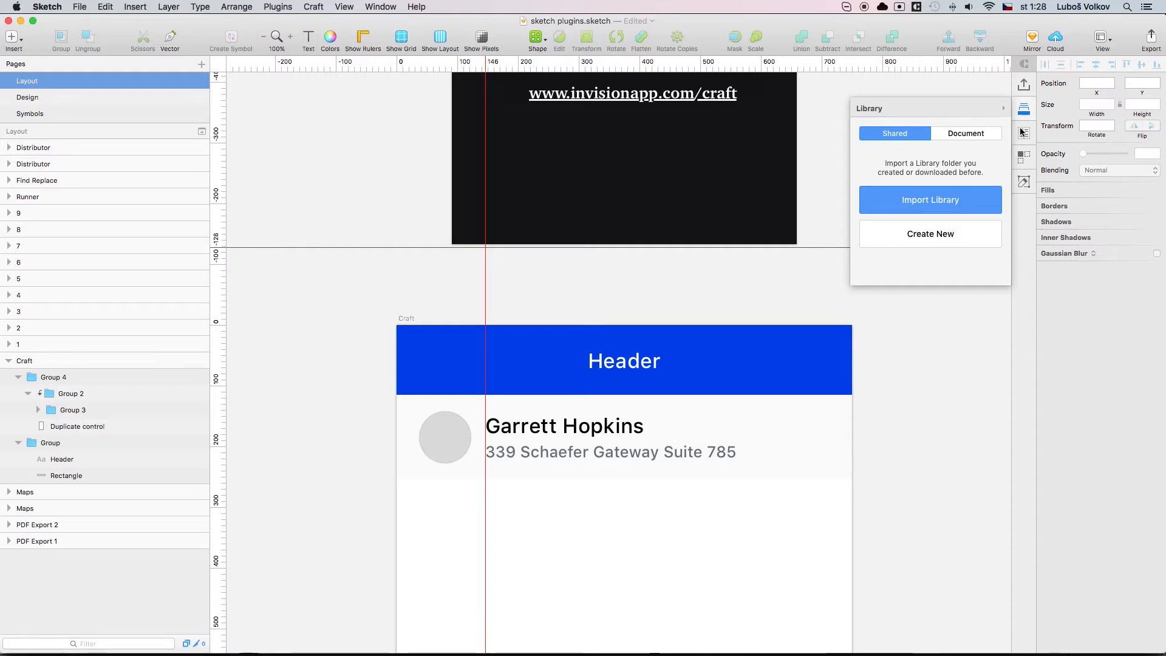
{"action": "left_click", "coordinate": [1025, 132]}
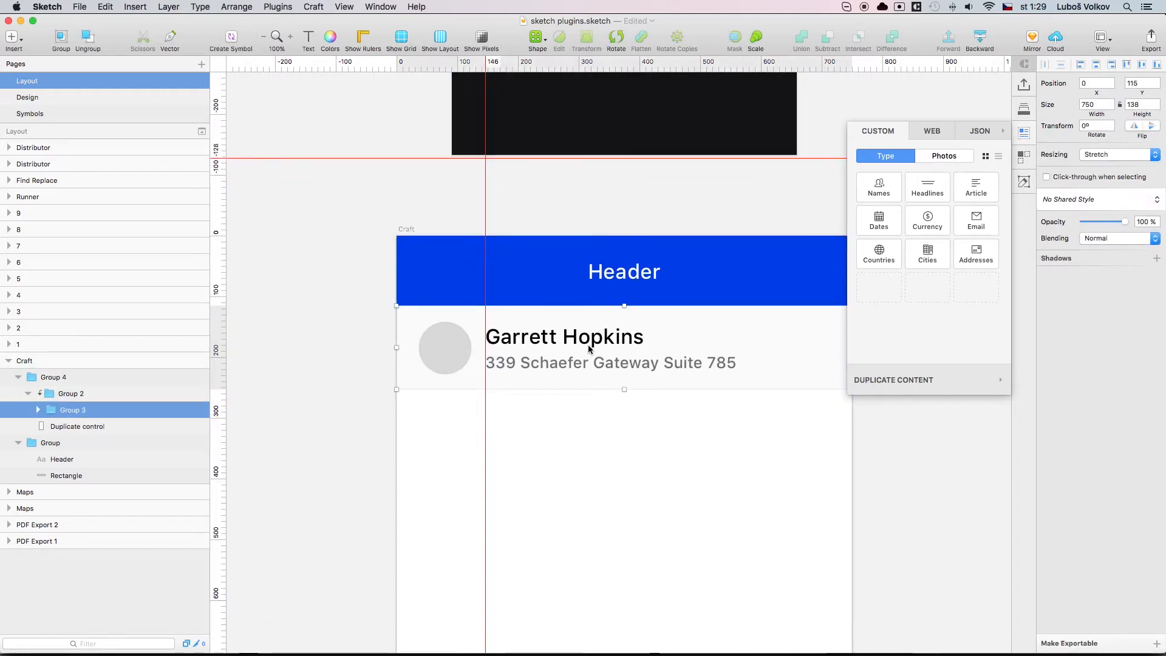
Step: Fill the card's name with a random person (Leonard Hardy) and its address line with a date
{"action": "left_click", "coordinate": [564, 336]}
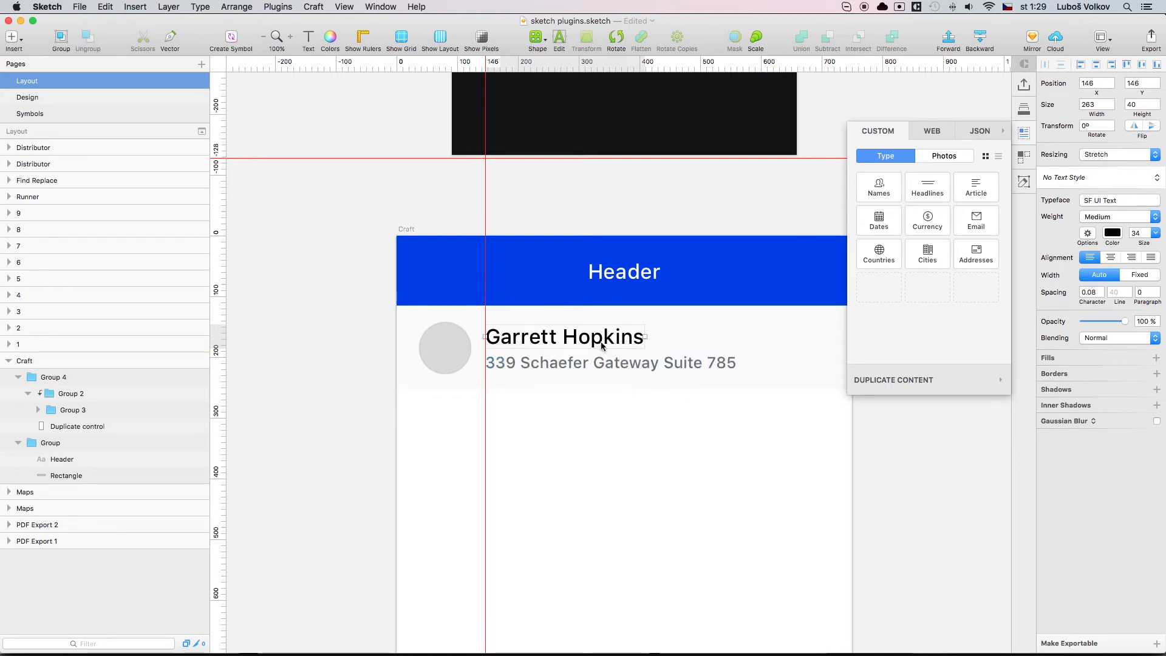
{"action": "left_click", "coordinate": [878, 187]}
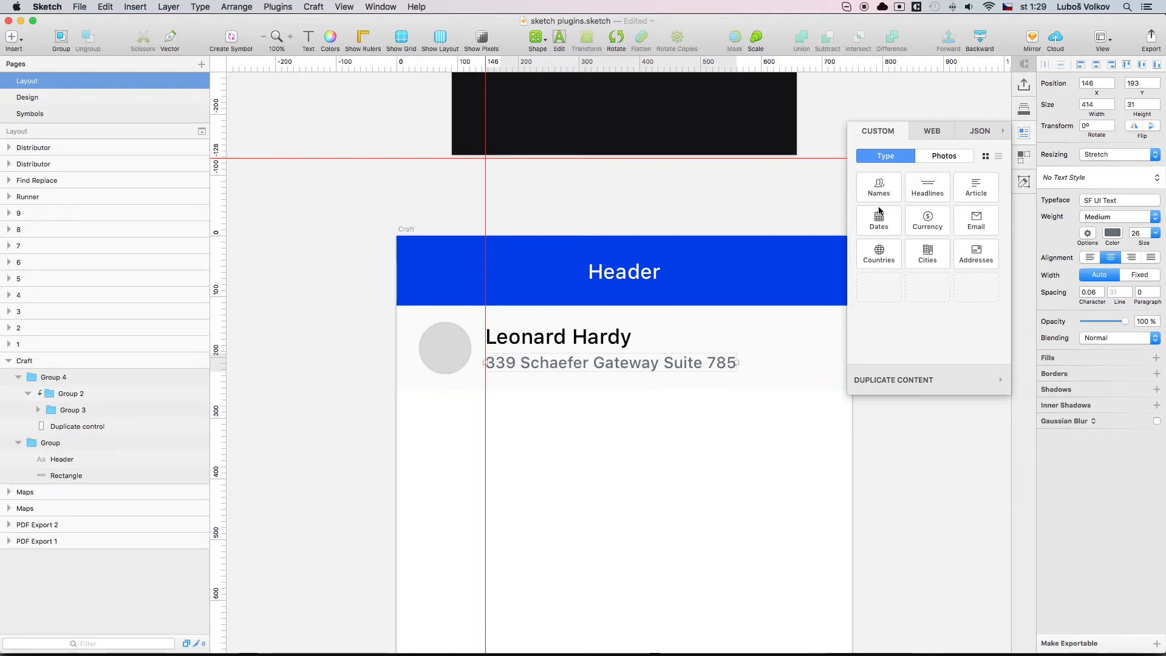
{"action": "left_click", "coordinate": [878, 220]}
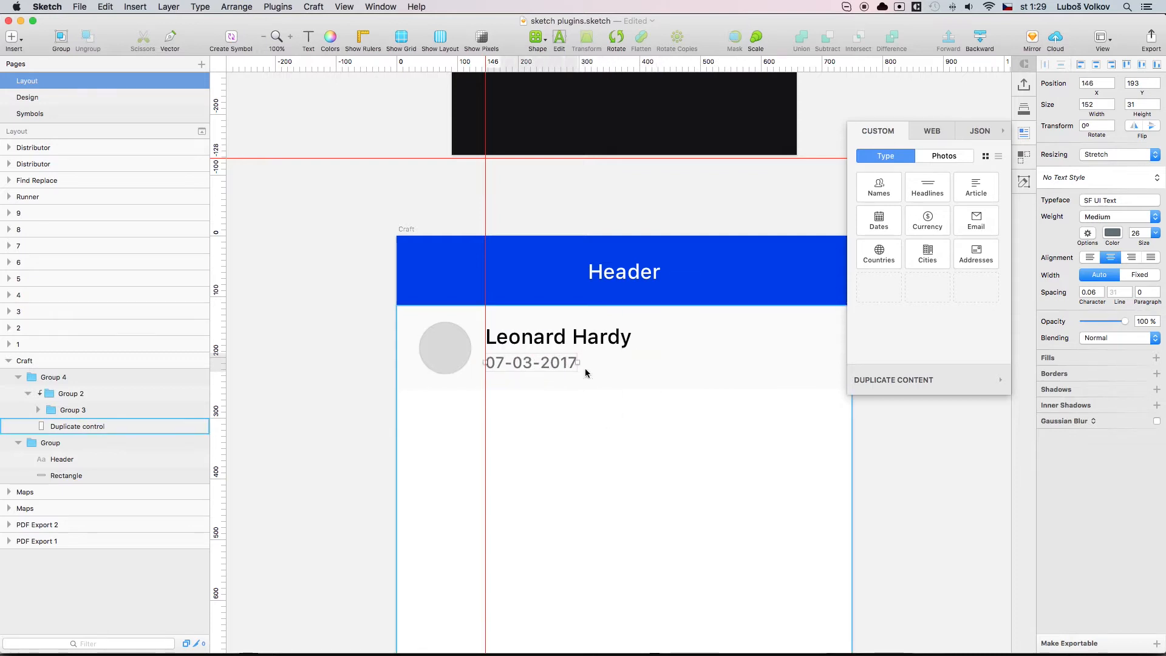
Step: Select the grey avatar circle and switch Craft to placeholder Photos sources
{"action": "left_click", "coordinate": [445, 348]}
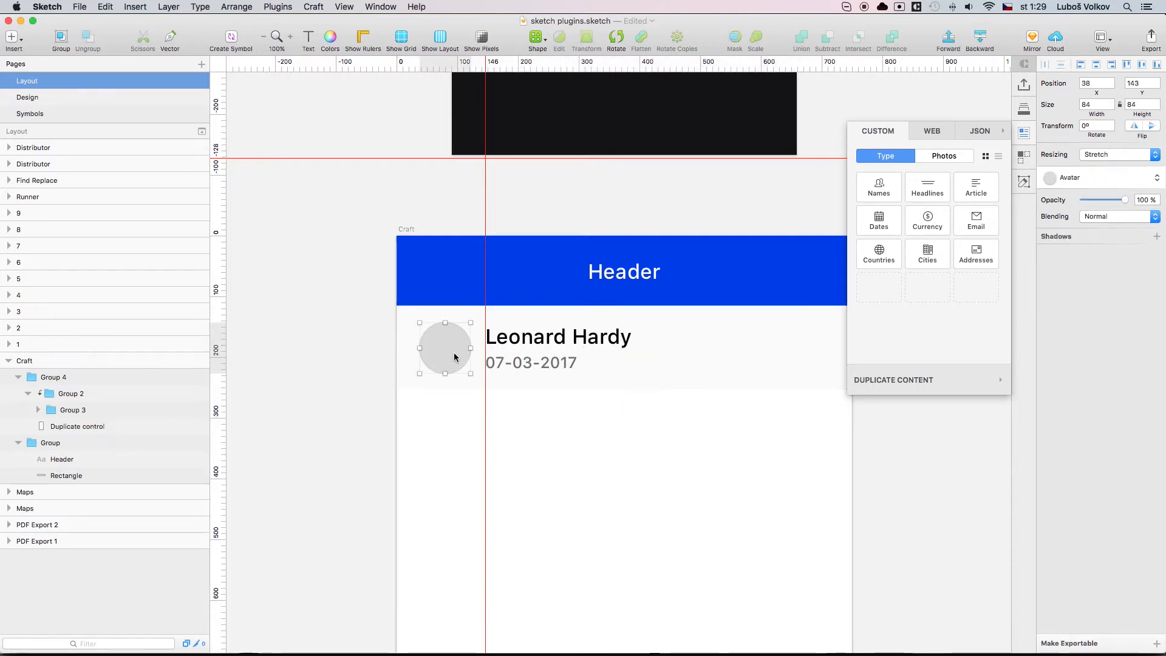
{"action": "left_click", "coordinate": [944, 155]}
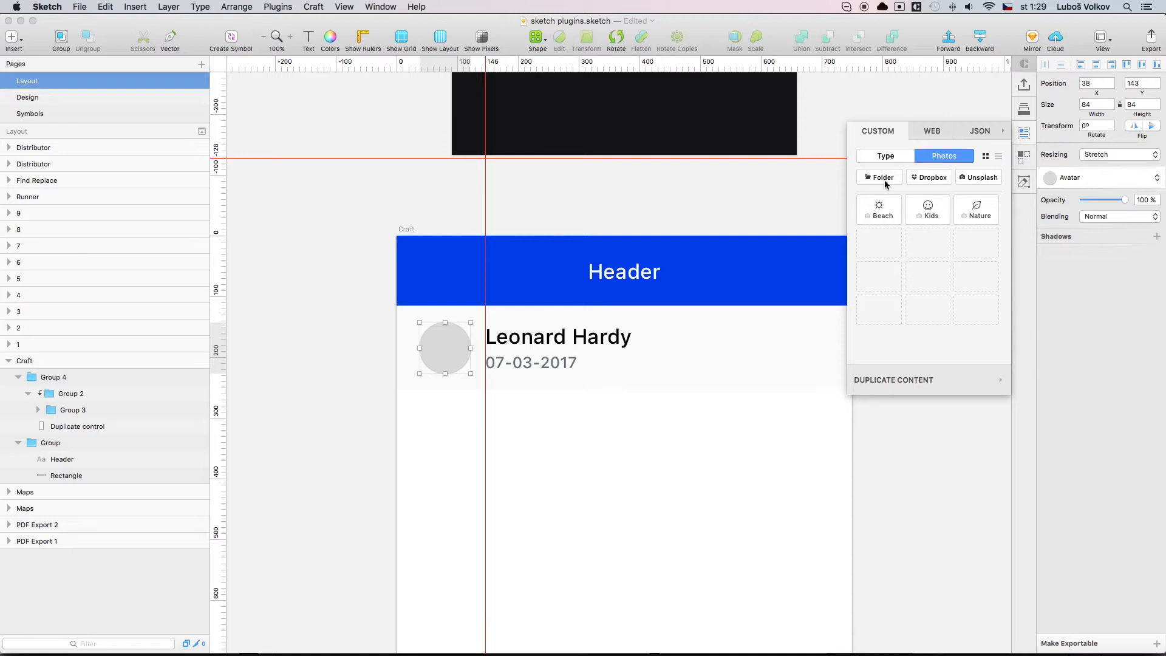
{"action": "mouse_move", "coordinate": [889, 185]}
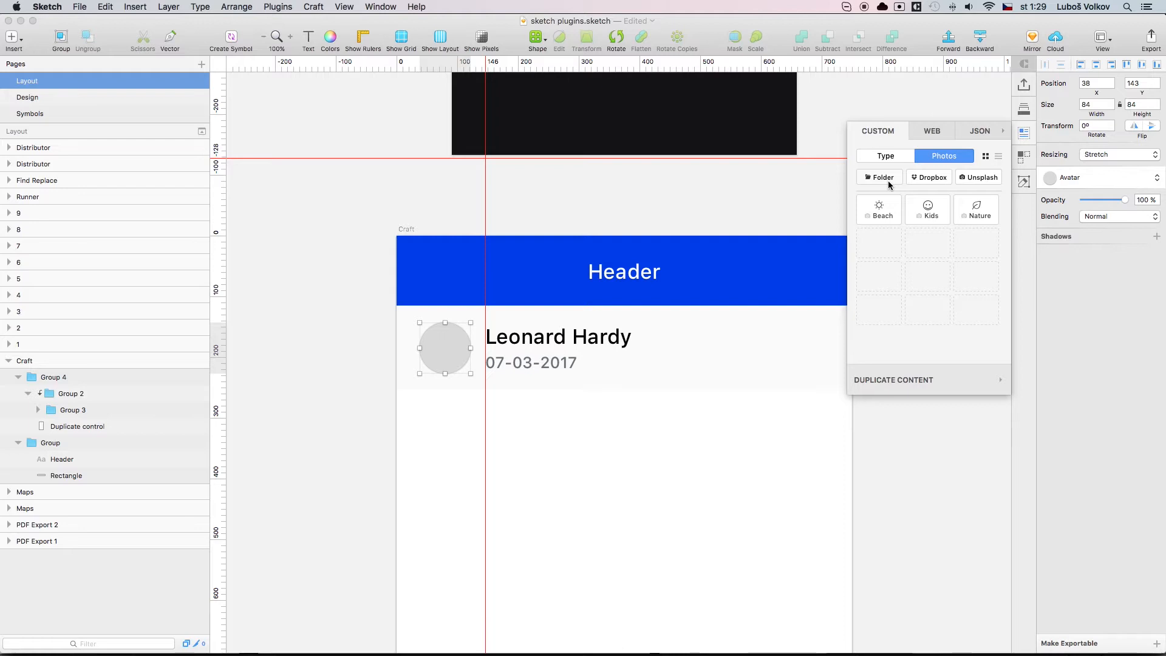
{"action": "left_click", "coordinate": [74, 426]}
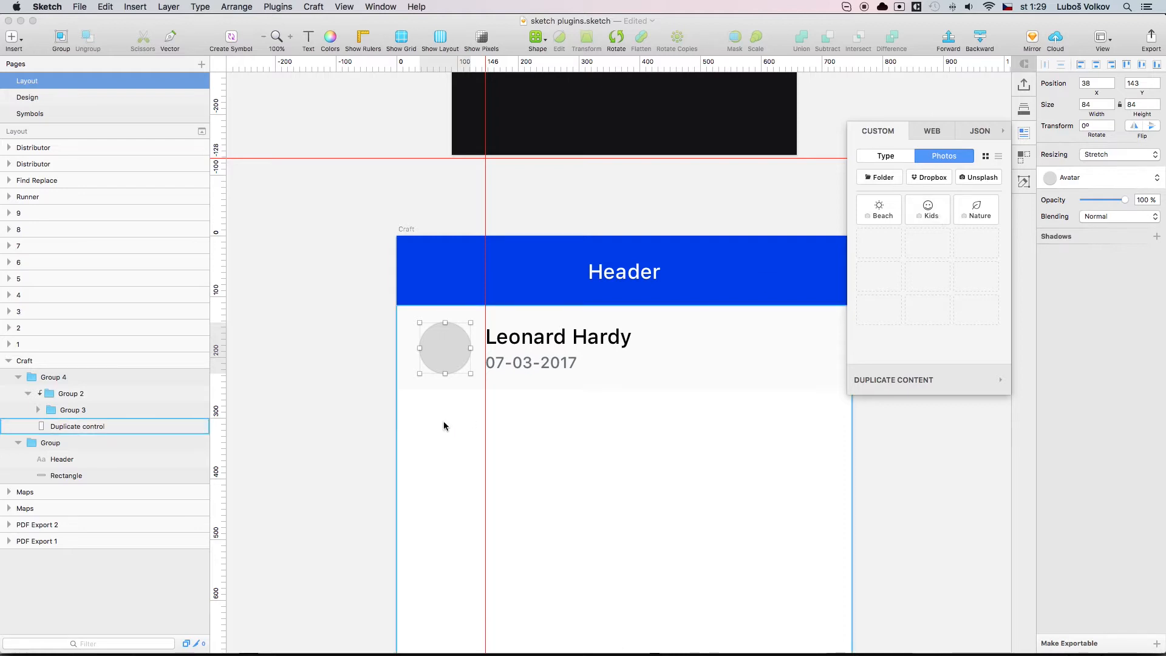
{"action": "left_click", "coordinate": [71, 394]}
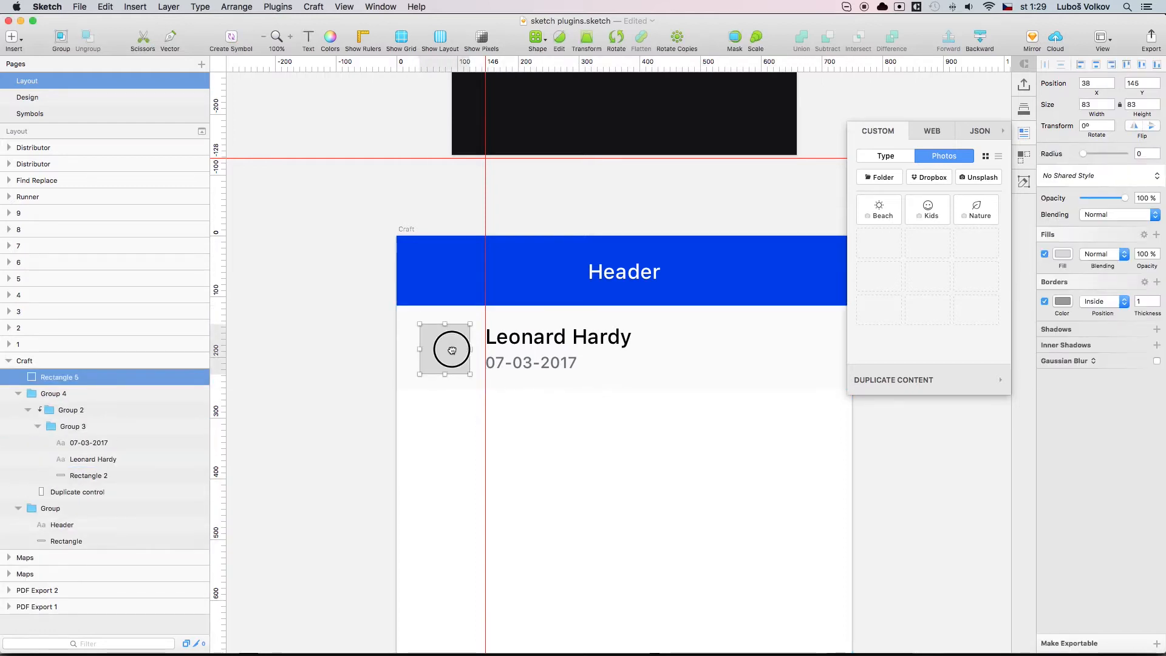
Step: Fill the avatar square with a Craft beach photo and select the whole card row
{"action": "left_click", "coordinate": [927, 209]}
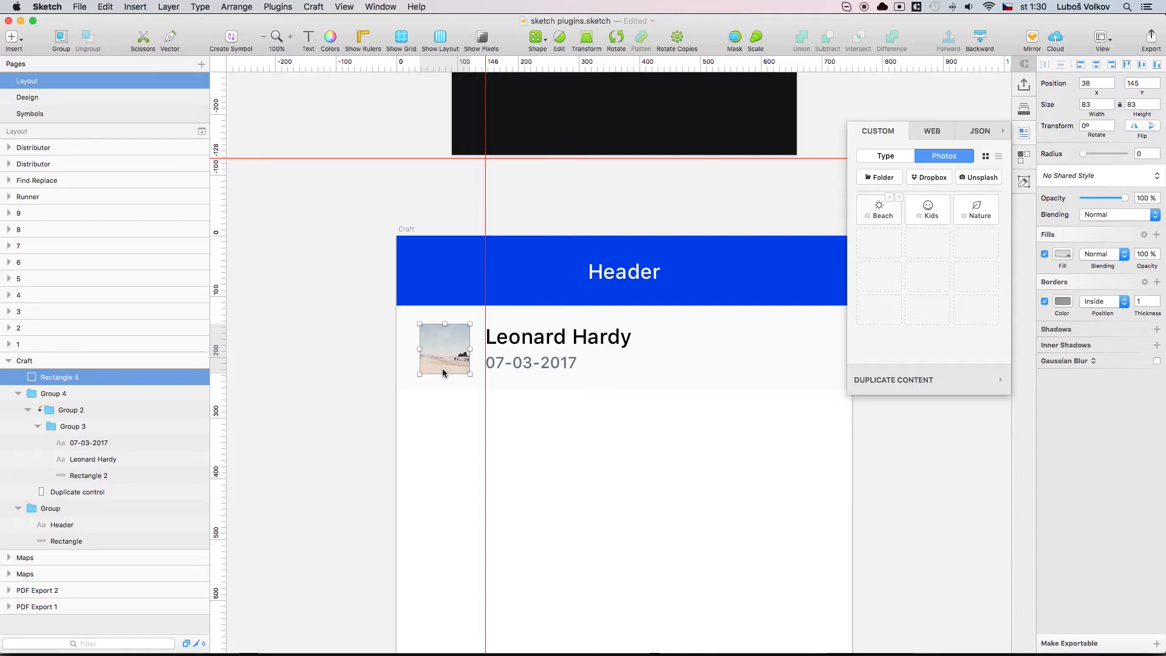
{"action": "left_click", "coordinate": [77, 492]}
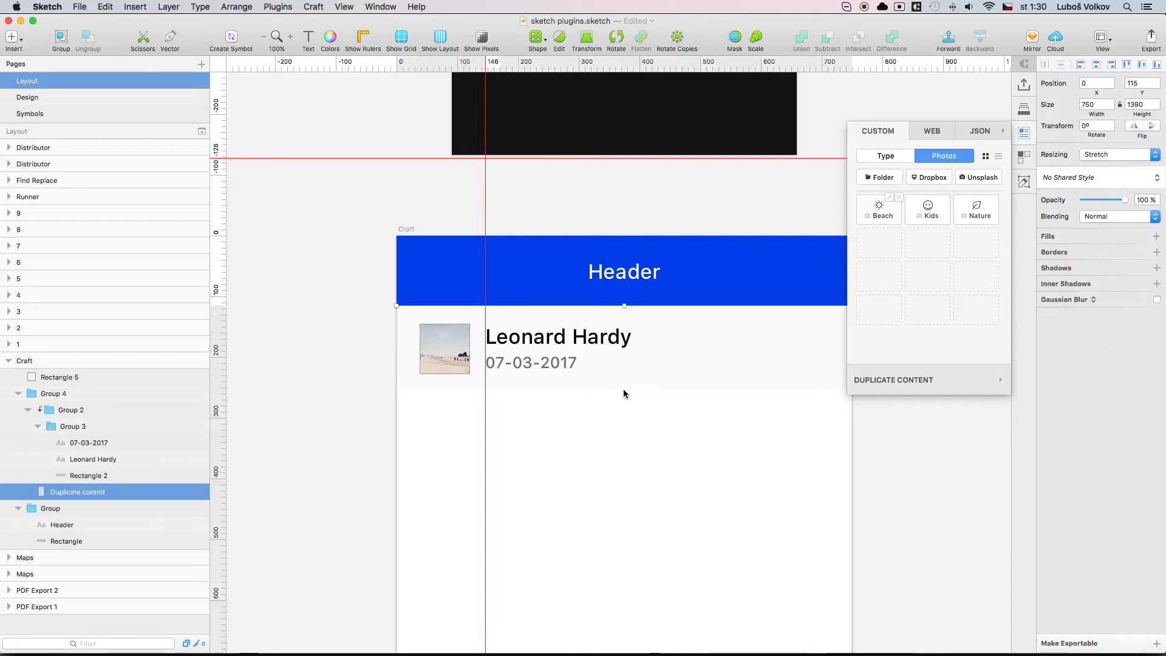
{"action": "left_click", "coordinate": [87, 442]}
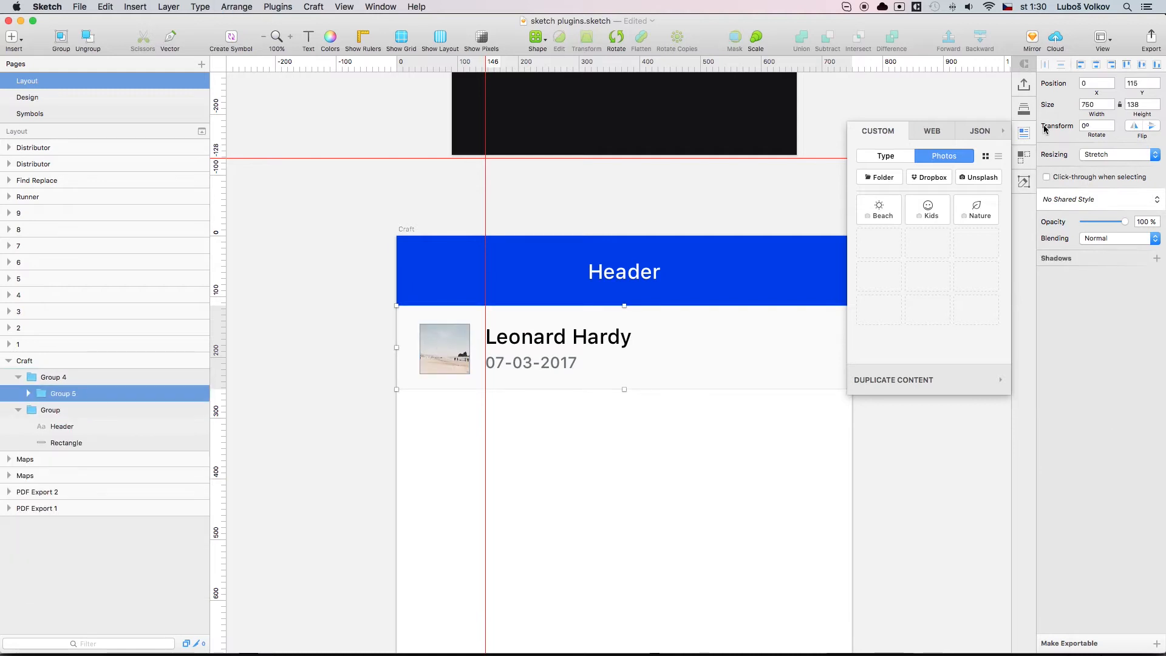
Step: Duplicate the card vertically with Count 5 and Gutter 5 via Craft Duplicate Content
{"action": "left_click", "coordinate": [1024, 155]}
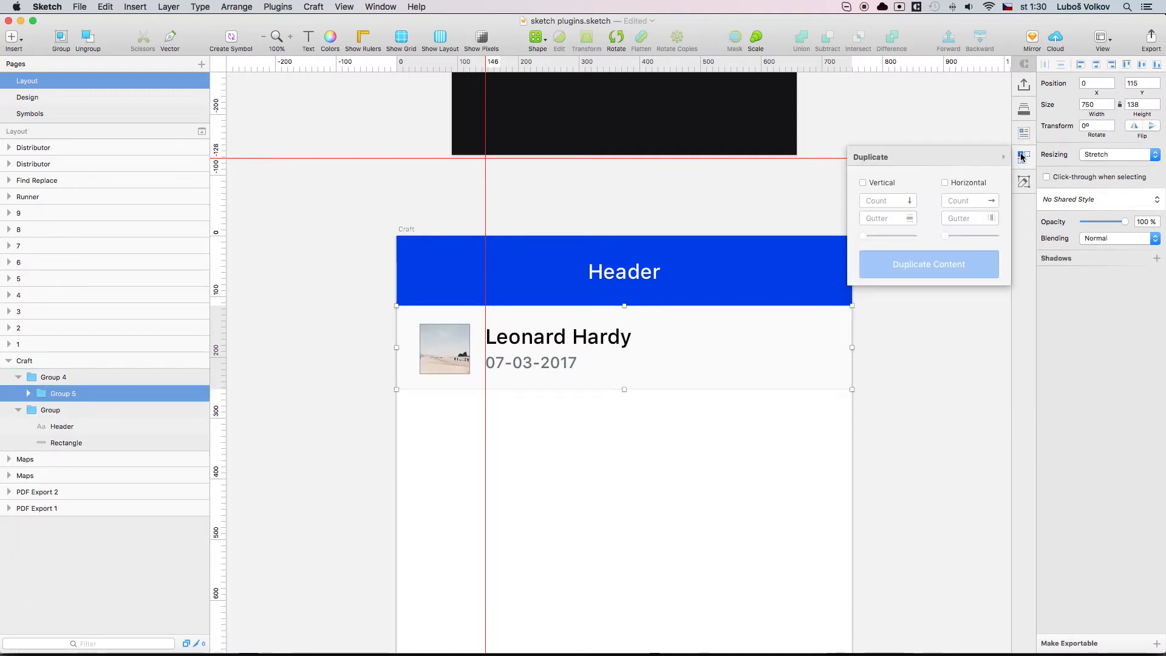
{"action": "mouse_move", "coordinate": [889, 192]}
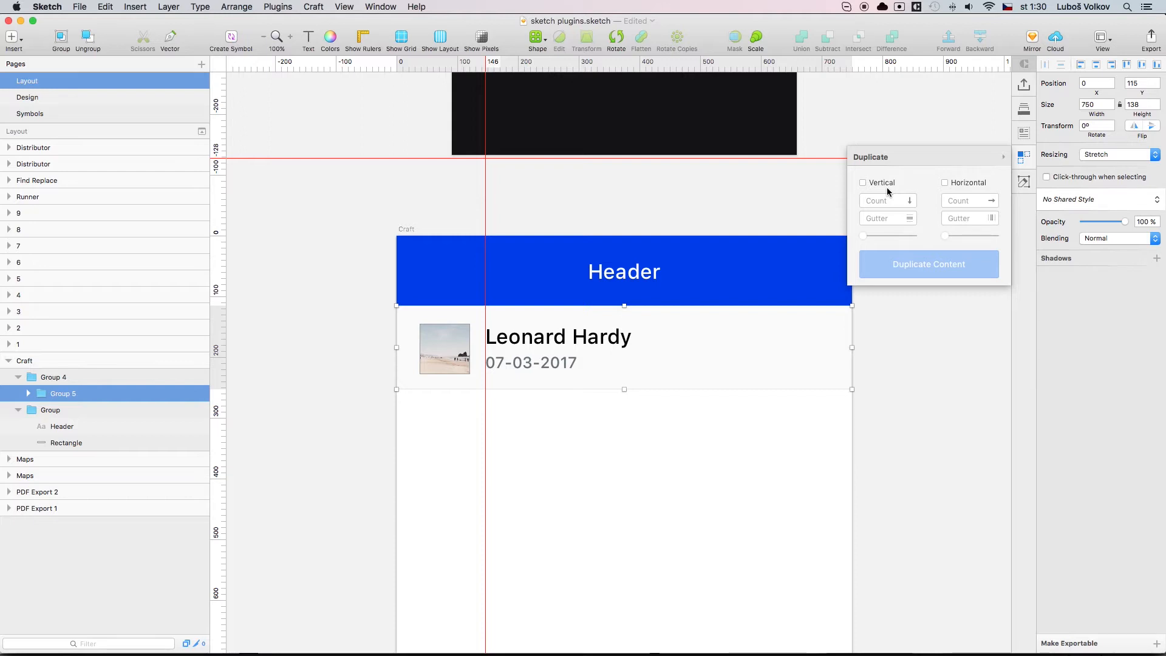
{"action": "mouse_move", "coordinate": [923, 194]}
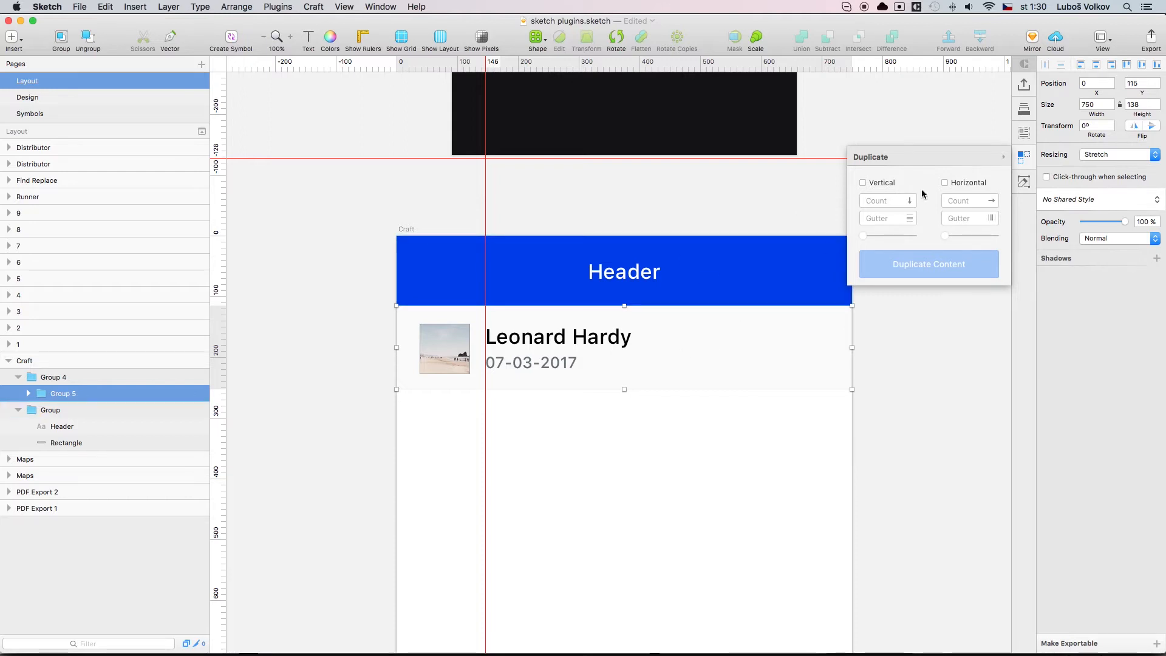
{"action": "left_click", "coordinate": [862, 183]}
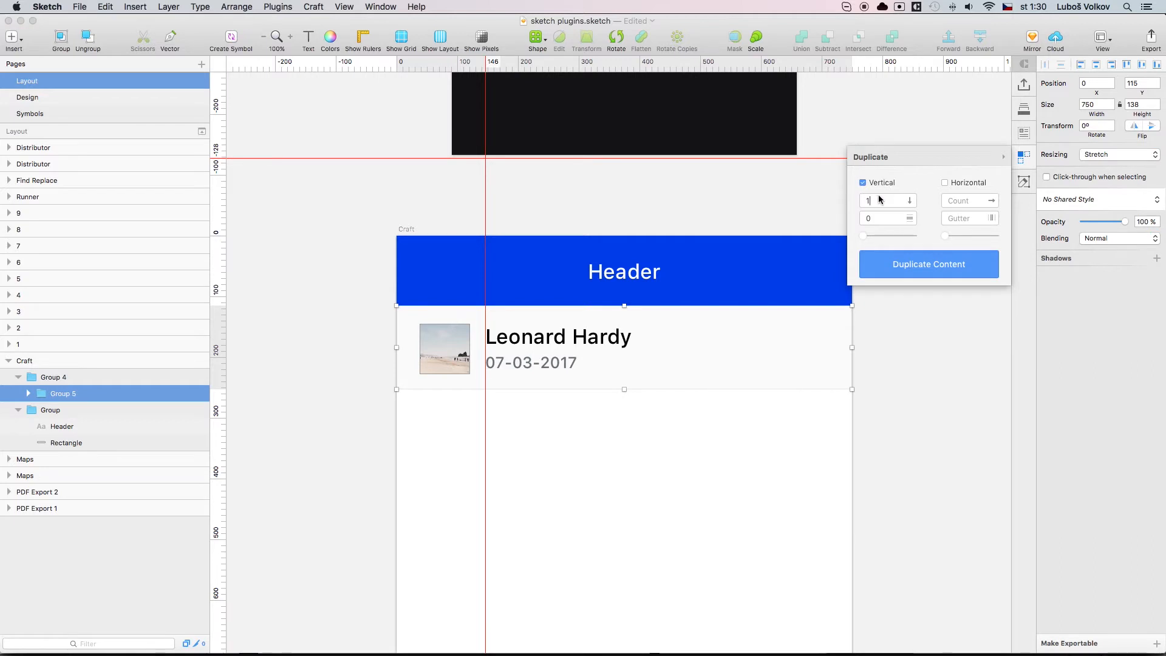
{"action": "type", "text": "5"}
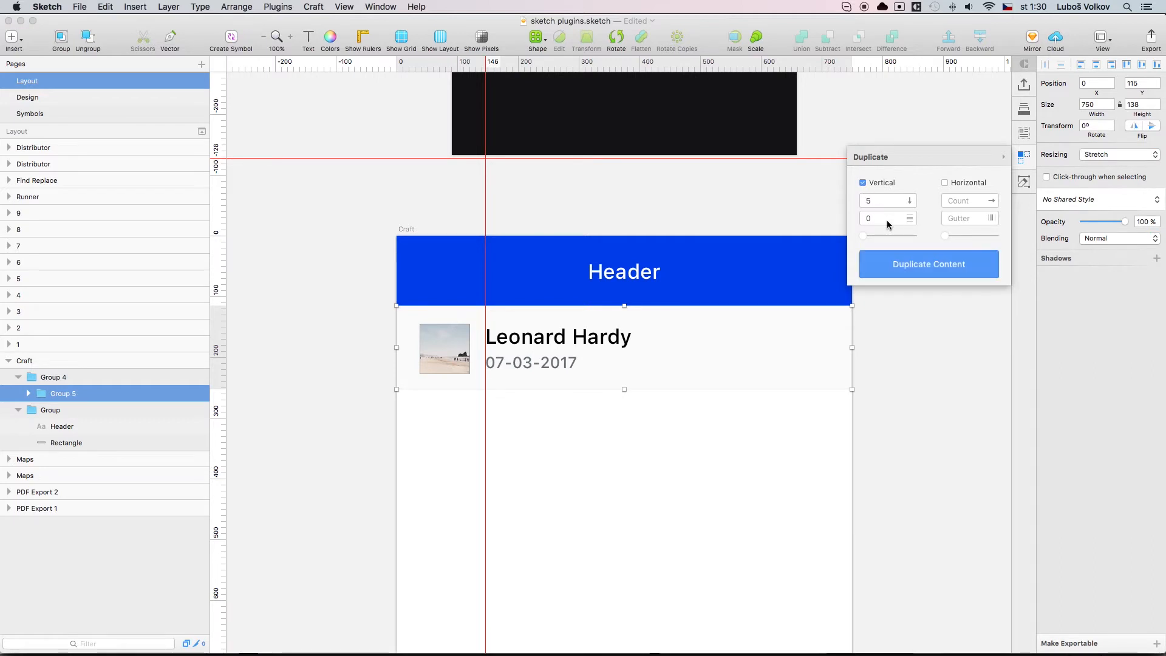
{"action": "type", "text": "5"}
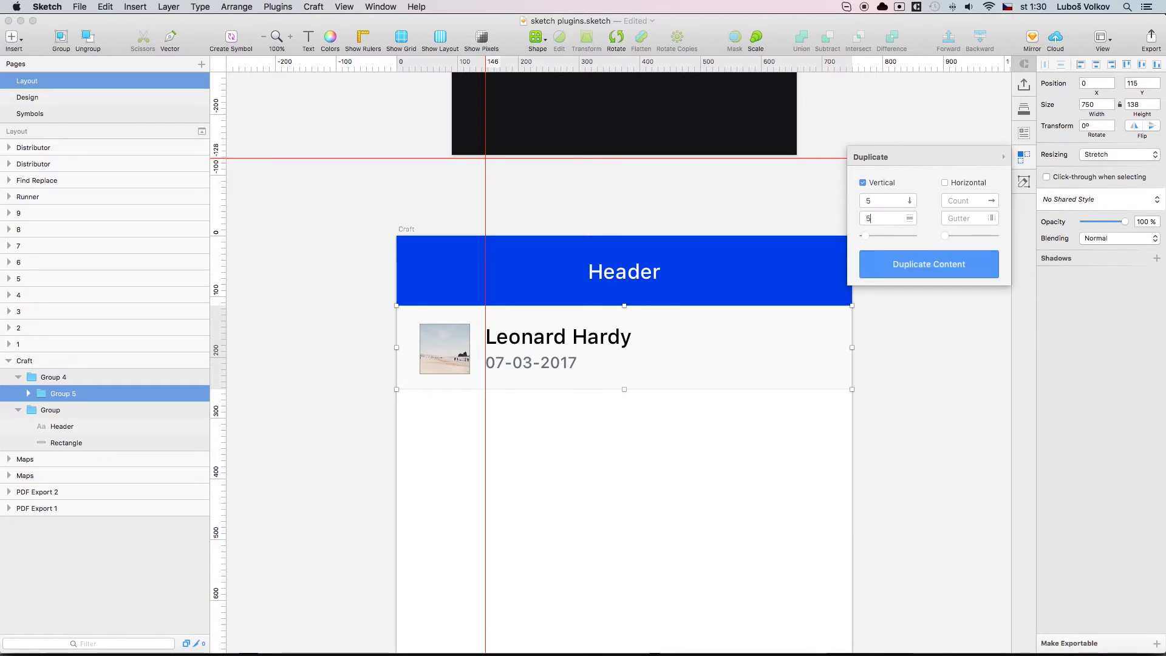
{"action": "left_click", "coordinate": [927, 264]}
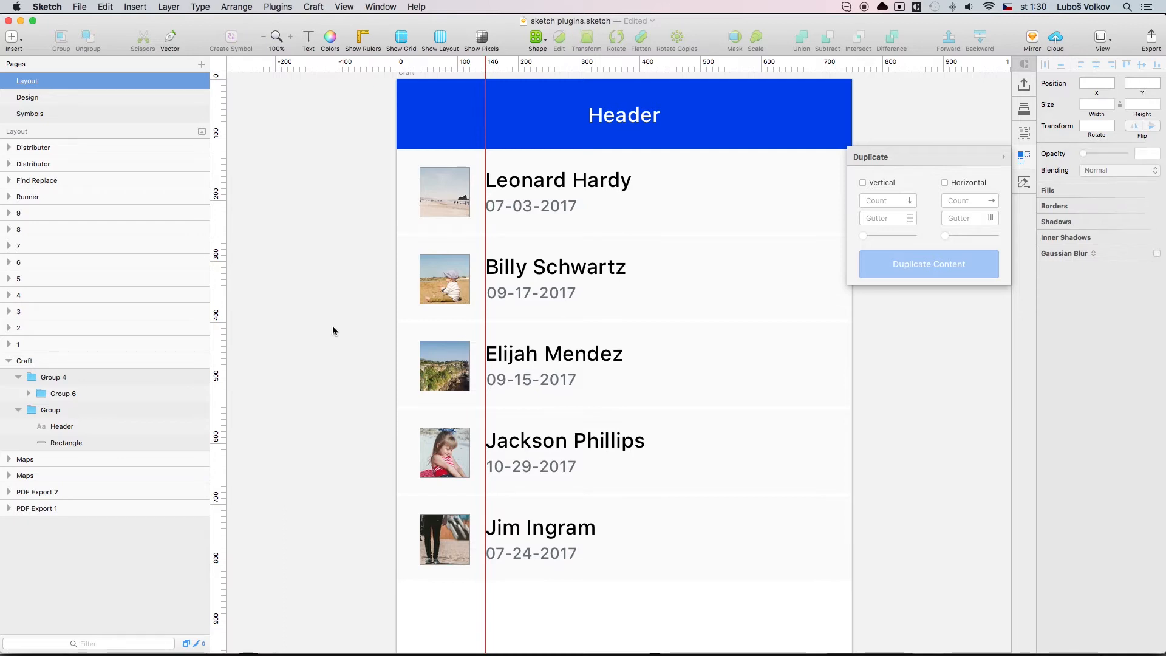
Step: Show and then close Craft's Freehand syncing panel
{"action": "left_click", "coordinate": [1024, 181]}
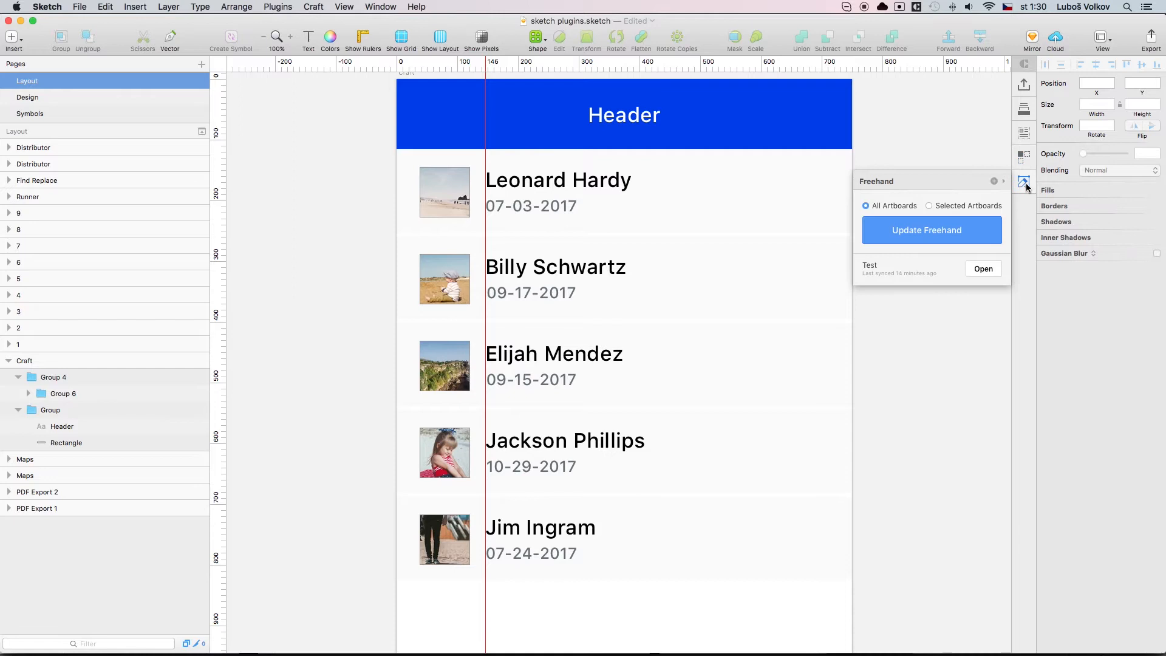
{"action": "left_click", "coordinate": [53, 377]}
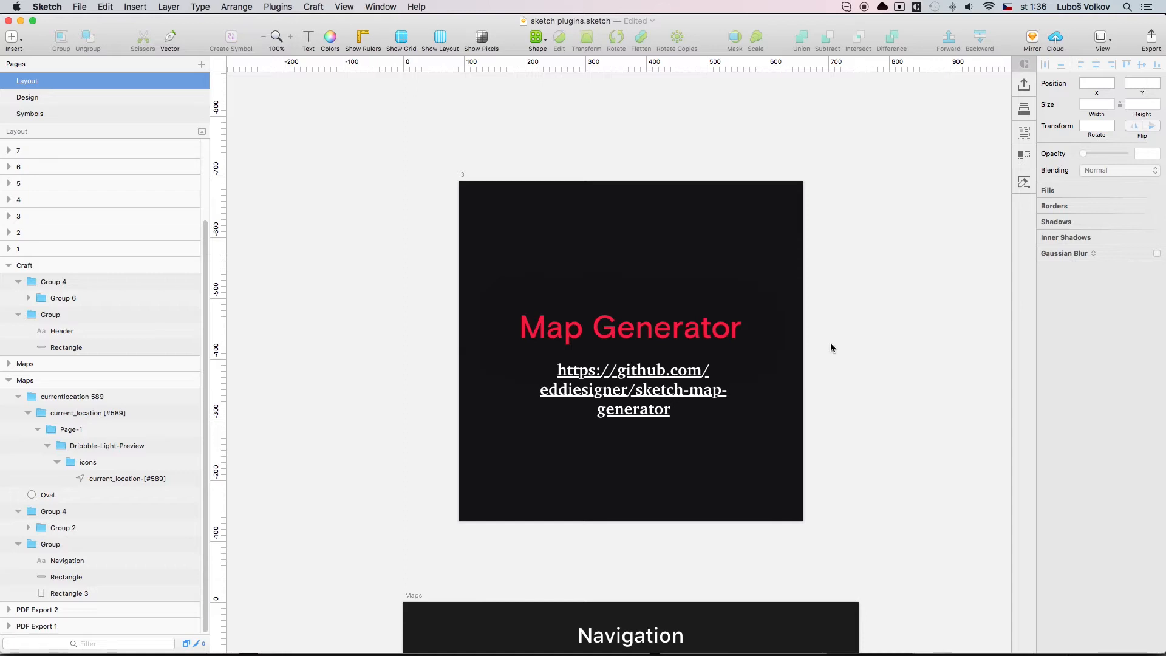
Step: Scroll down to the Navigation artboard's grey map rectangle
{"action": "scroll", "scroll_direction": "down", "scroll_amount": 3}
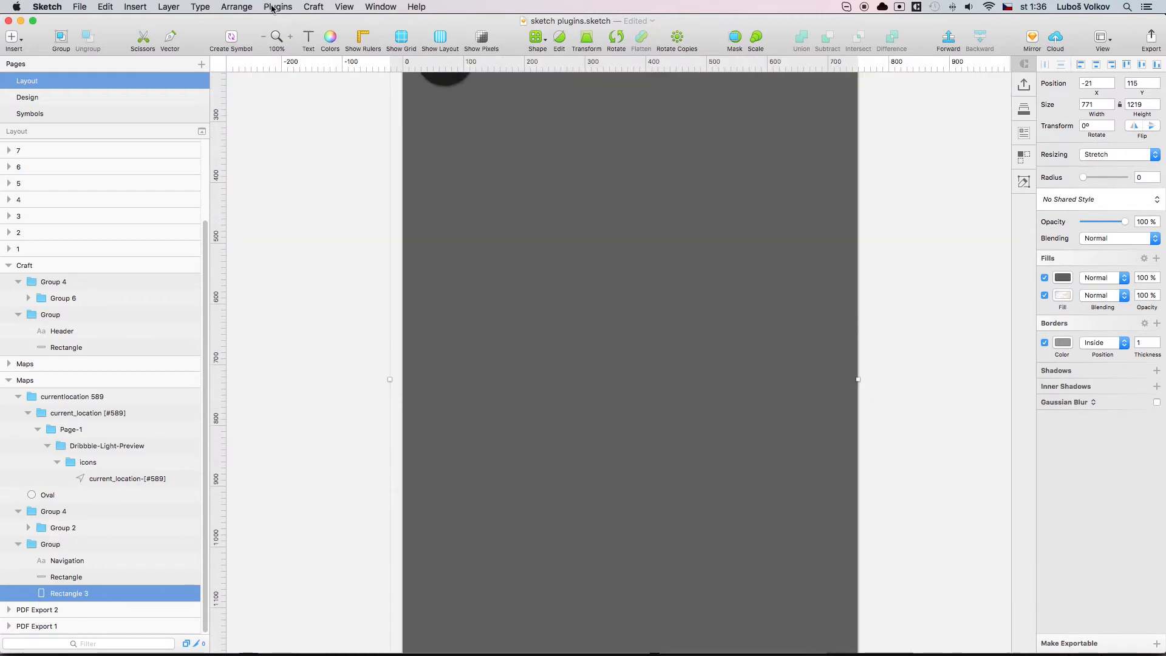
Step: Generate a San Francisco roadmap at zoom 16 into the rectangle with Map Generator
{"action": "left_click", "coordinate": [278, 7]}
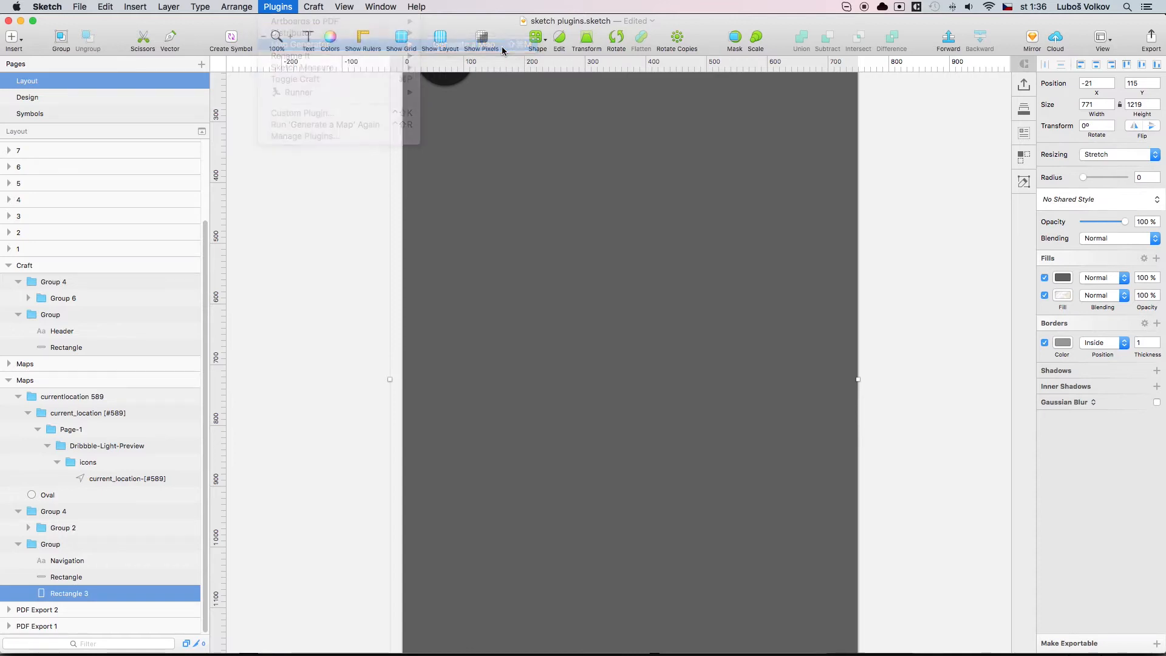
{"action": "left_click", "coordinate": [298, 44]}
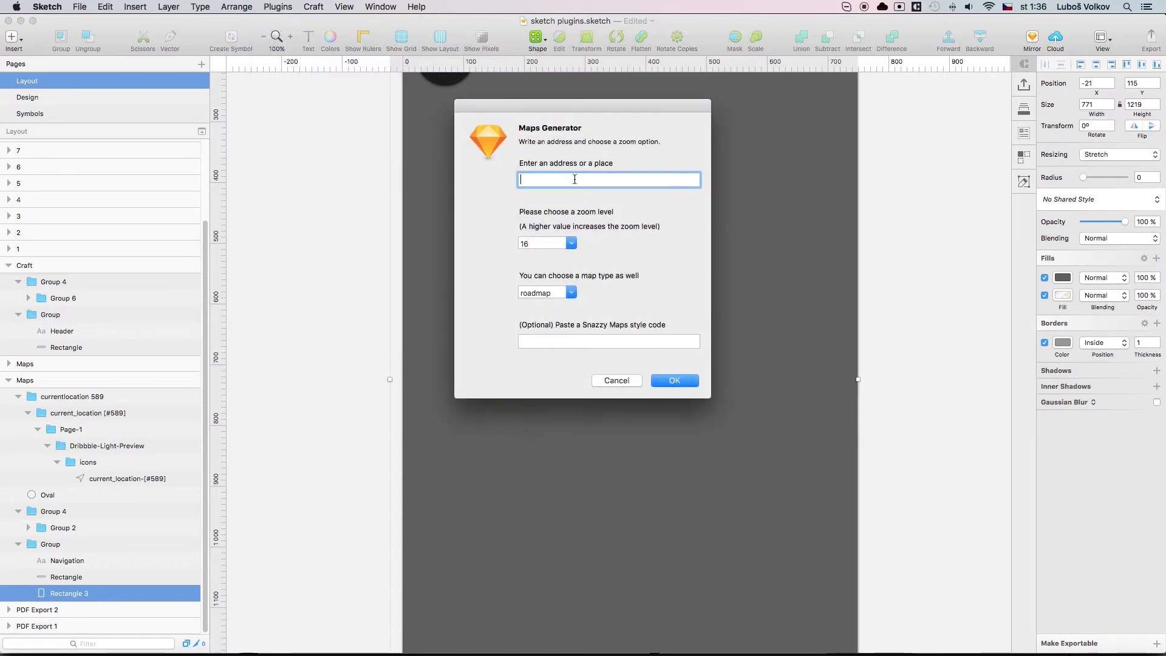
{"action": "type", "text": "s"}
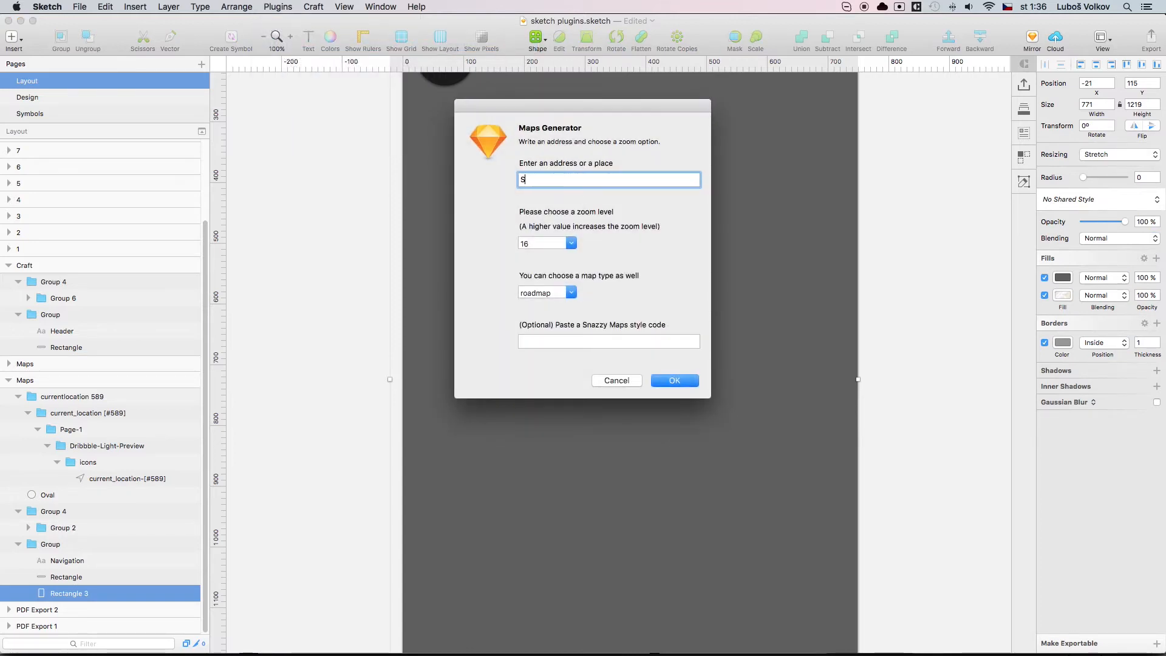
{"action": "type", "text": "San Francisco"}
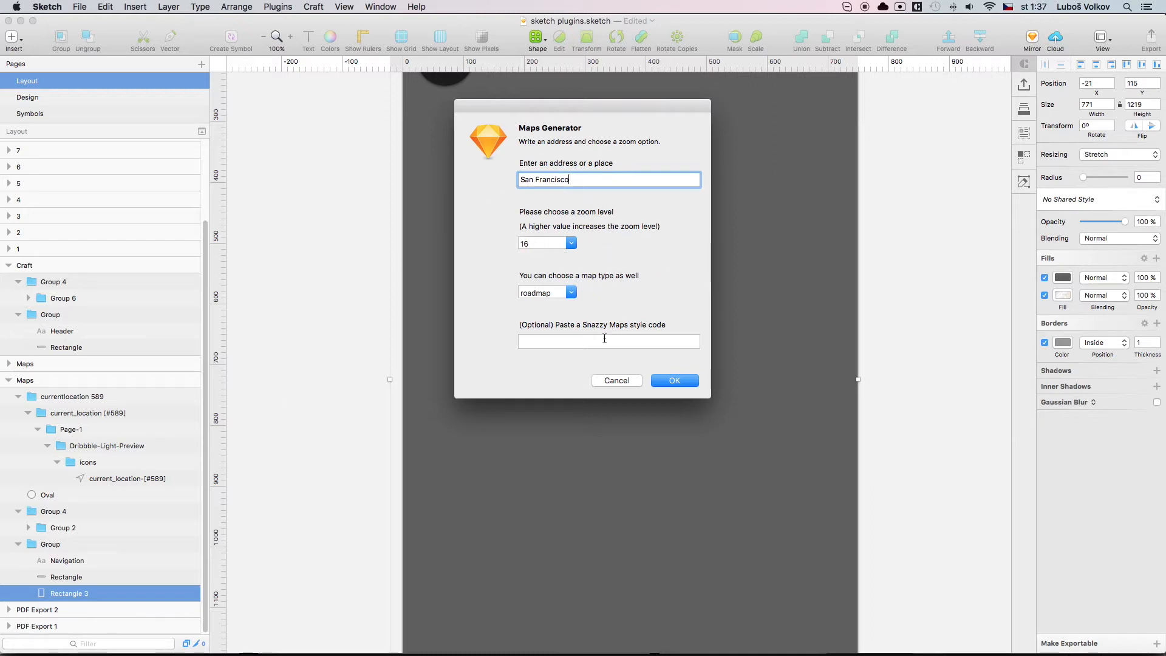
{"action": "mouse_move", "coordinate": [622, 305]}
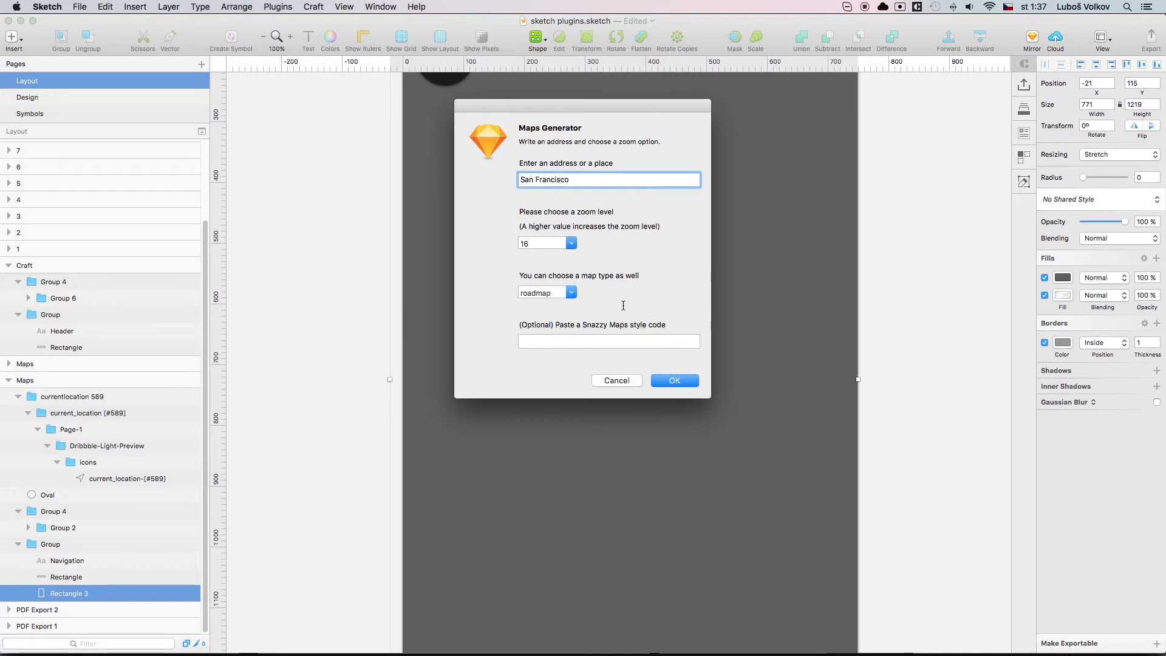
{"action": "mouse_move", "coordinate": [648, 307]}
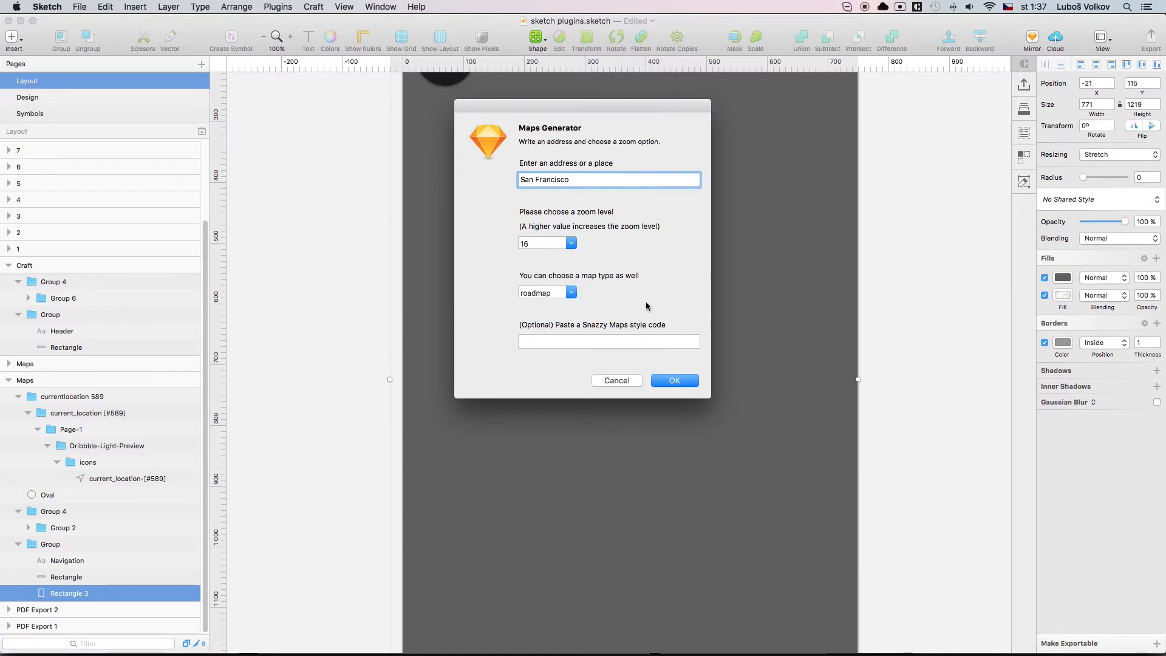
{"action": "left_click", "coordinate": [608, 180]}
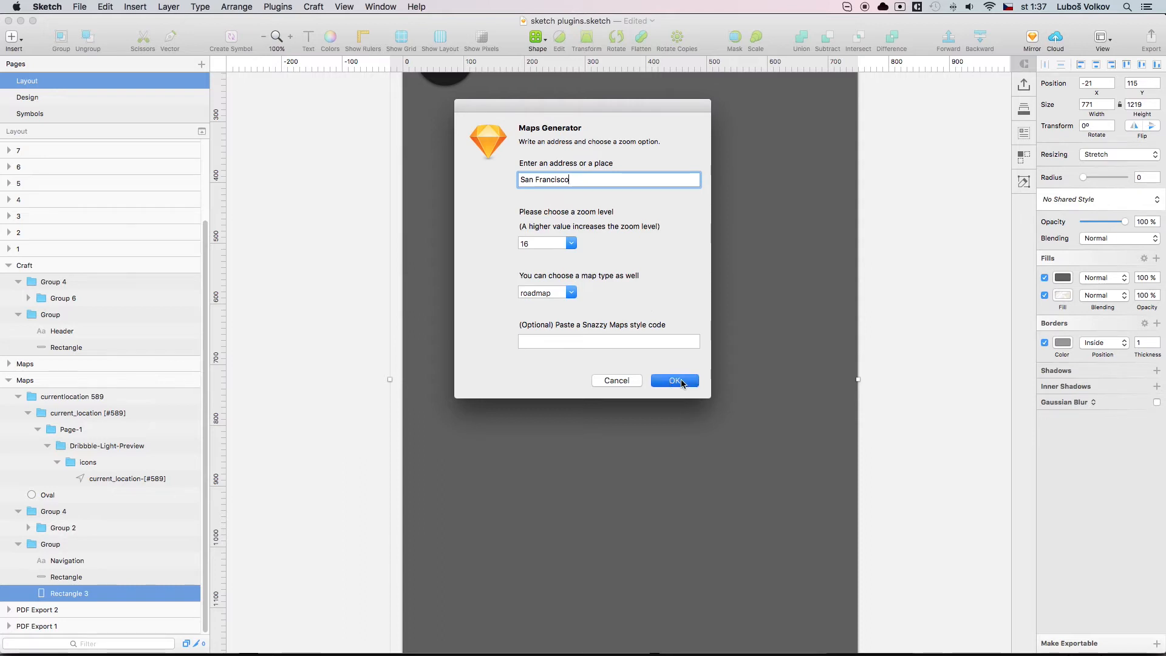
{"action": "left_click", "coordinate": [674, 381]}
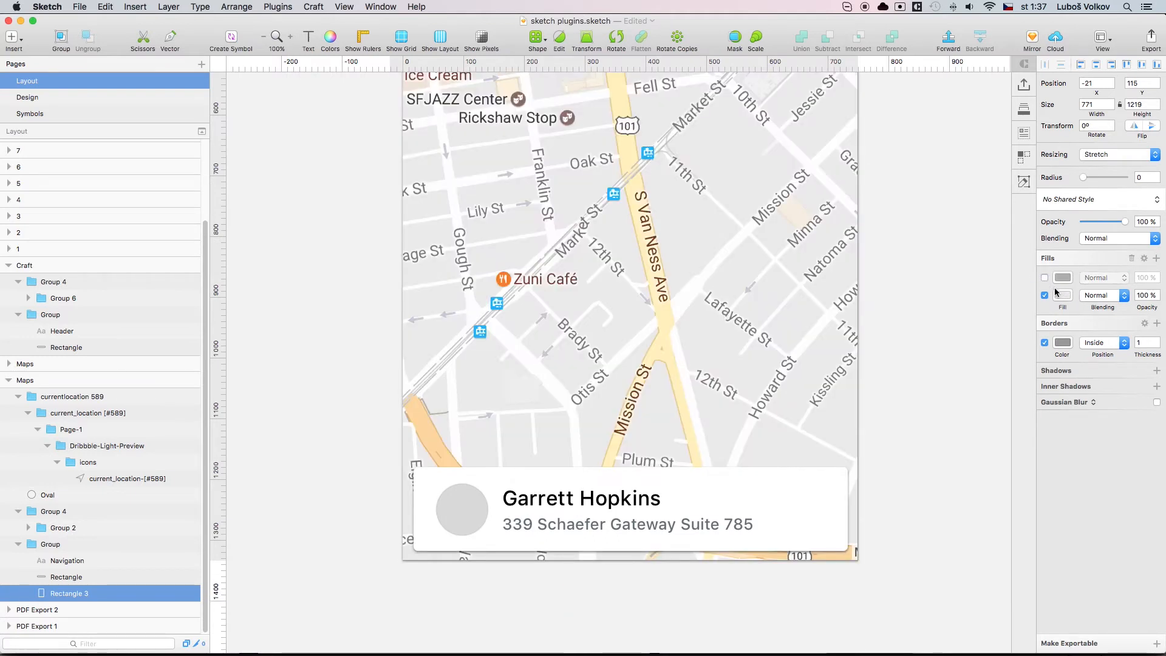
{"action": "left_click", "coordinate": [1046, 277]}
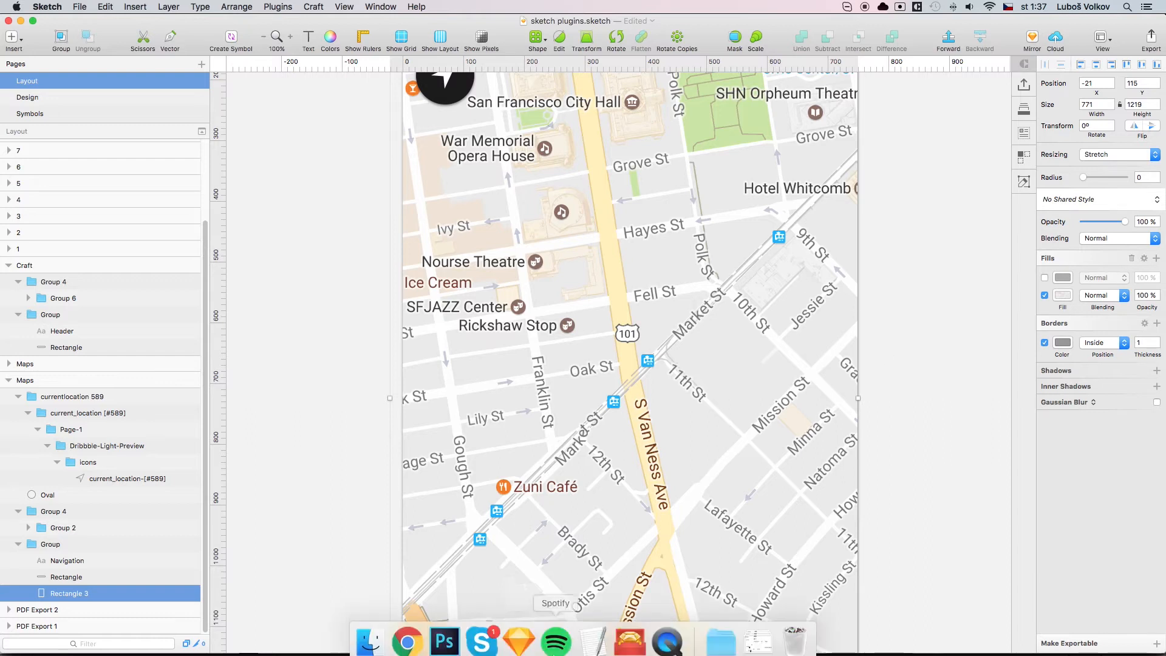
{"action": "mouse_move", "coordinate": [407, 633]}
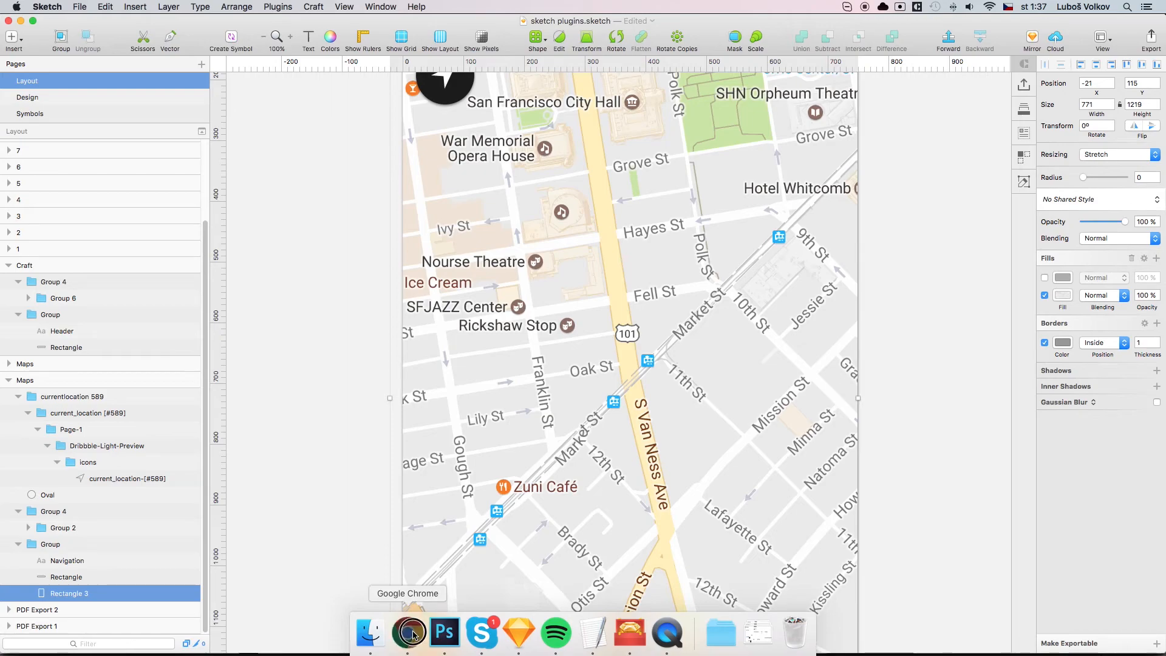
Step: In Chrome, copy the Assassin's Creed IV style code from snazzymaps.com
{"action": "left_click", "coordinate": [410, 633]}
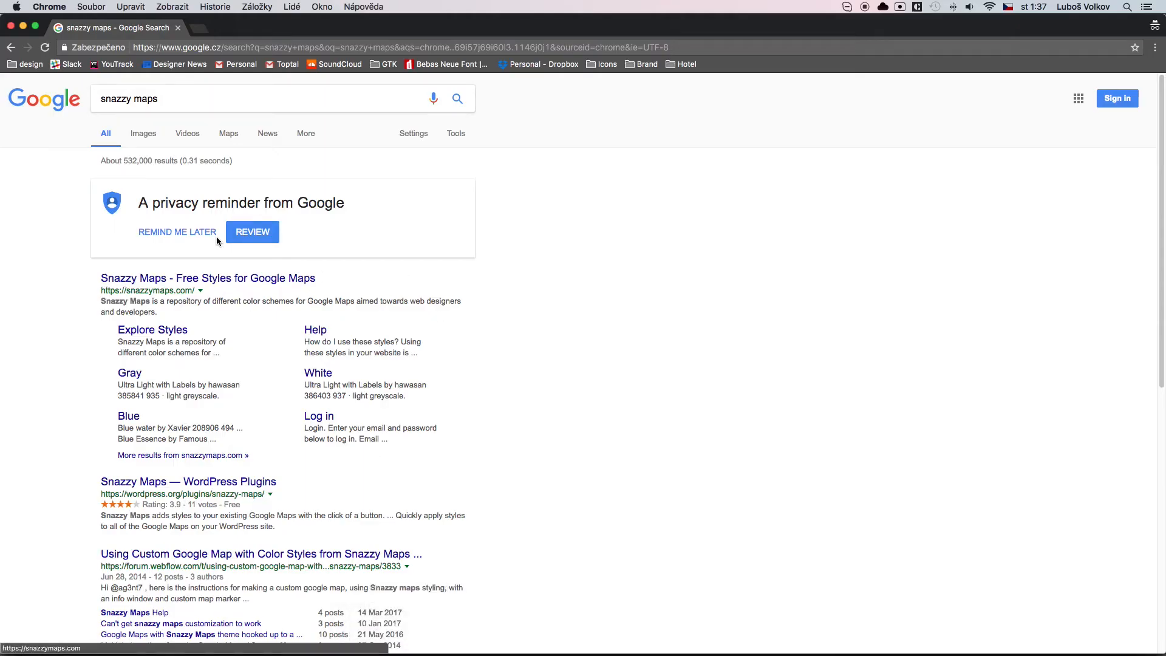
{"action": "left_click", "coordinate": [208, 277]}
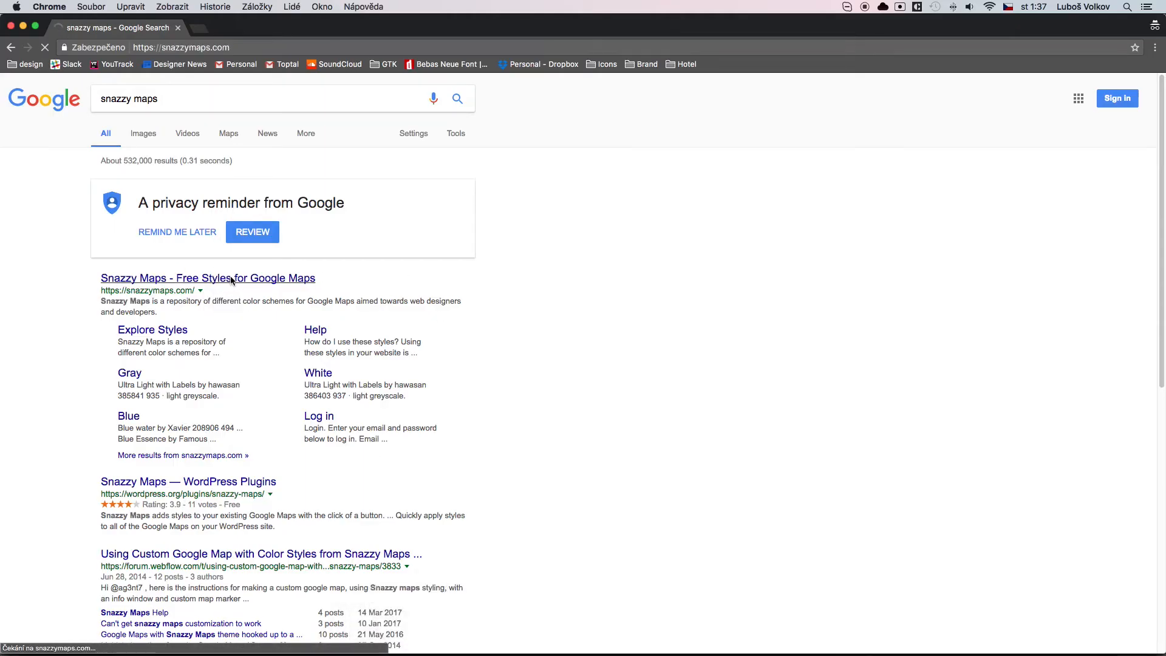
{"action": "left_click", "coordinate": [208, 277]}
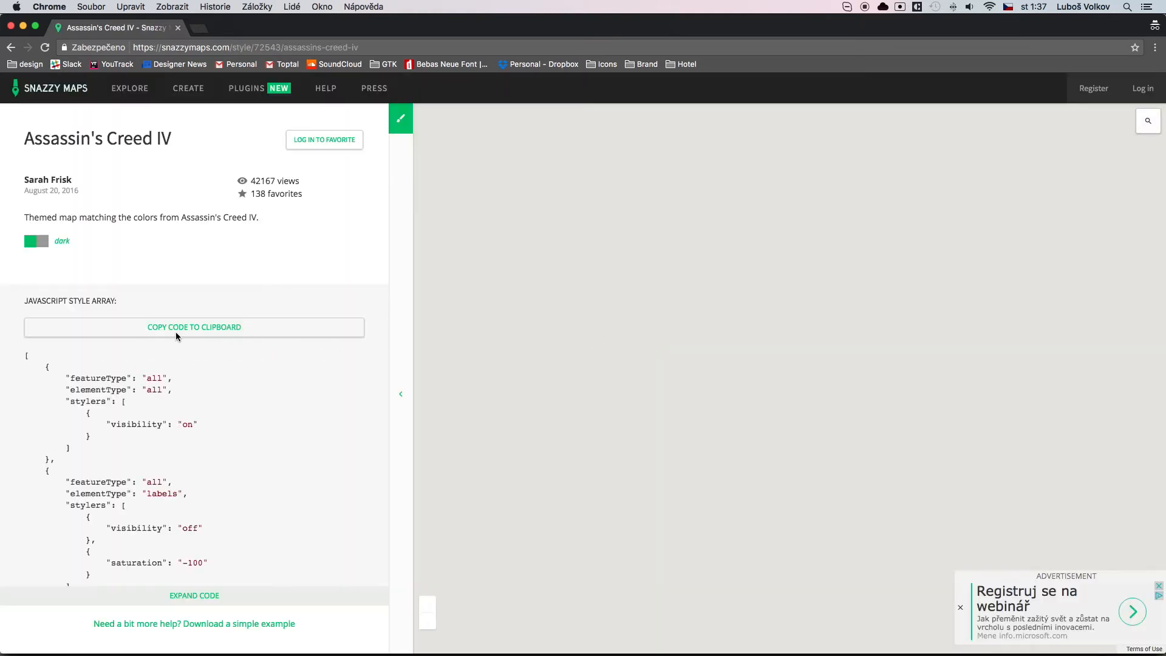
{"action": "left_click", "coordinate": [194, 327]}
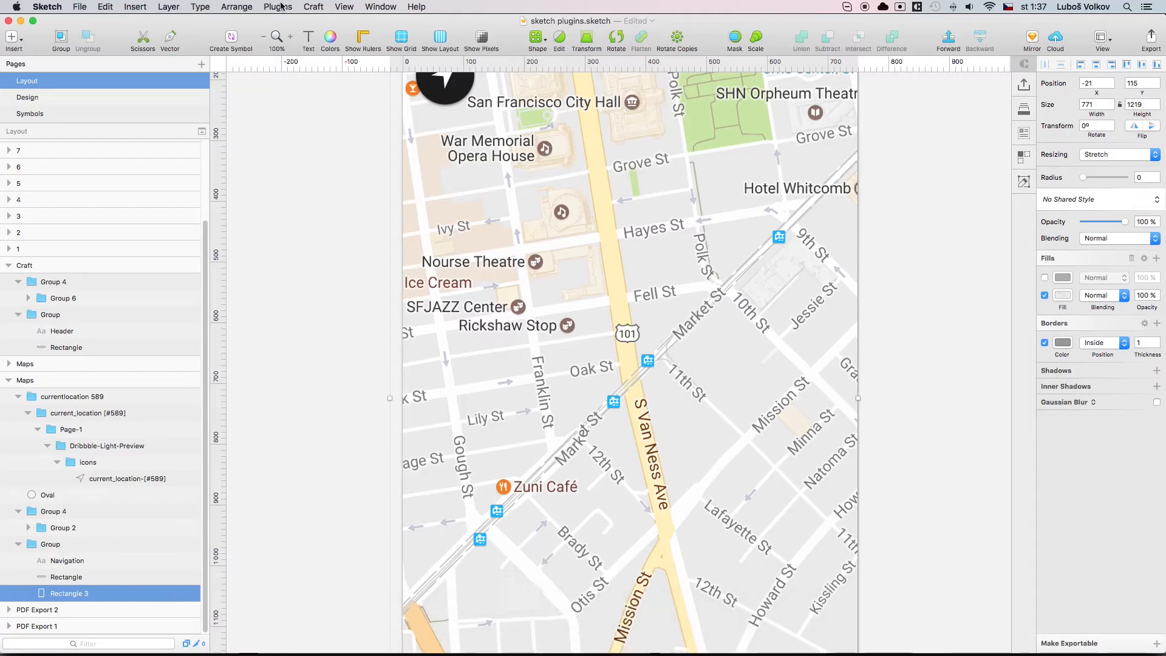
Step: Rerun Map Generator for San Francisco with the pasted Snazzy Maps style code
{"action": "left_click", "coordinate": [277, 7]}
{"action": "type", "text": "San f"}
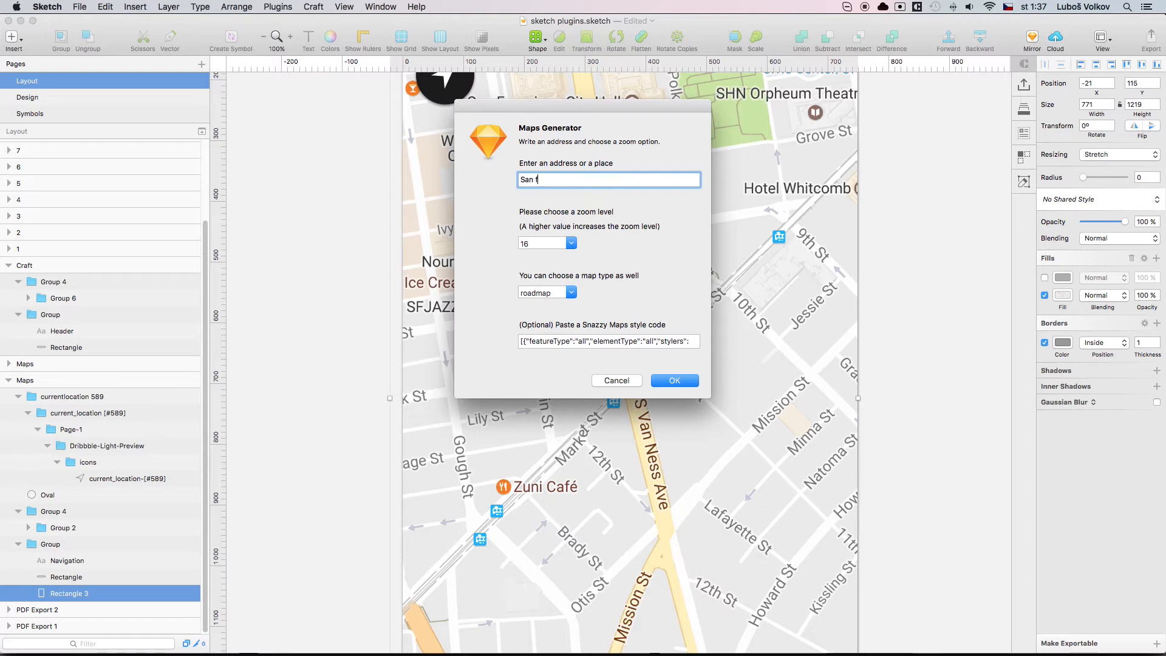
{"action": "type", "text": "F"}
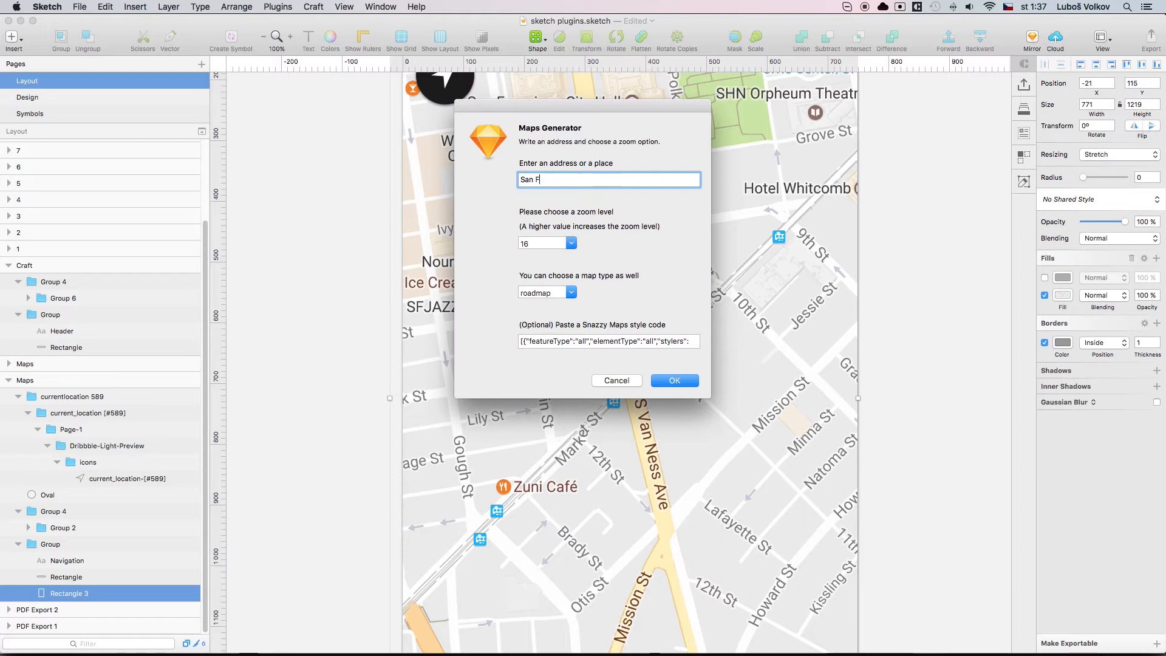
{"action": "type", "text": "ranci"}
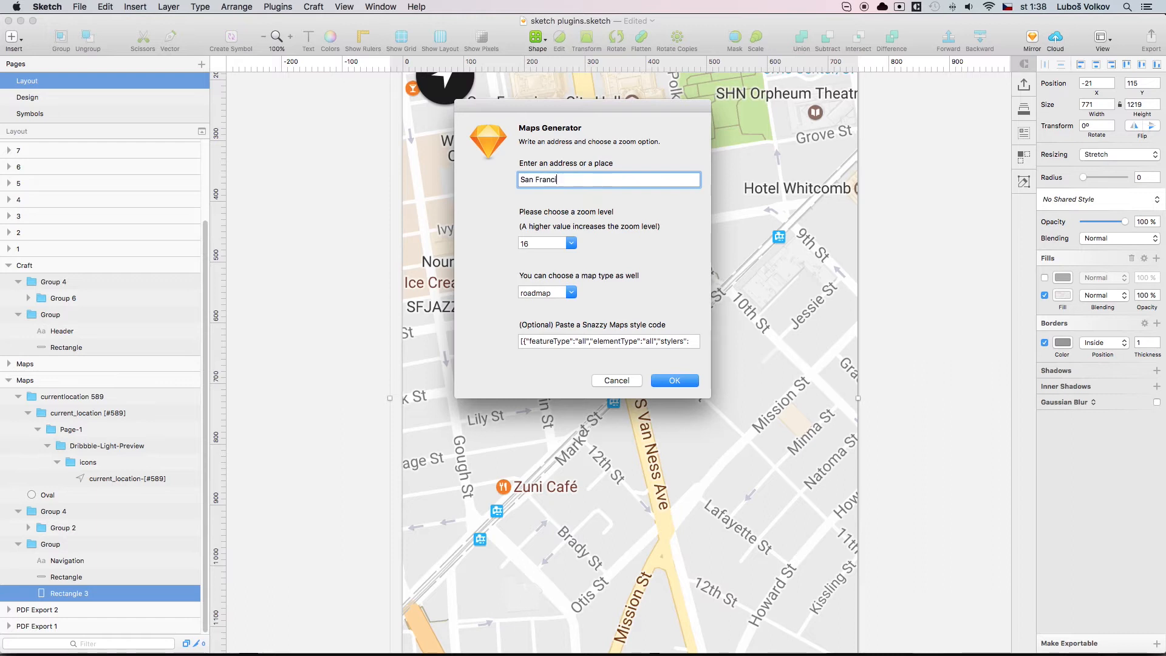
{"action": "left_click", "coordinate": [673, 380]}
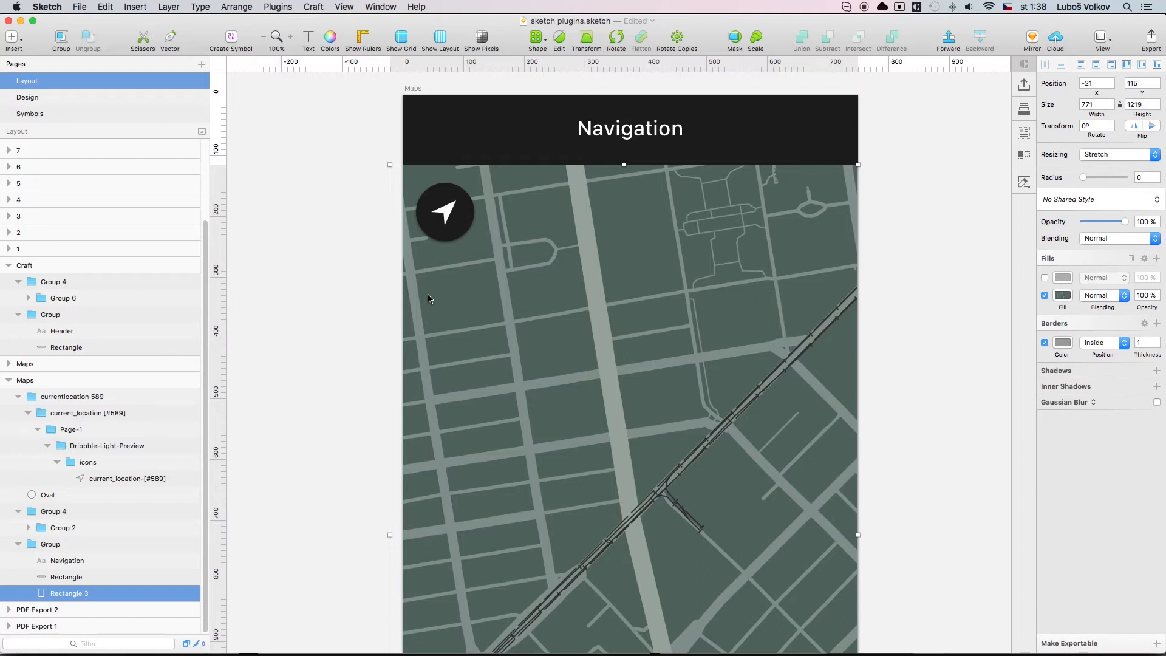
{"action": "mouse_move", "coordinate": [585, 111]}
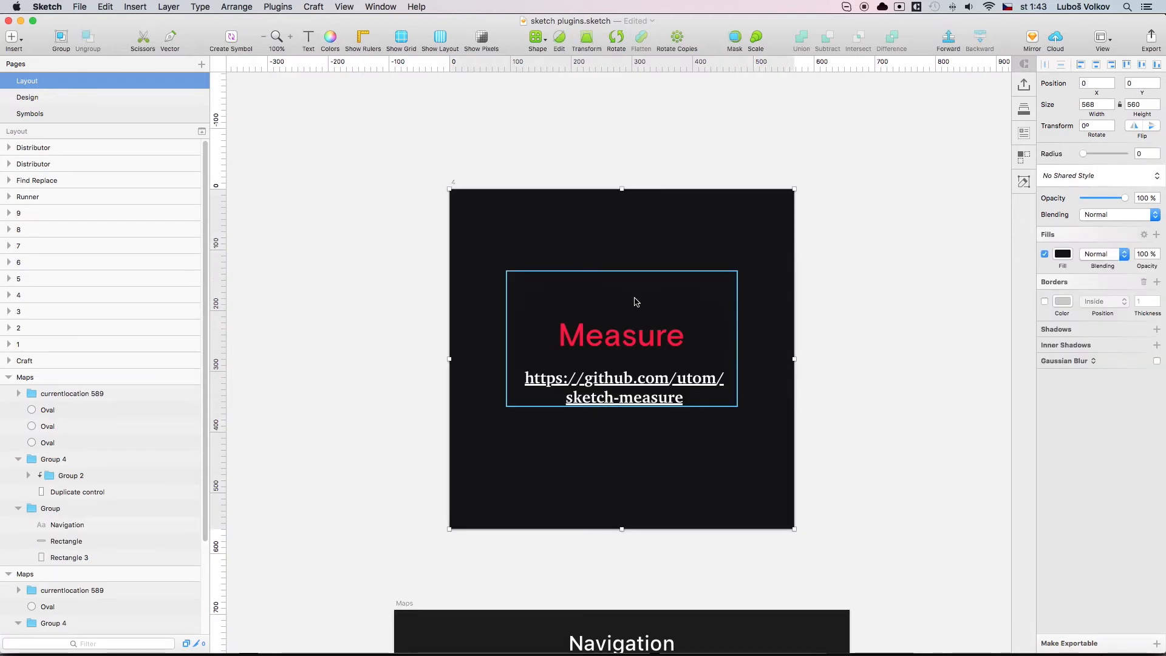
Step: Select the round location button on the Maps artboard and start the Sketch Measure toolbar
{"action": "scroll", "scroll_direction": "down", "scroll_amount": 3}
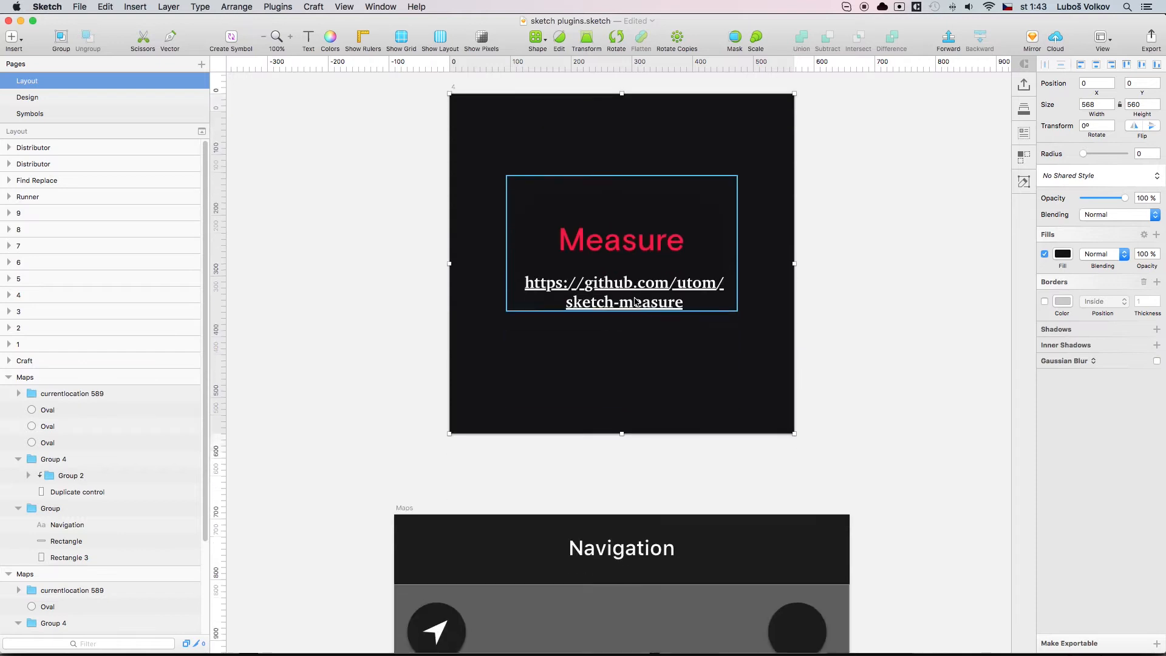
{"action": "scroll", "scroll_direction": "down", "scroll_amount": 3}
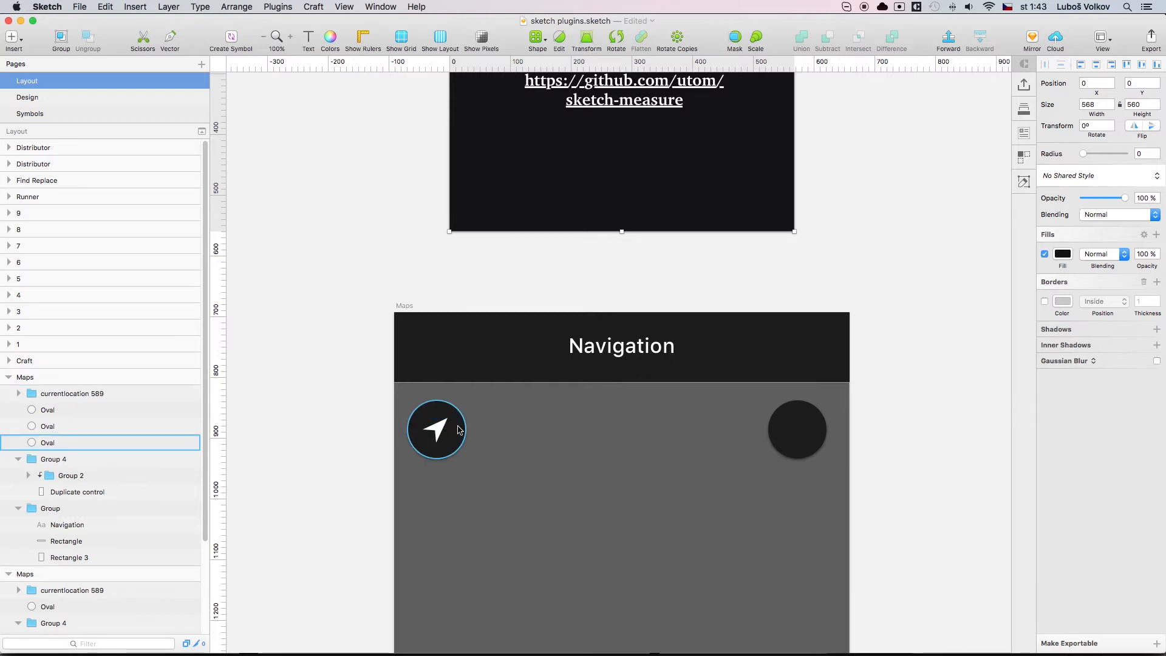
{"action": "left_click", "coordinate": [277, 7]}
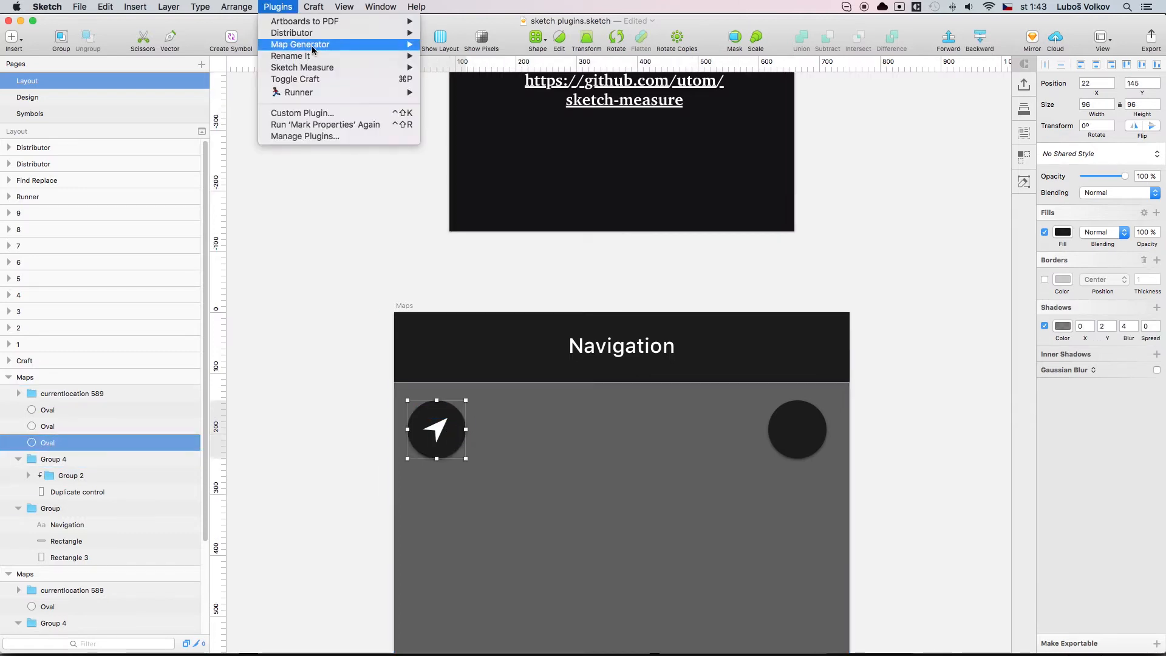
{"action": "mouse_move", "coordinate": [290, 56]}
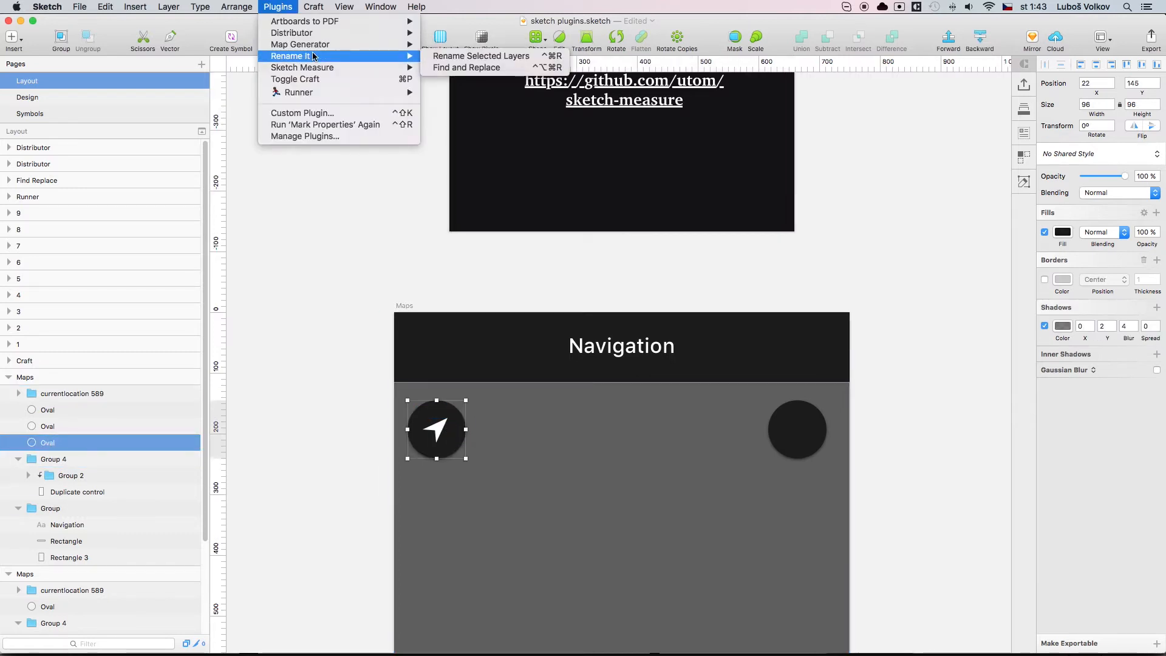
{"action": "mouse_move", "coordinate": [303, 67]}
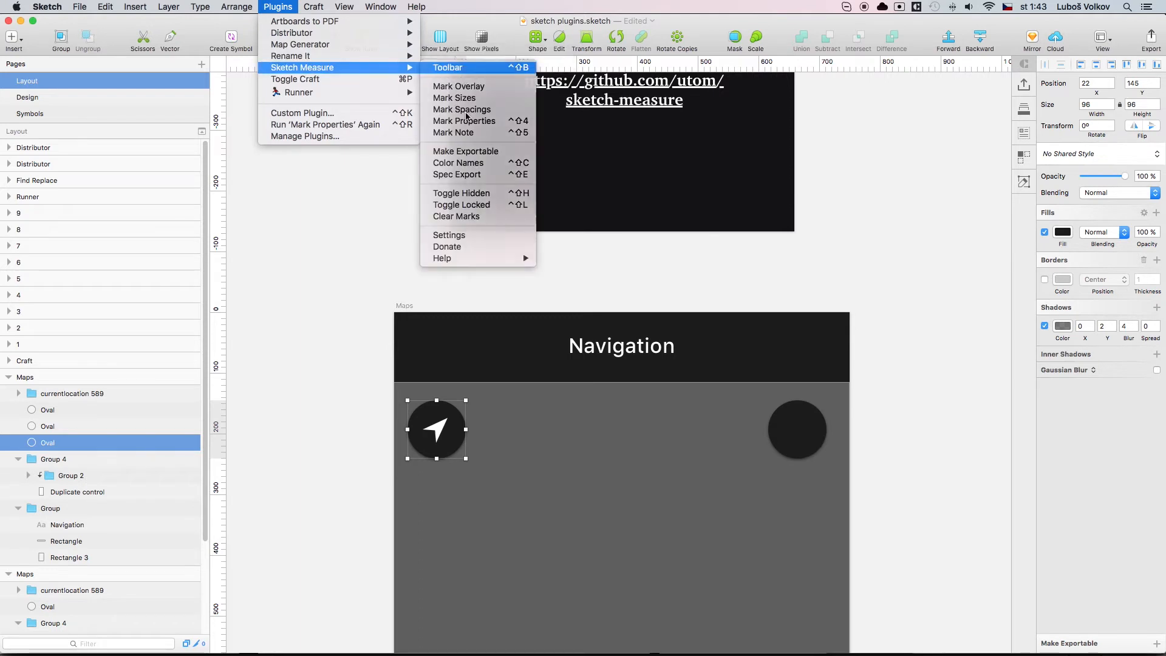
{"action": "left_click", "coordinate": [448, 67]}
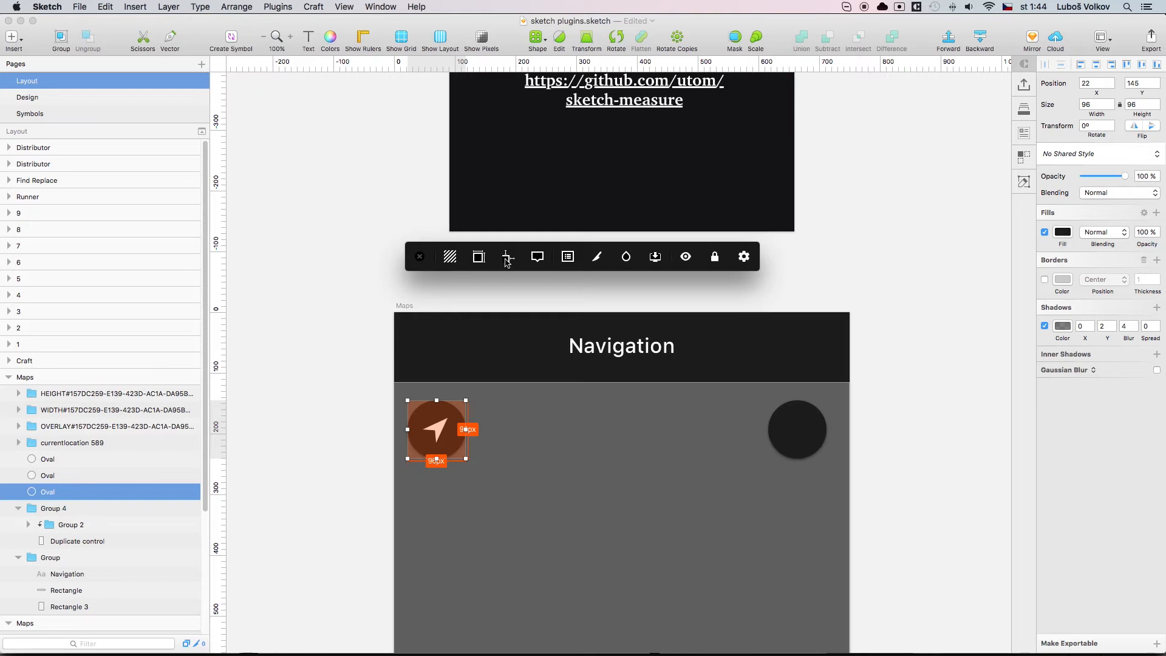
{"action": "mouse_move", "coordinate": [507, 262]}
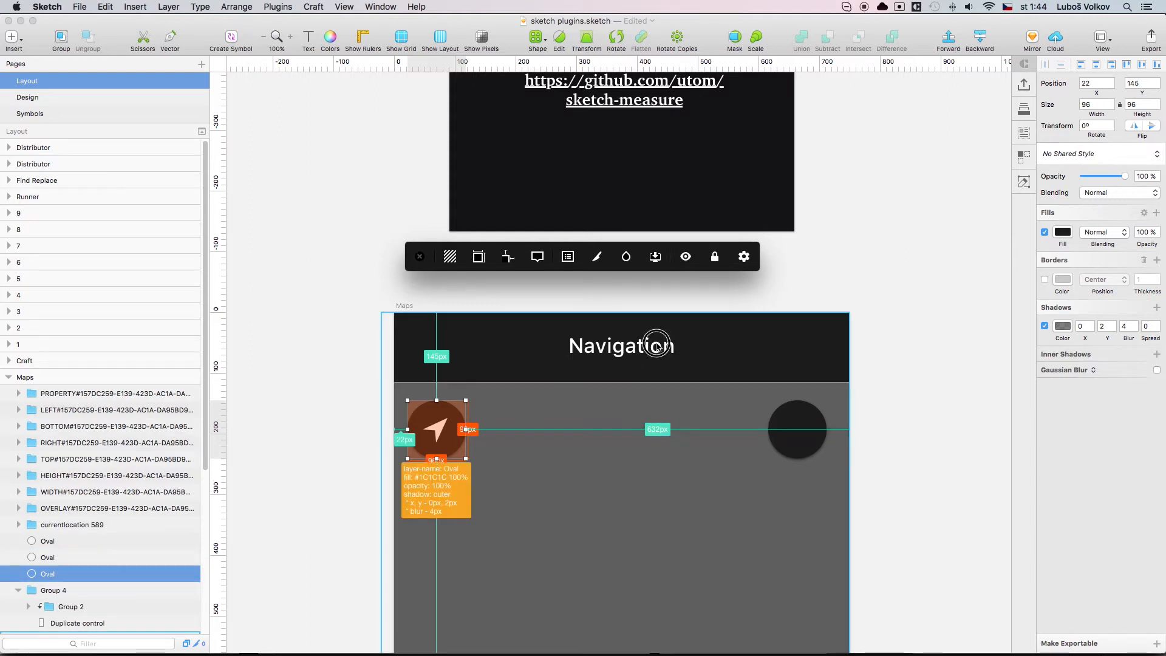
Step: Mark the Navigation title layer's properties with Sketch Measure
{"action": "left_click", "coordinate": [621, 345]}
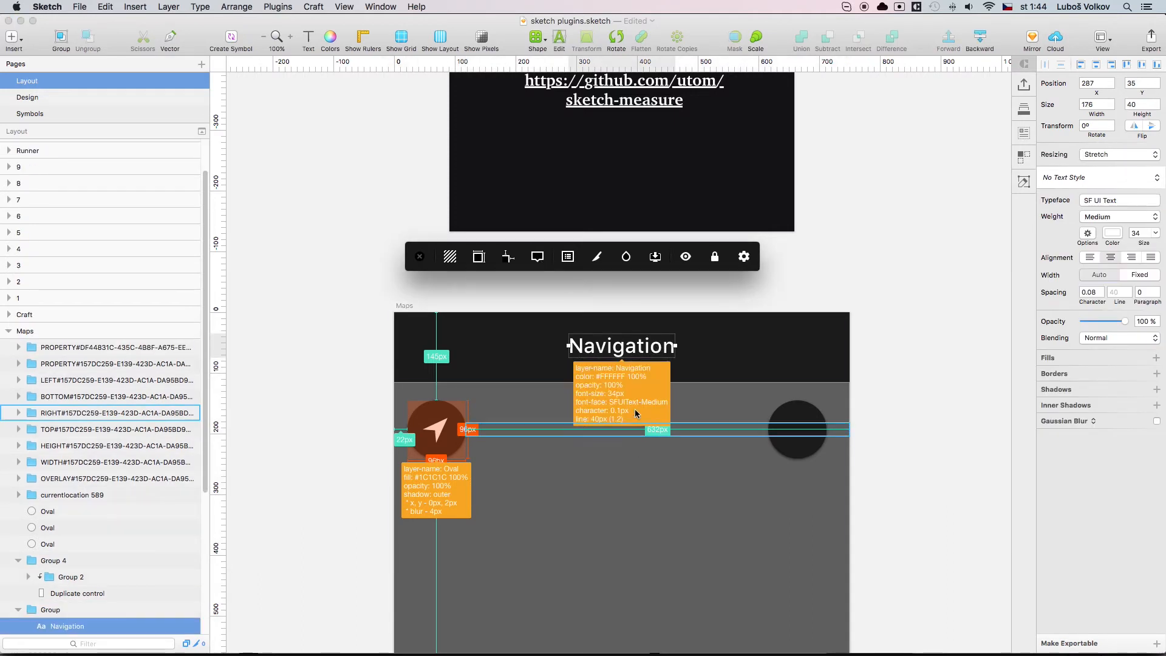
{"action": "left_click", "coordinate": [115, 347]}
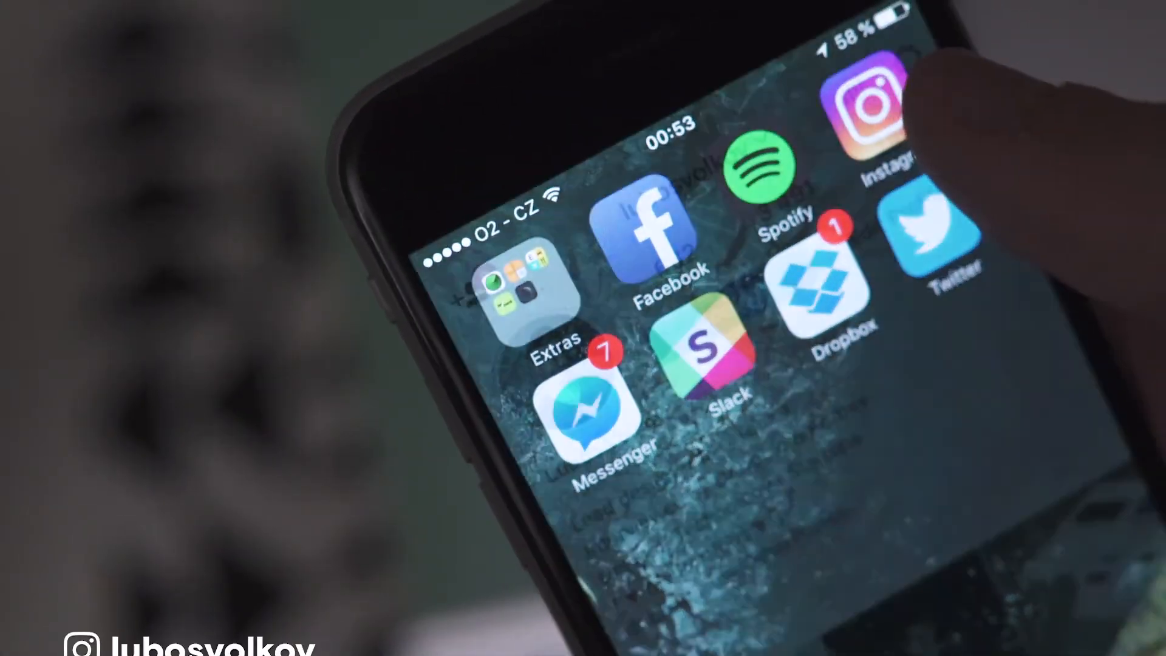
{"action": "left_click", "coordinate": [873, 105]}
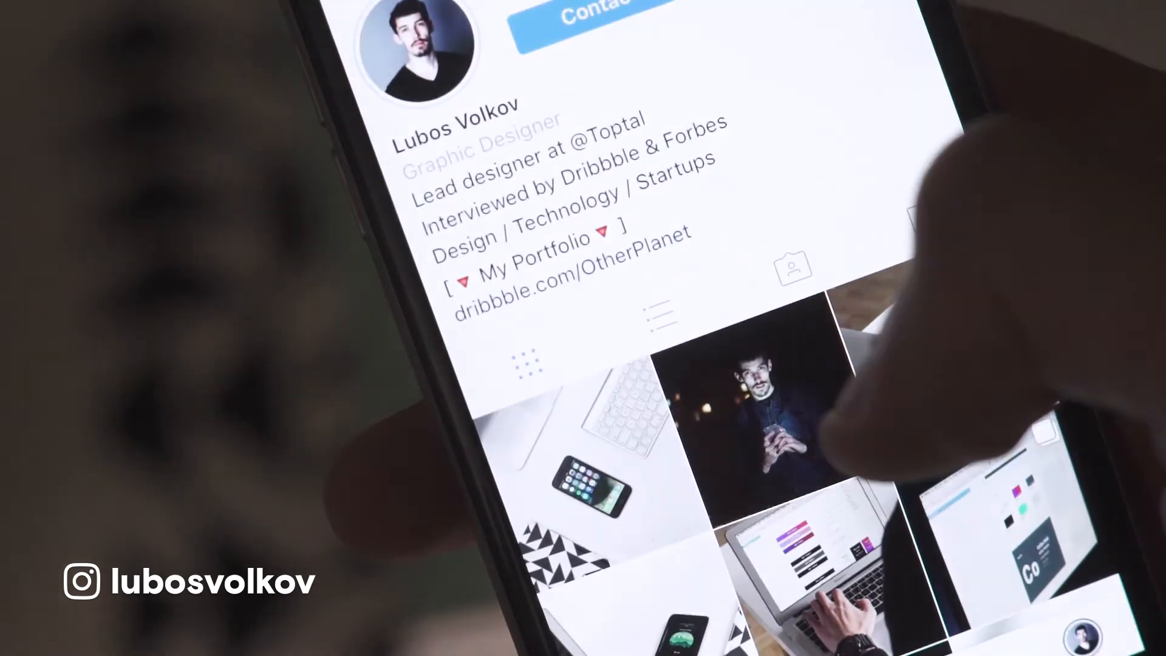
{"action": "scroll", "scroll_direction": "down", "scroll_amount": 3}
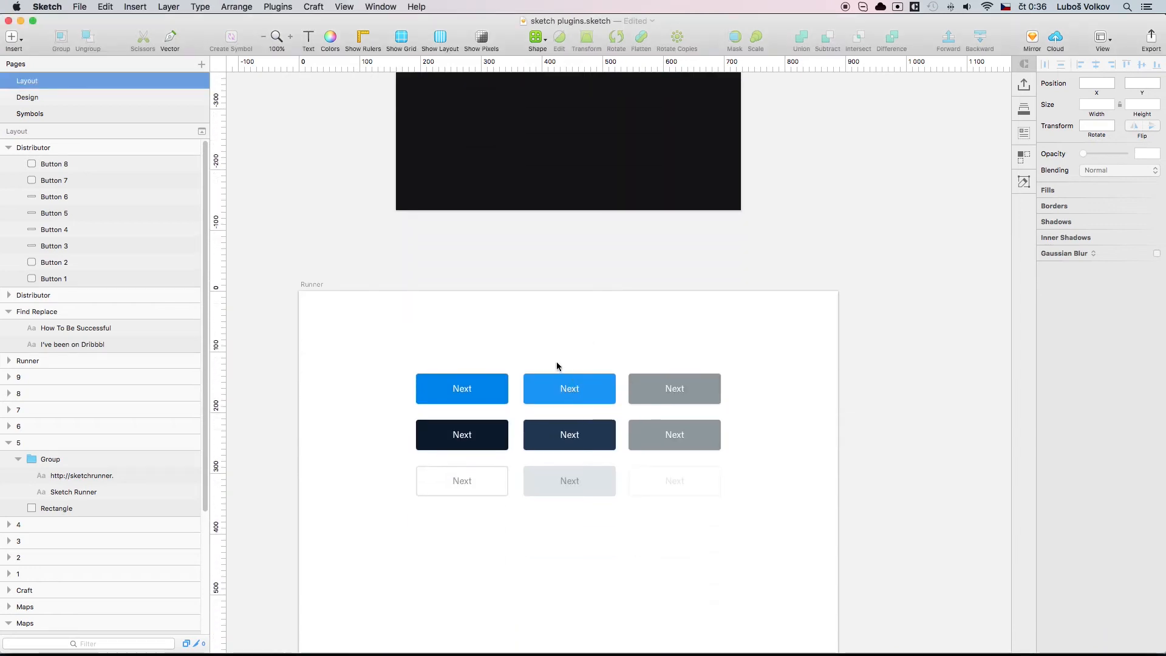
{"action": "mouse_move", "coordinate": [560, 366]}
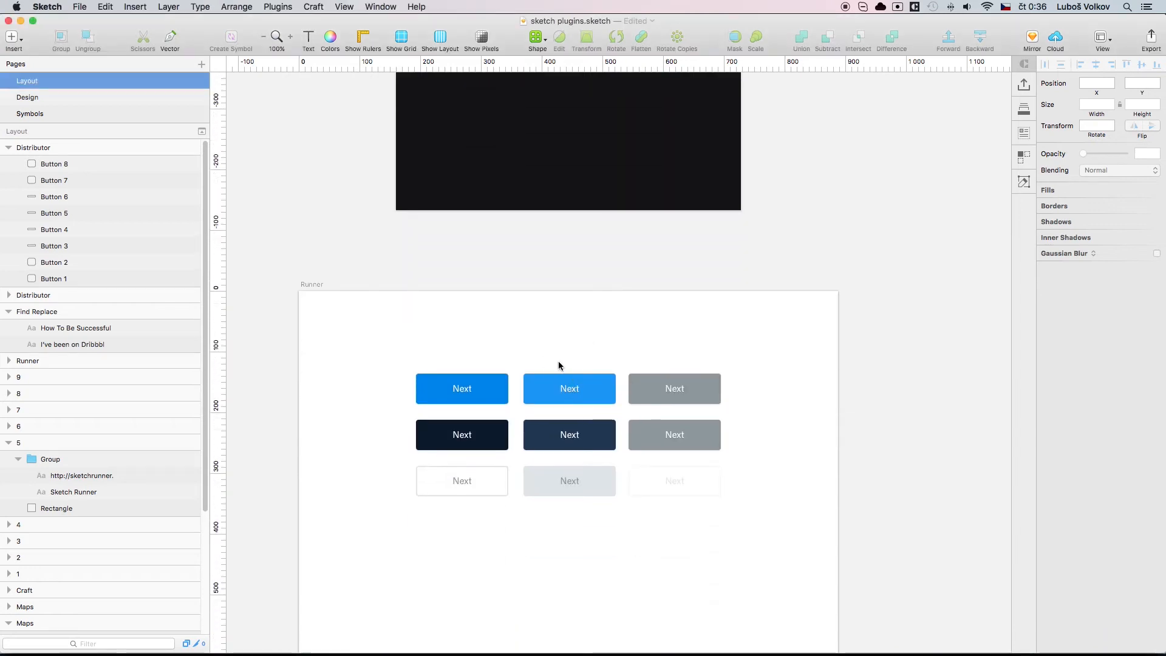
Step: Insert the Colors/Main/Black symbol above the Next button via Sketch Runner search 'colo'
{"action": "left_click", "coordinate": [568, 389]}
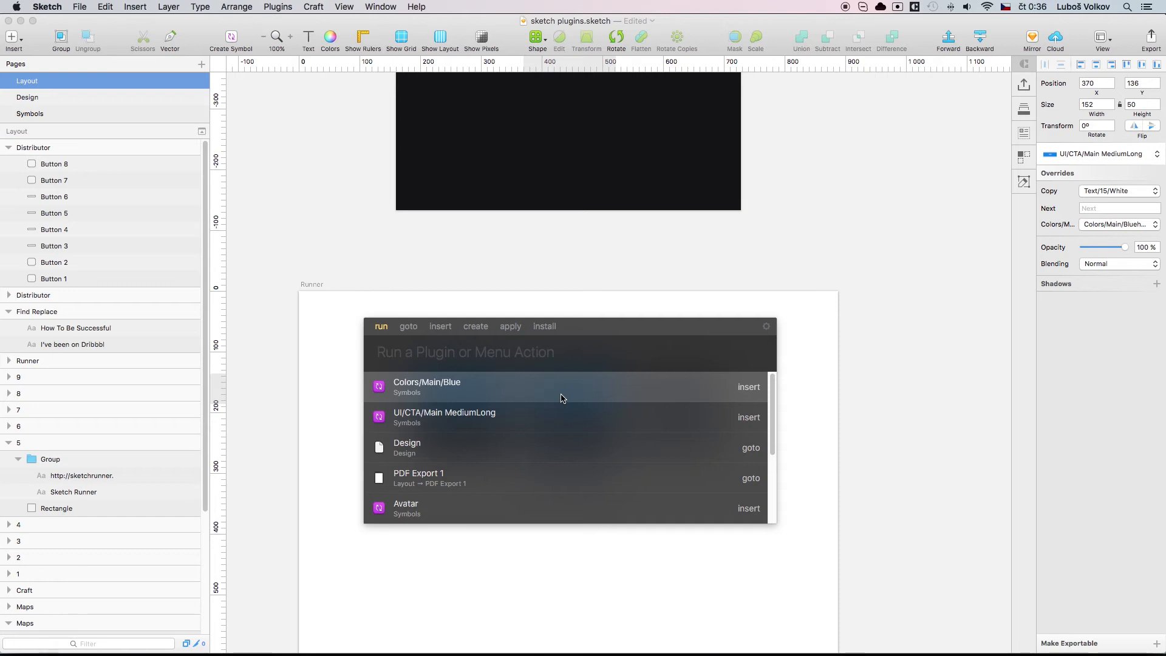
{"action": "left_click", "coordinate": [465, 352]}
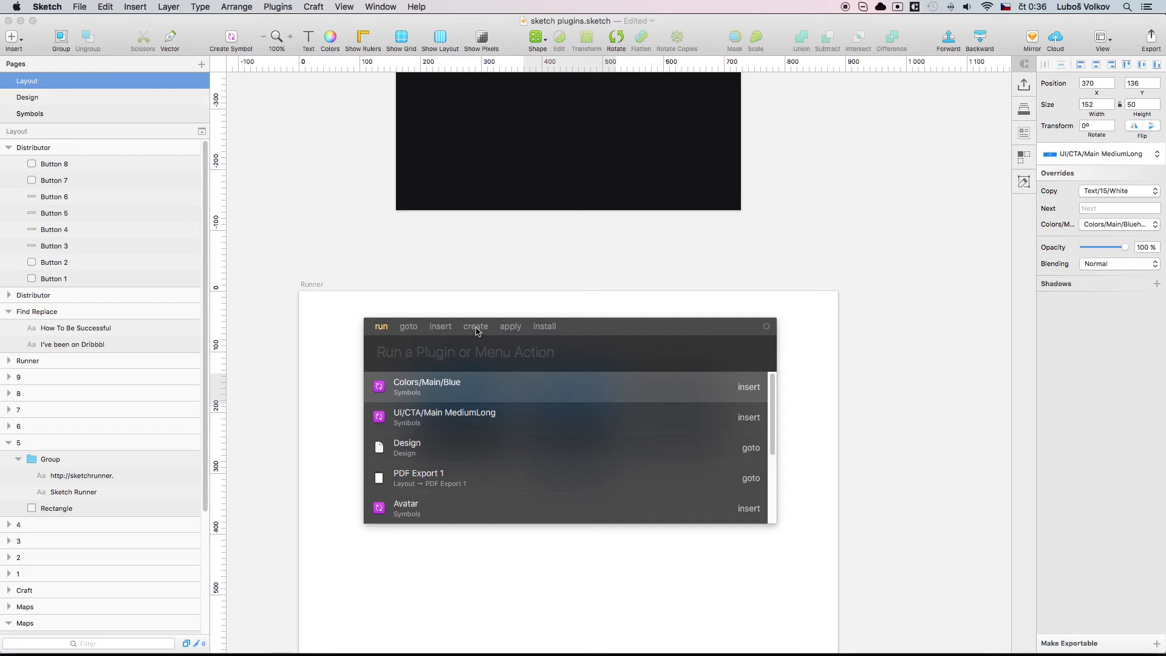
{"action": "left_click", "coordinate": [475, 326]}
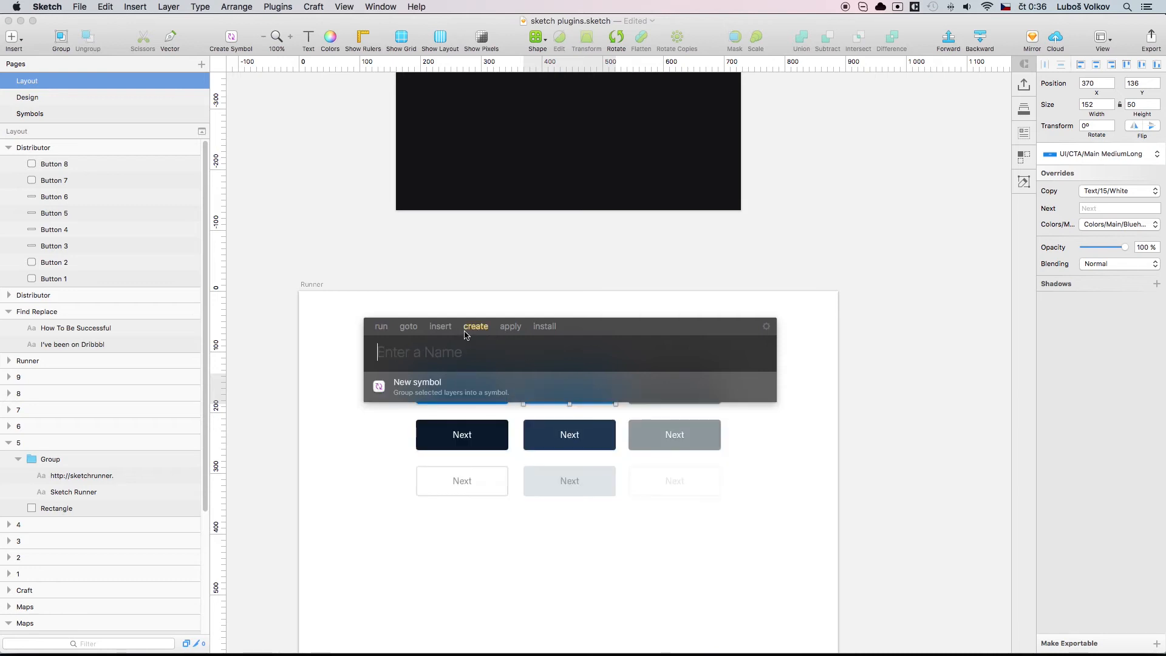
{"action": "mouse_move", "coordinate": [506, 336]}
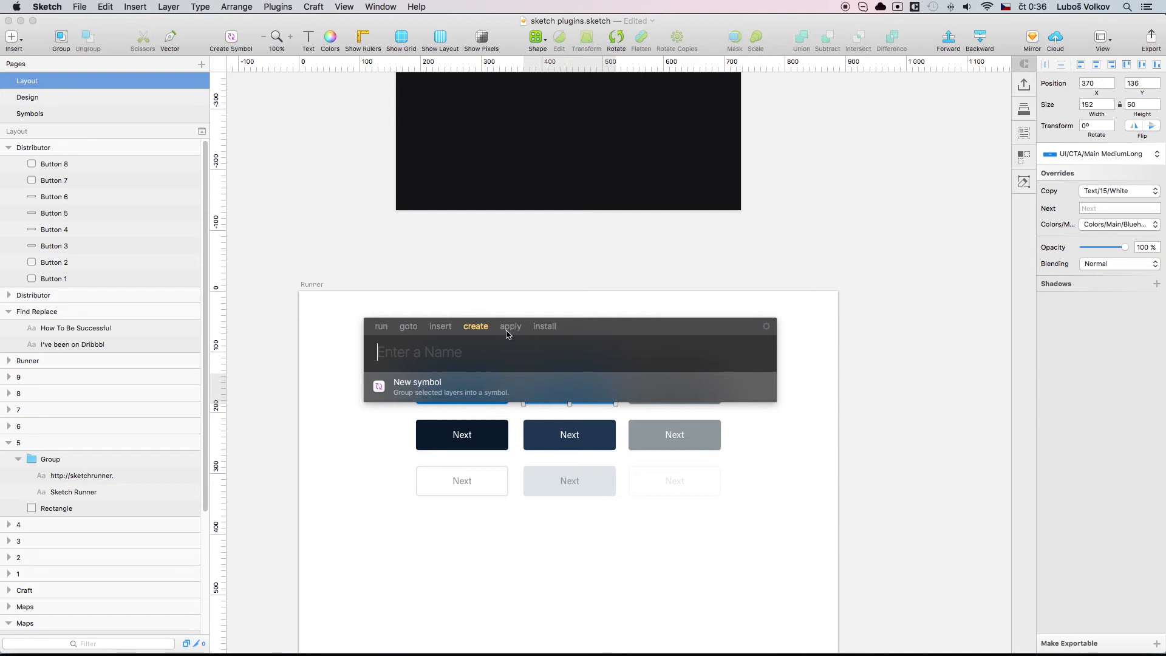
{"action": "mouse_move", "coordinate": [443, 335]}
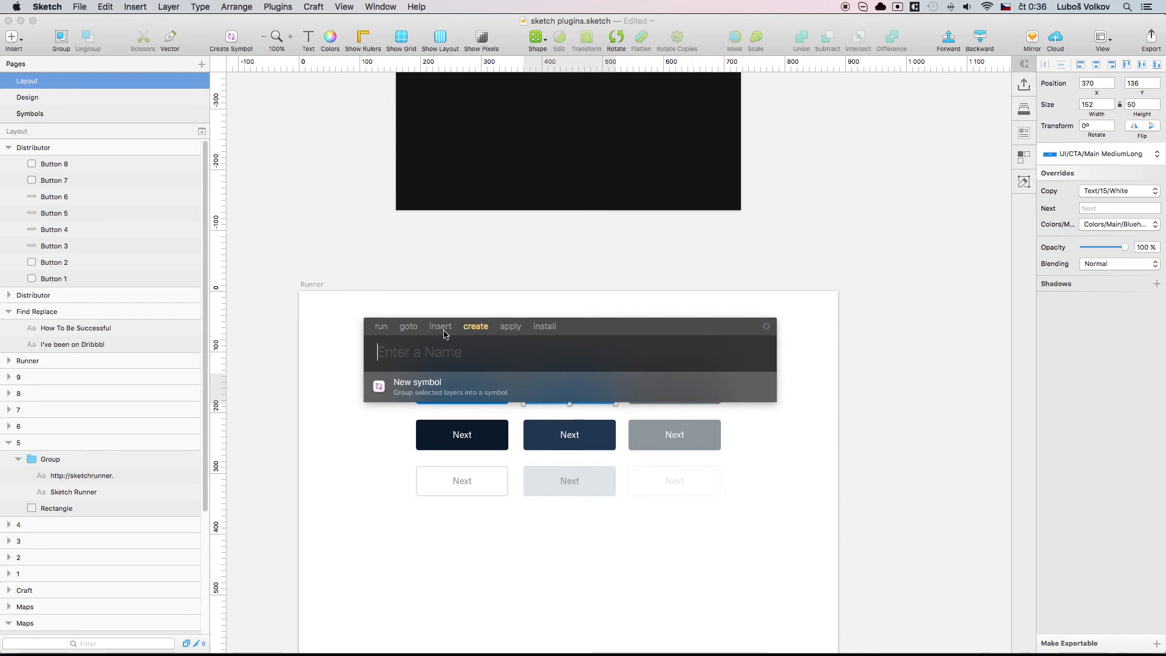
{"action": "left_click", "coordinate": [440, 326]}
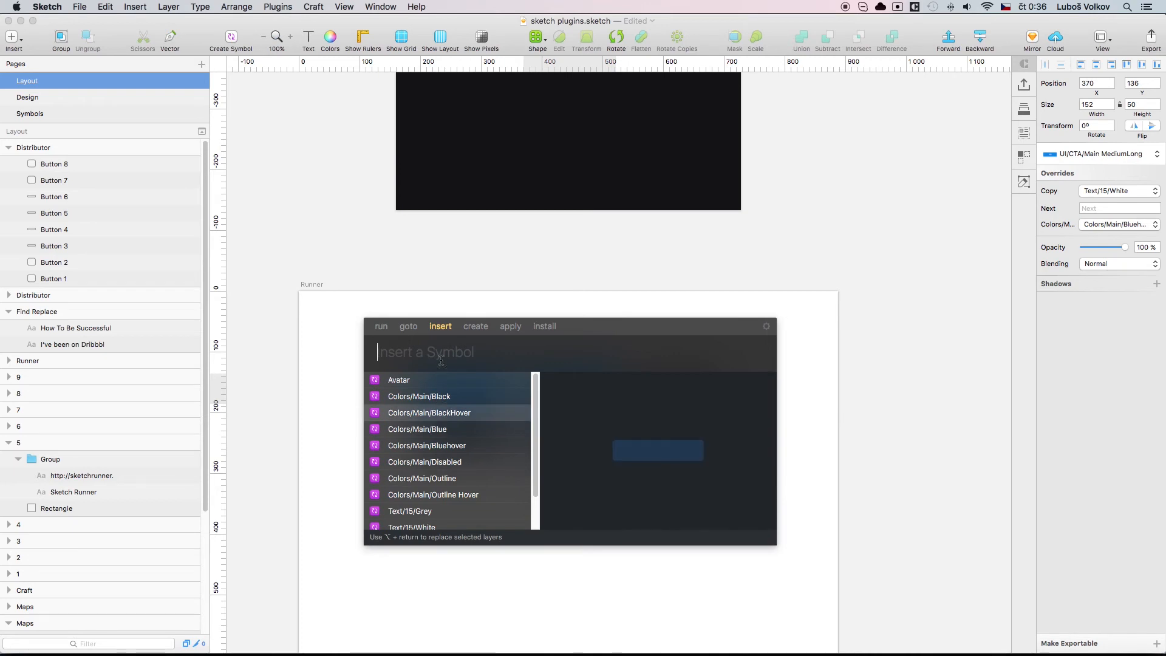
{"action": "type", "text": "colo"}
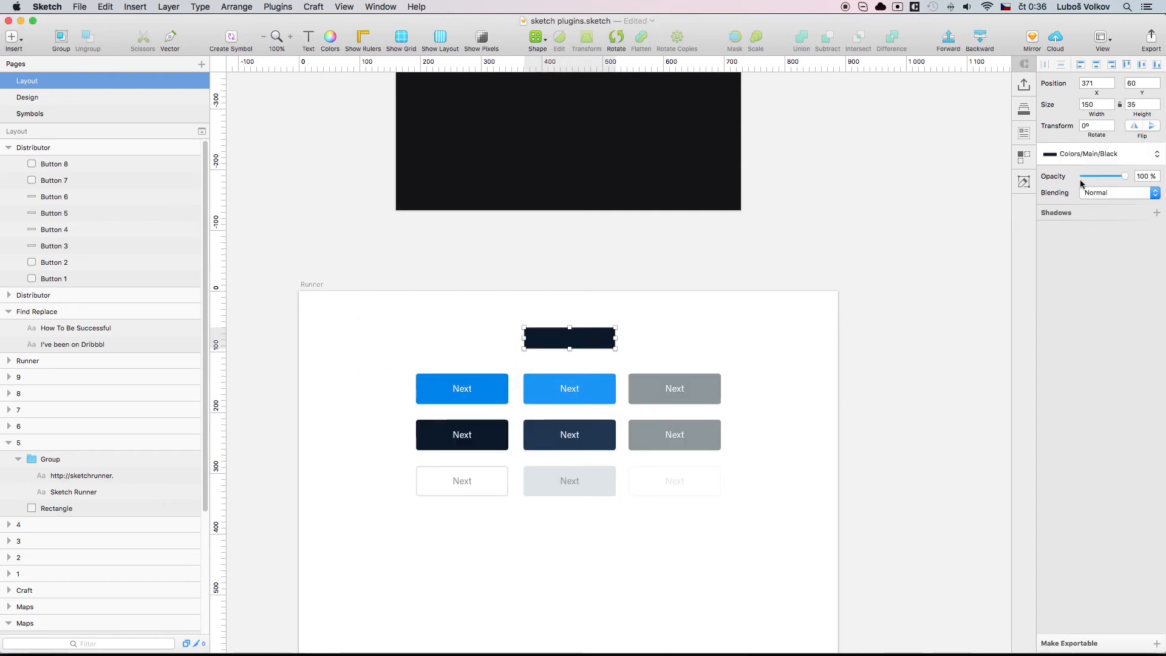
Step: Search Runner again for the blue color and insert the Colors/Main/Blue symbol
{"action": "left_click", "coordinate": [1097, 154]}
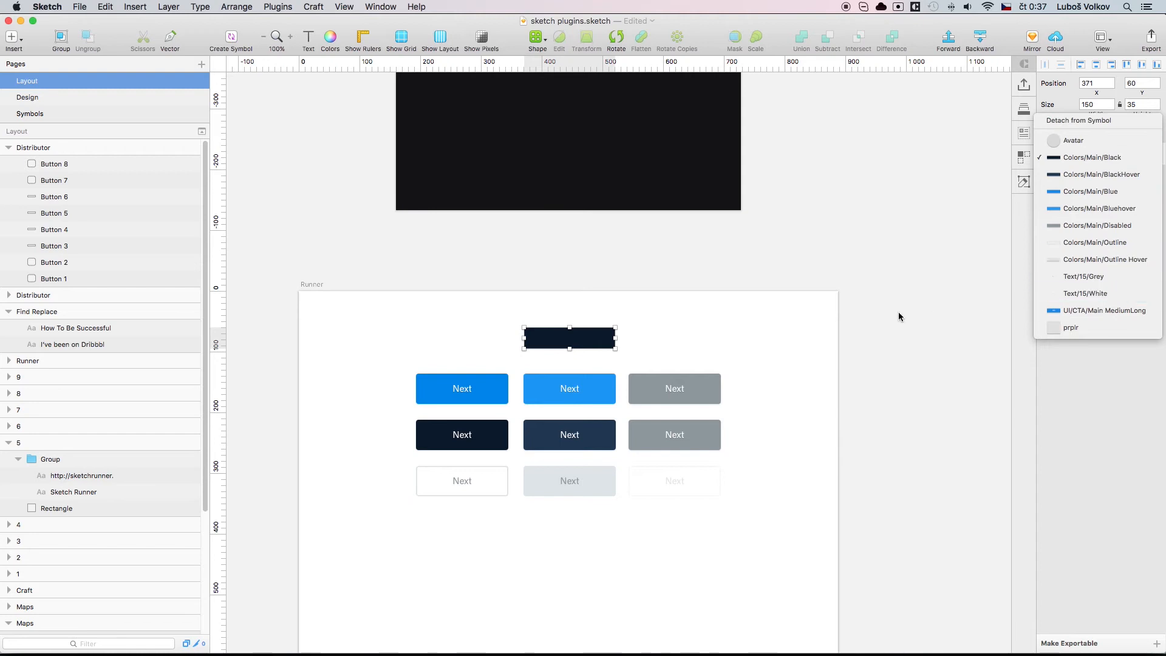
{"action": "left_click", "coordinate": [599, 335]}
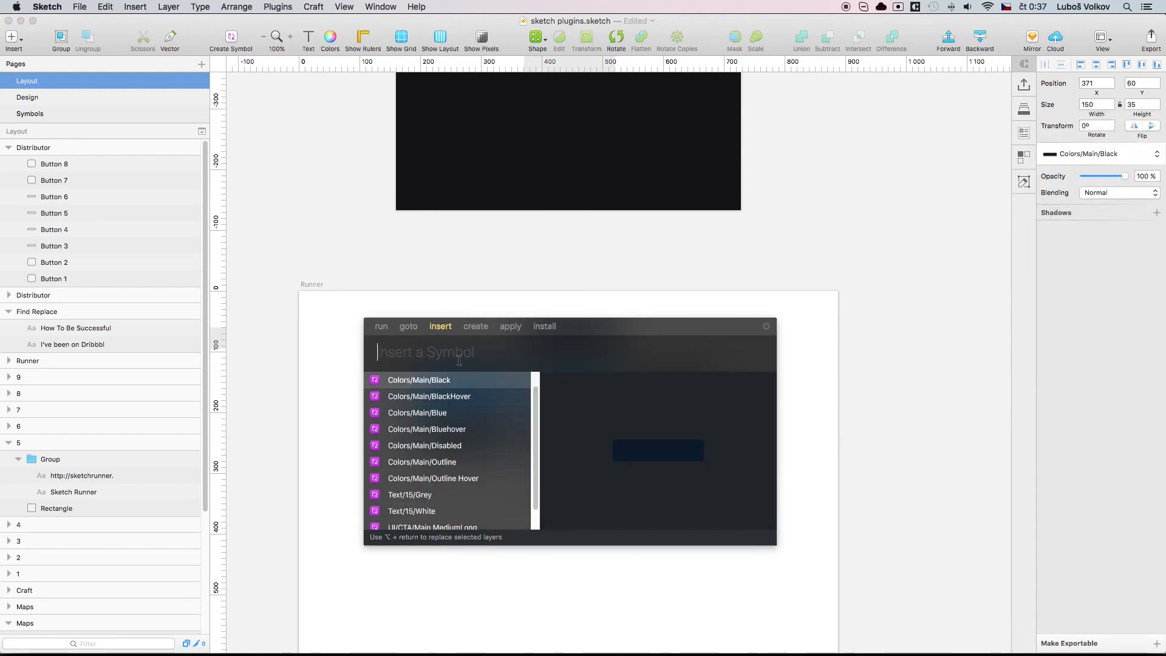
{"action": "type", "text": "col"}
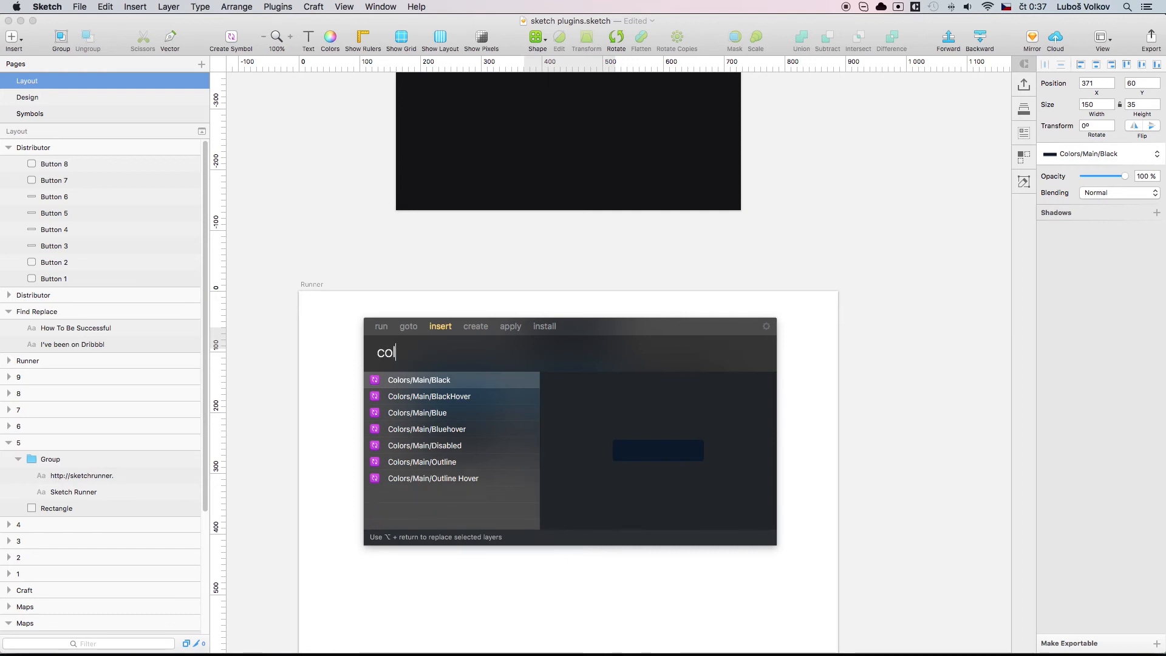
{"action": "type", "text": "blur"}
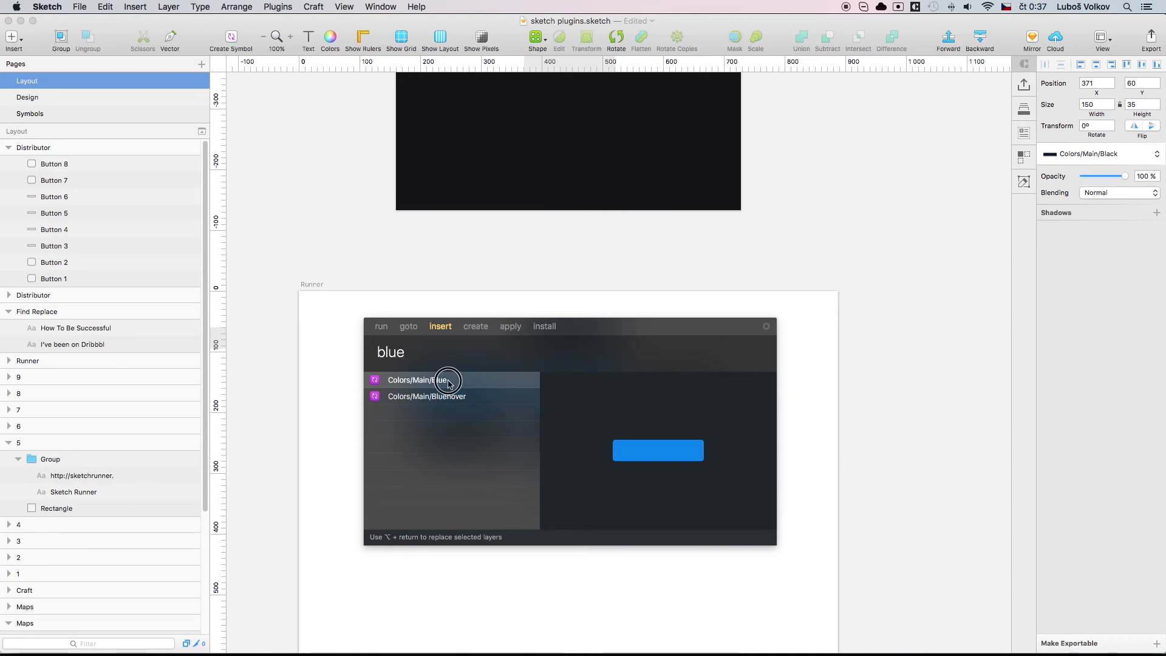
{"action": "left_click", "coordinate": [427, 380]}
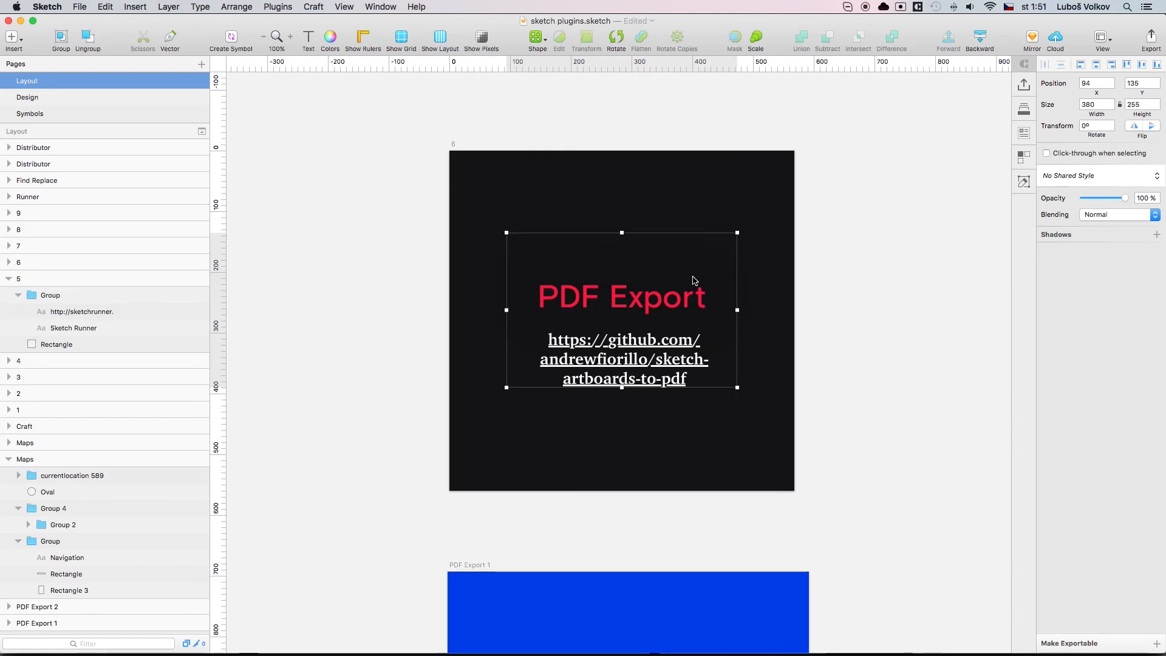
Step: Bring the PDF Export artboards into view and select PDF Export 2 in the Layers list
{"action": "scroll", "scroll_direction": "down", "scroll_amount": 3}
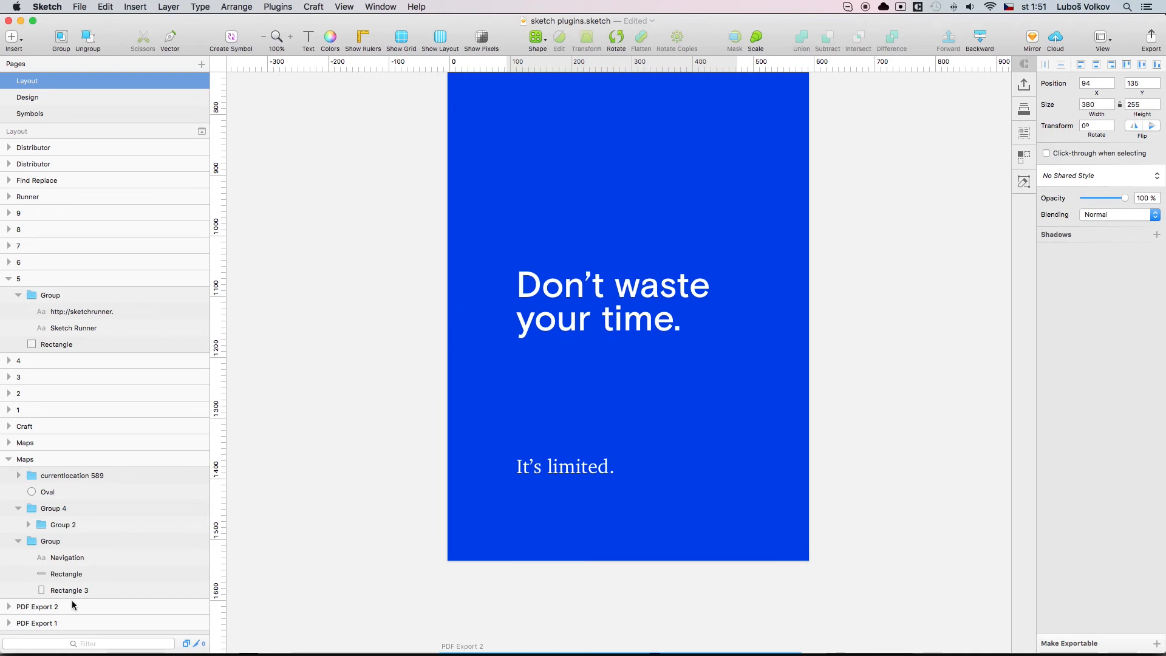
{"action": "left_click", "coordinate": [37, 623]}
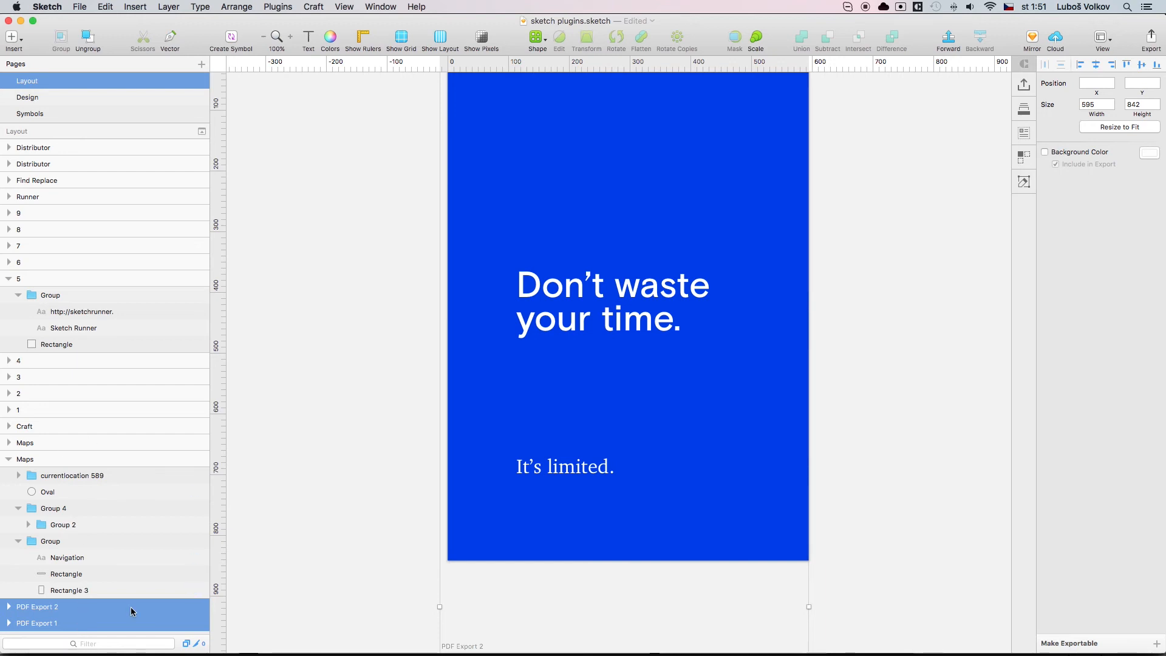
Step: Bring up the Artboards to PDF plugin commands for exporting the current page
{"action": "left_click", "coordinate": [277, 7]}
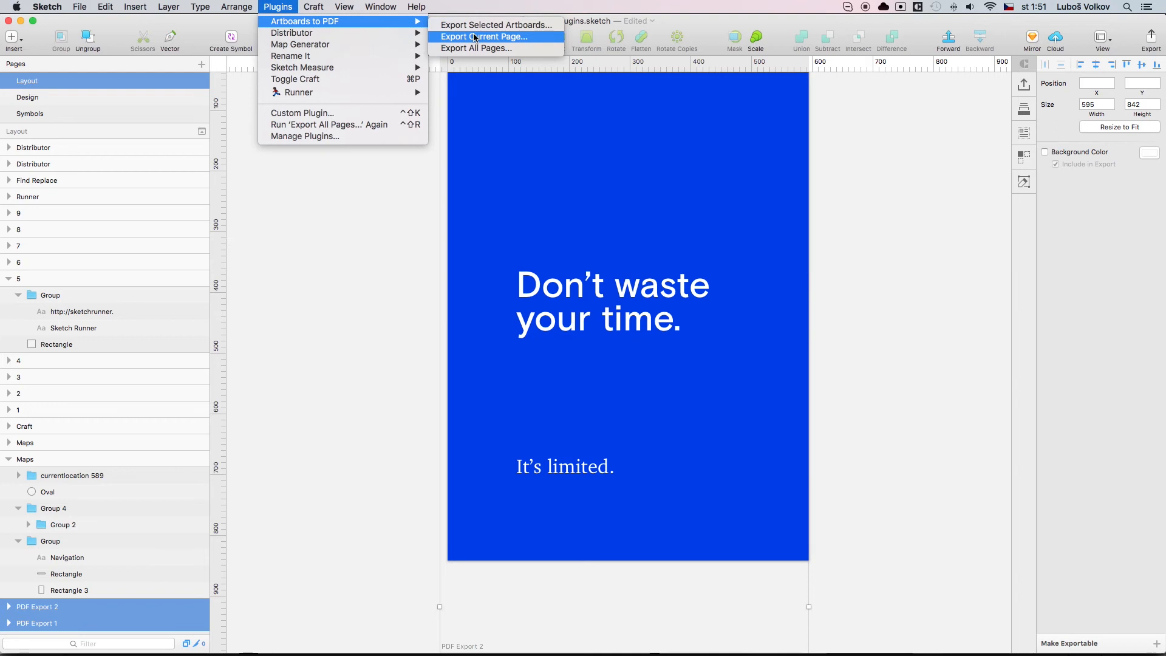
{"action": "mouse_move", "coordinate": [496, 24]}
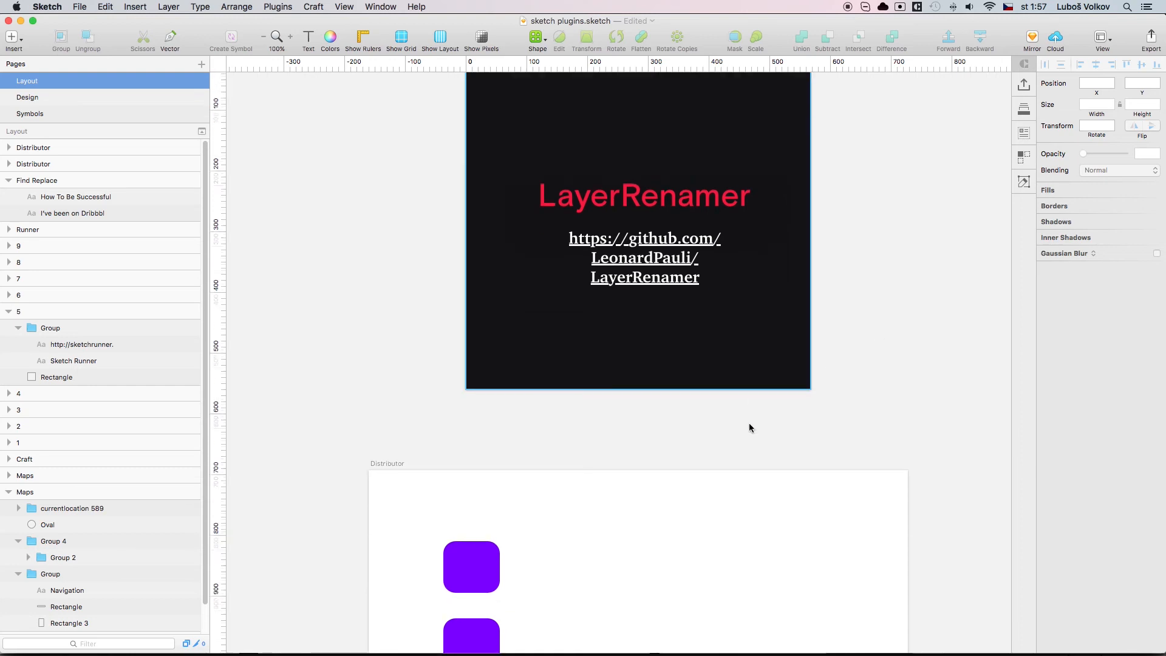
Step: Scroll down to the Distributor artboard with its eight rectangle layers
{"action": "scroll", "scroll_direction": "down", "scroll_amount": 3}
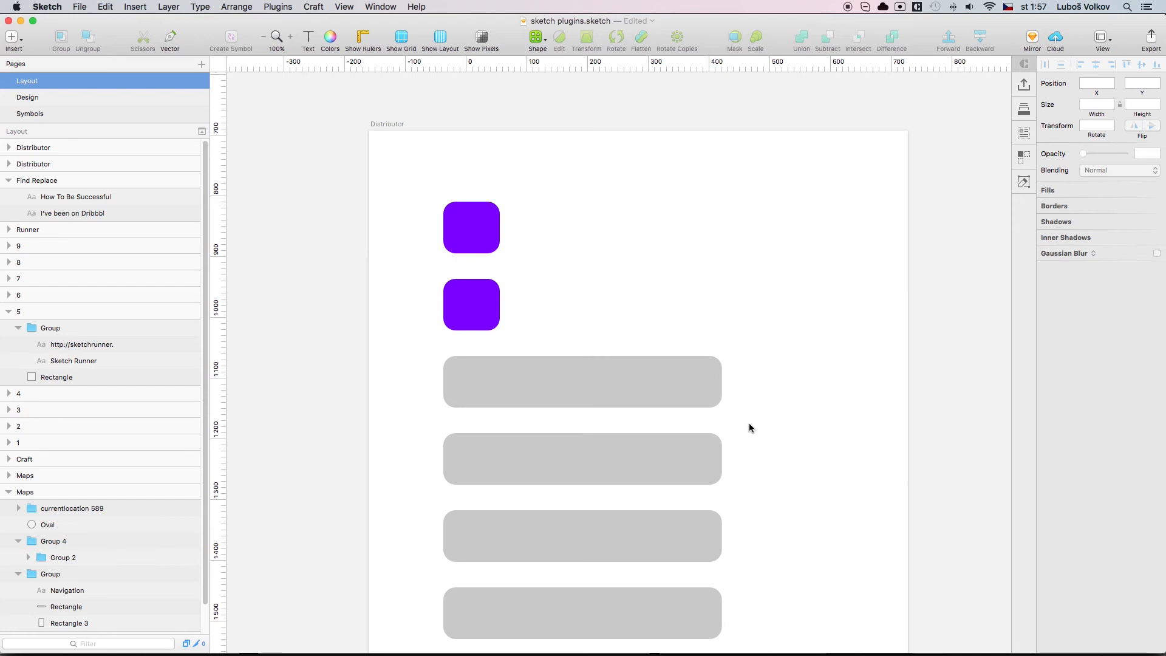
{"action": "scroll", "scroll_direction": "down", "scroll_amount": 3}
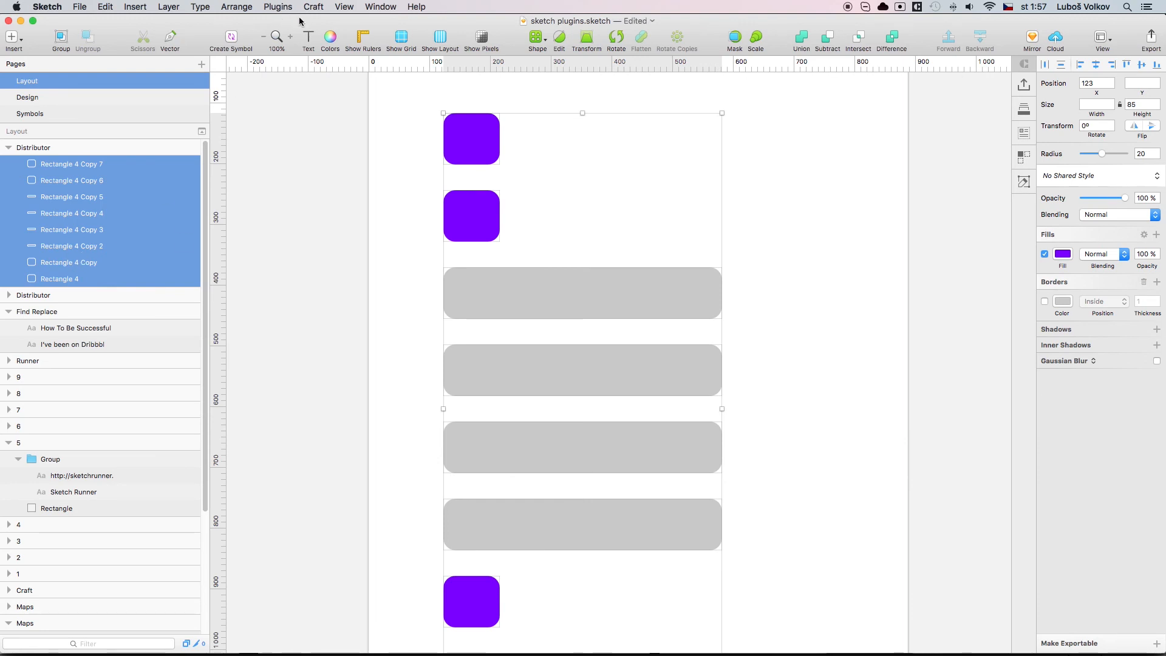
Step: Rename the eight rectangles with Rename It pattern 'Button %N', giving Button 1 through Button 8
{"action": "left_click", "coordinate": [277, 8]}
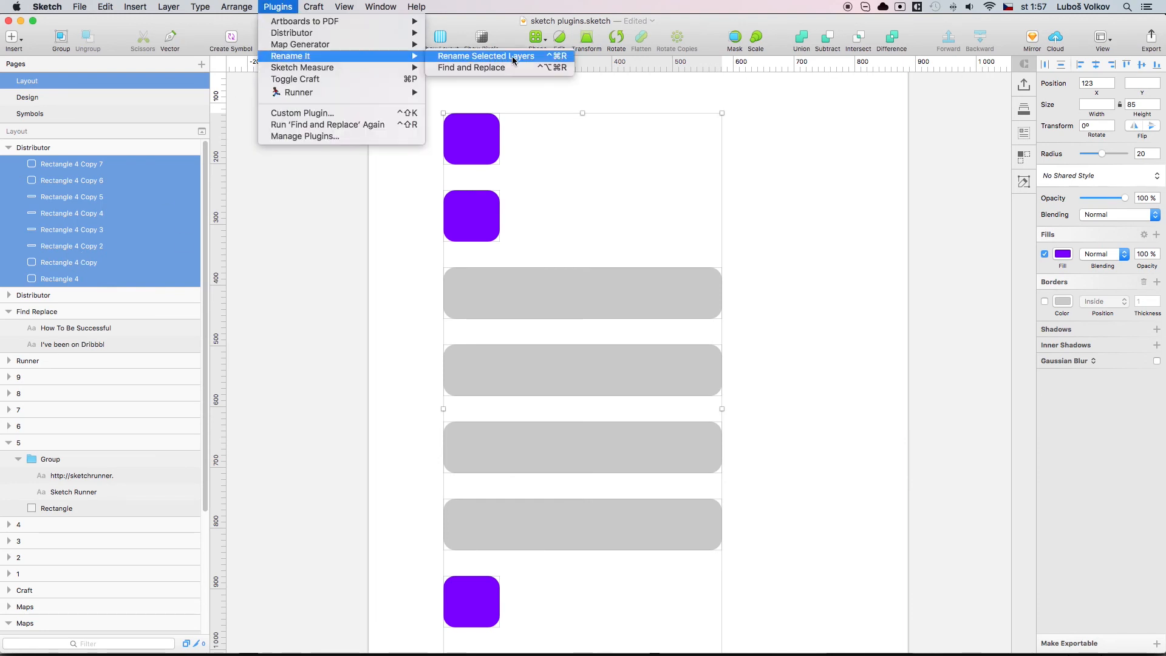
{"action": "left_click", "coordinate": [486, 56]}
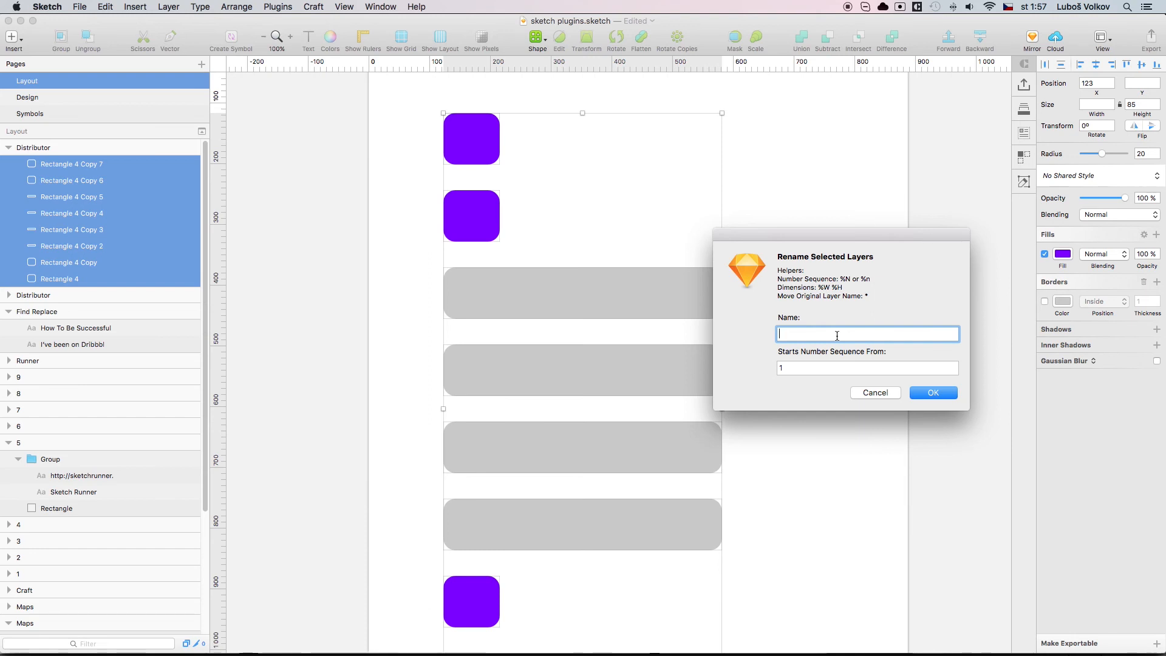
{"action": "type", "text": "Butt"}
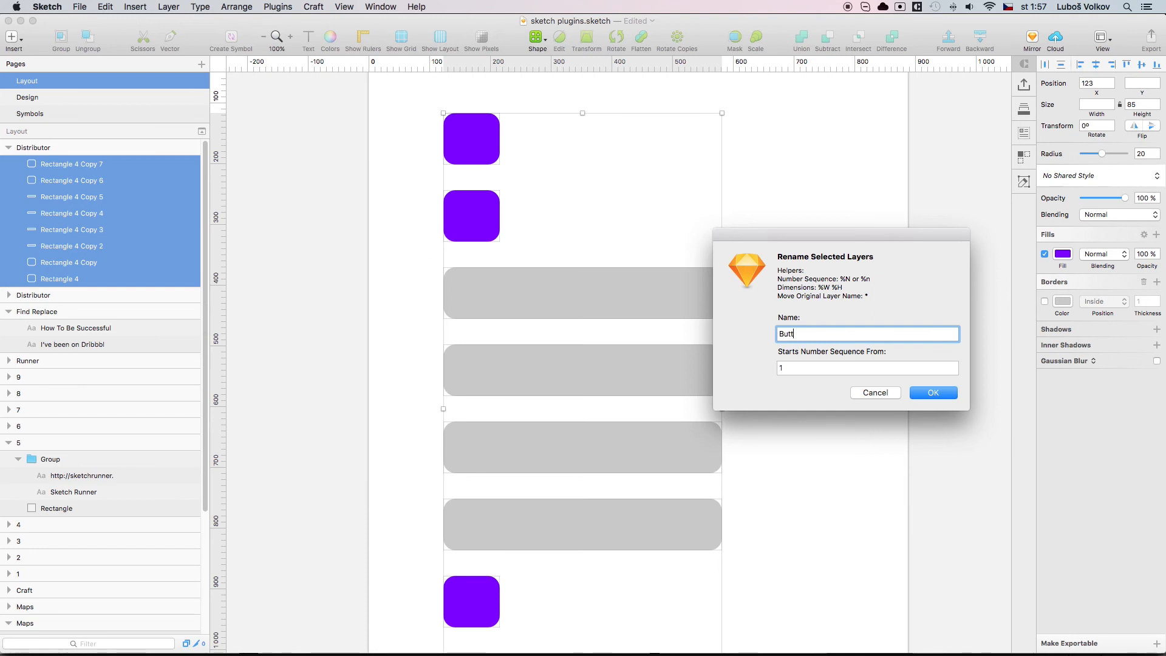
{"action": "type", "text": "on"}
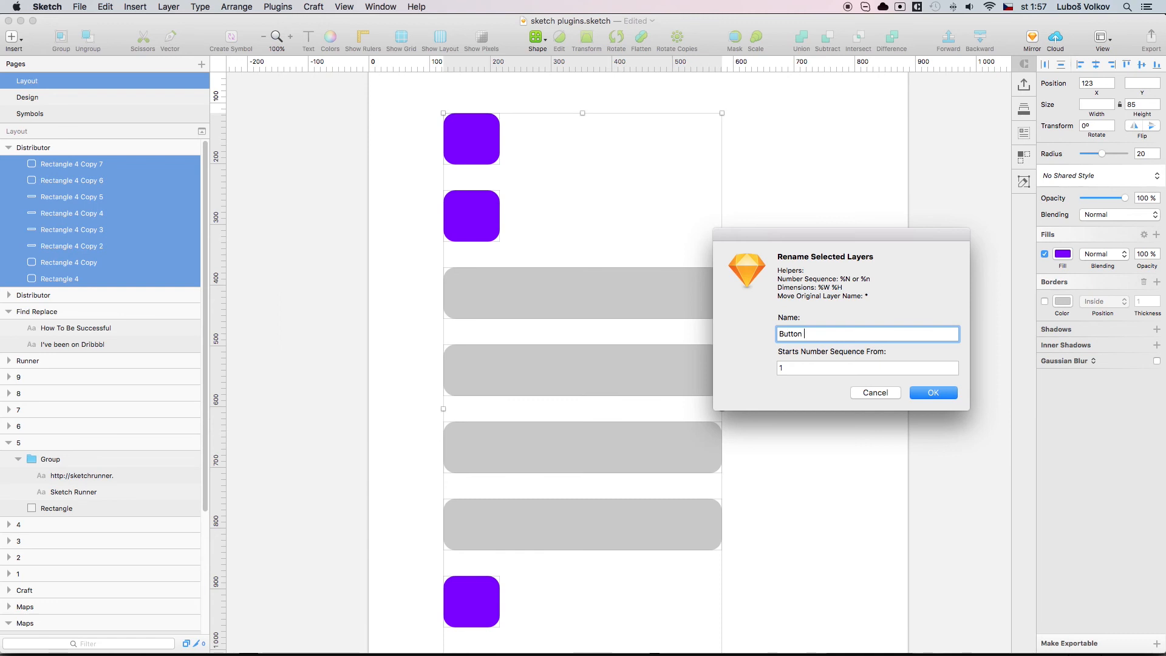
{"action": "type", "text": "%"}
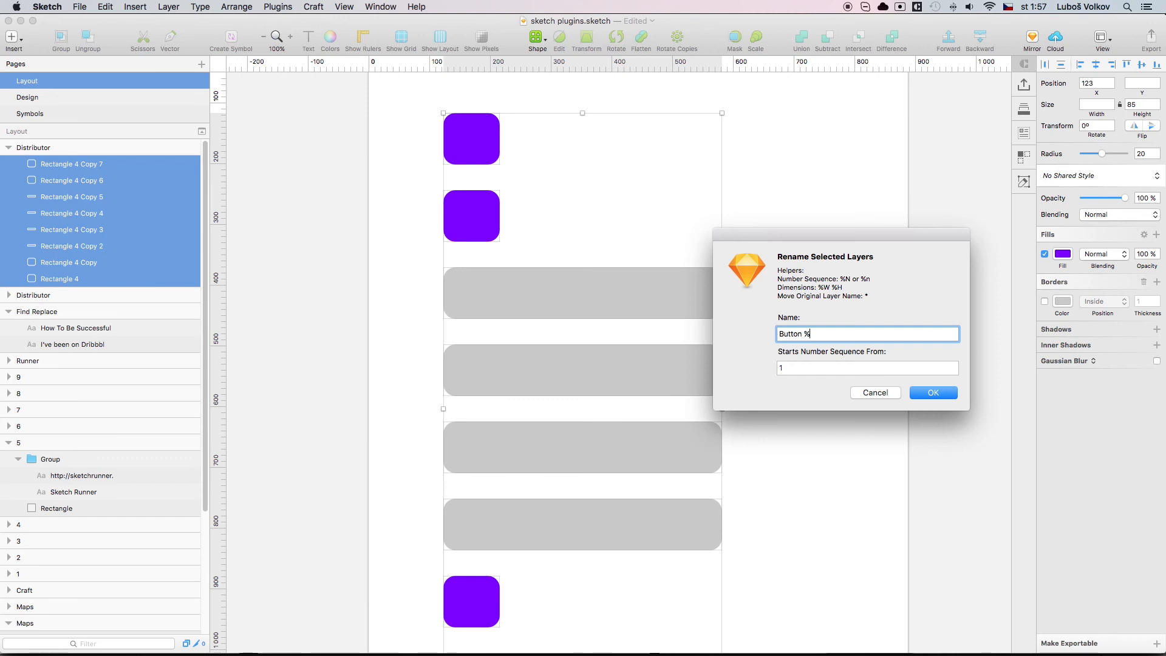
{"action": "type", "text": "N"}
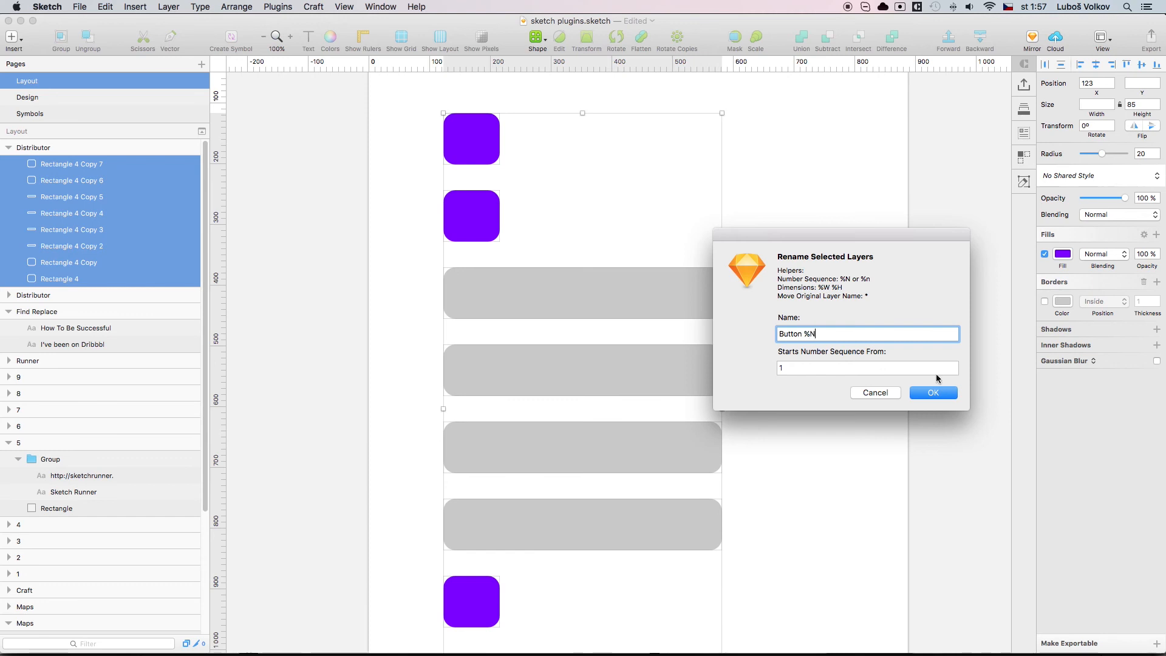
{"action": "left_click", "coordinate": [933, 392]}
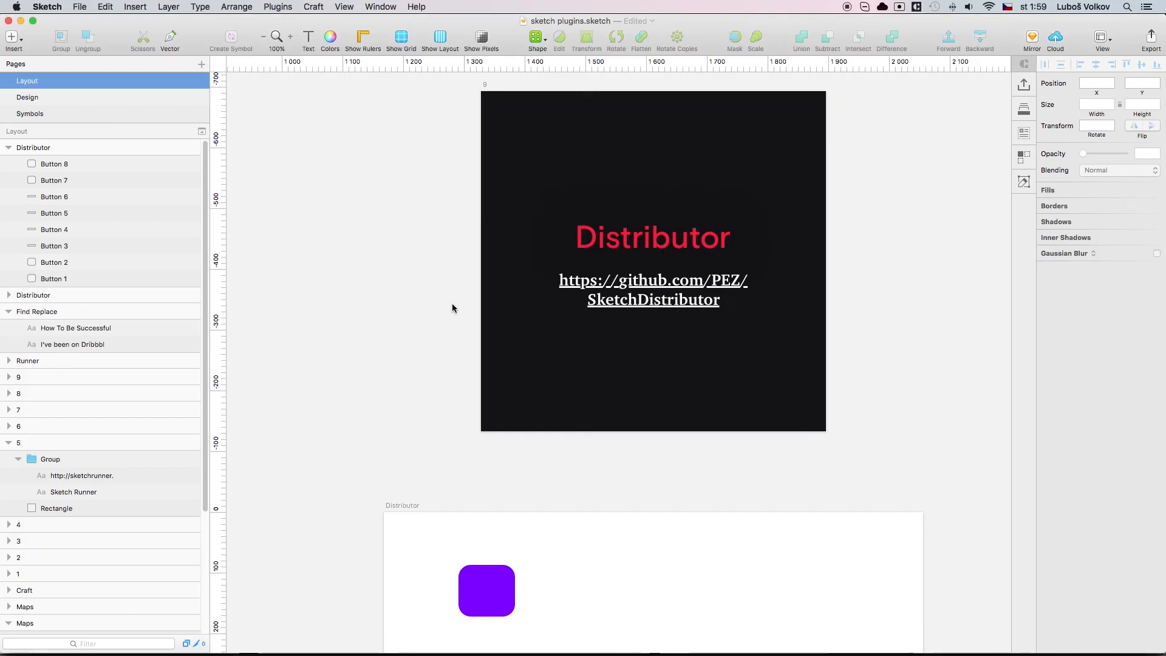
Step: Scroll to the Distributor demo and select the purple rounded square
{"action": "scroll", "scroll_direction": "down", "scroll_amount": 3}
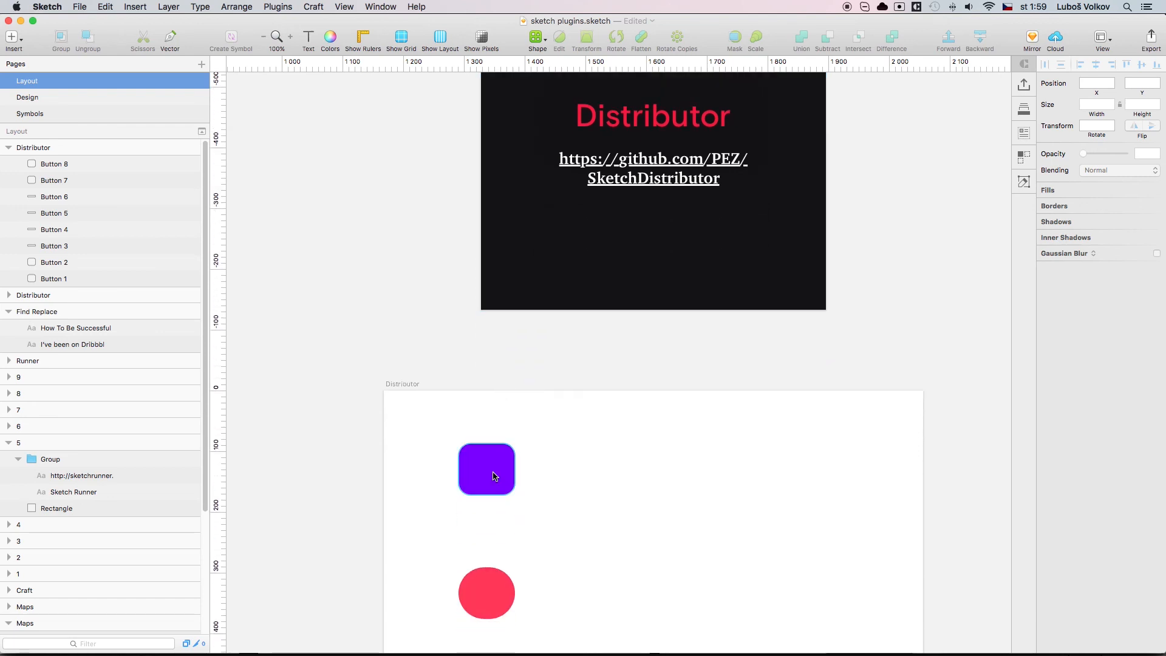
{"action": "left_click", "coordinate": [486, 469]}
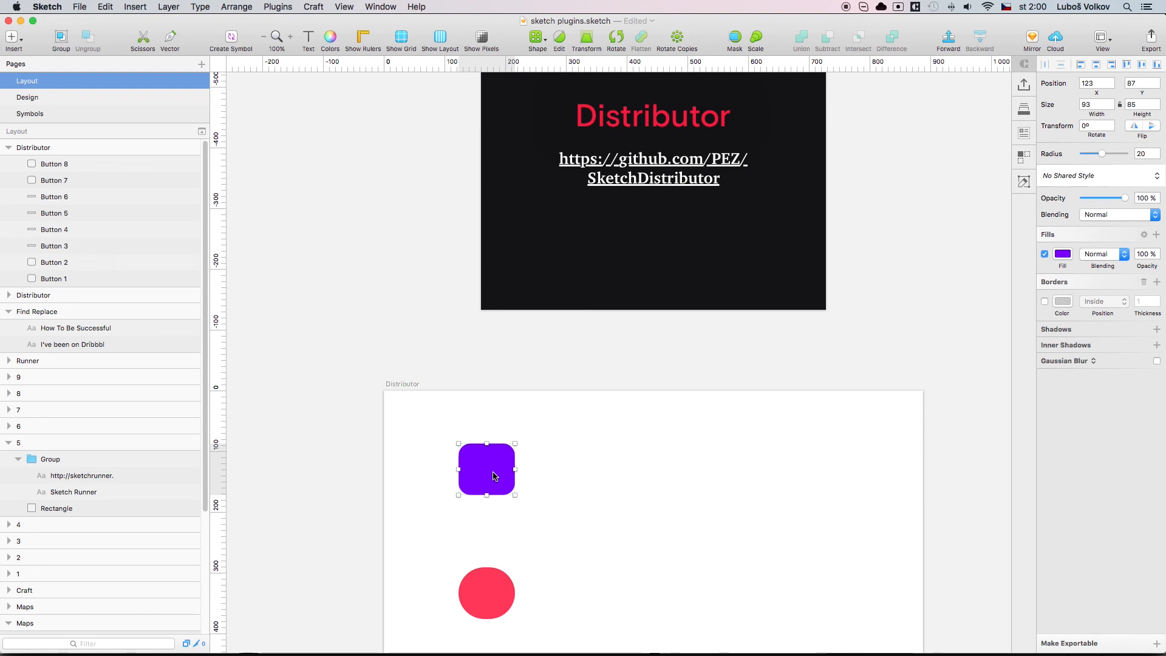
{"action": "mouse_move", "coordinate": [507, 457]}
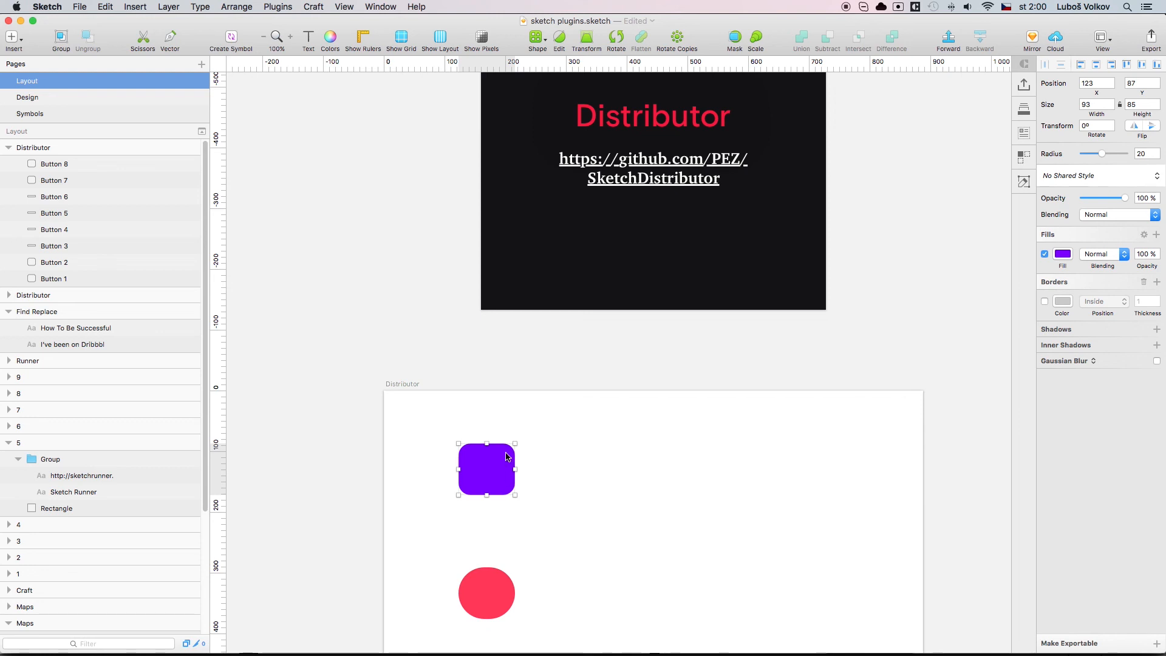
{"action": "mouse_move", "coordinate": [279, 7]}
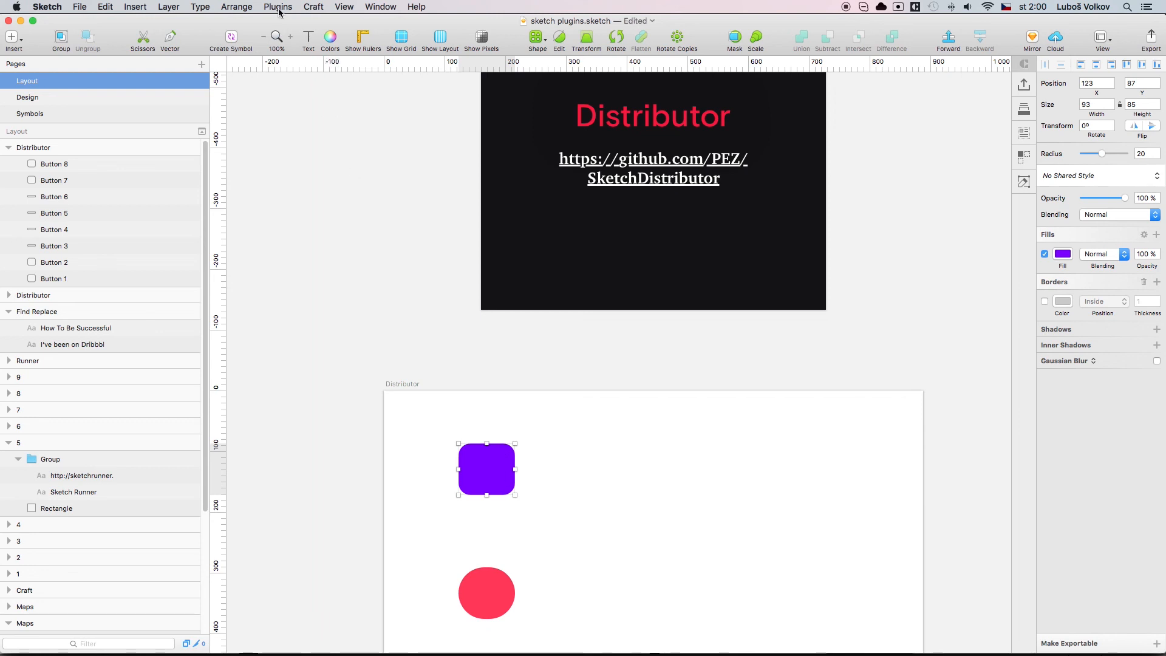
Step: Bring up the Distributor settings for the purple square
{"action": "left_click", "coordinate": [279, 7]}
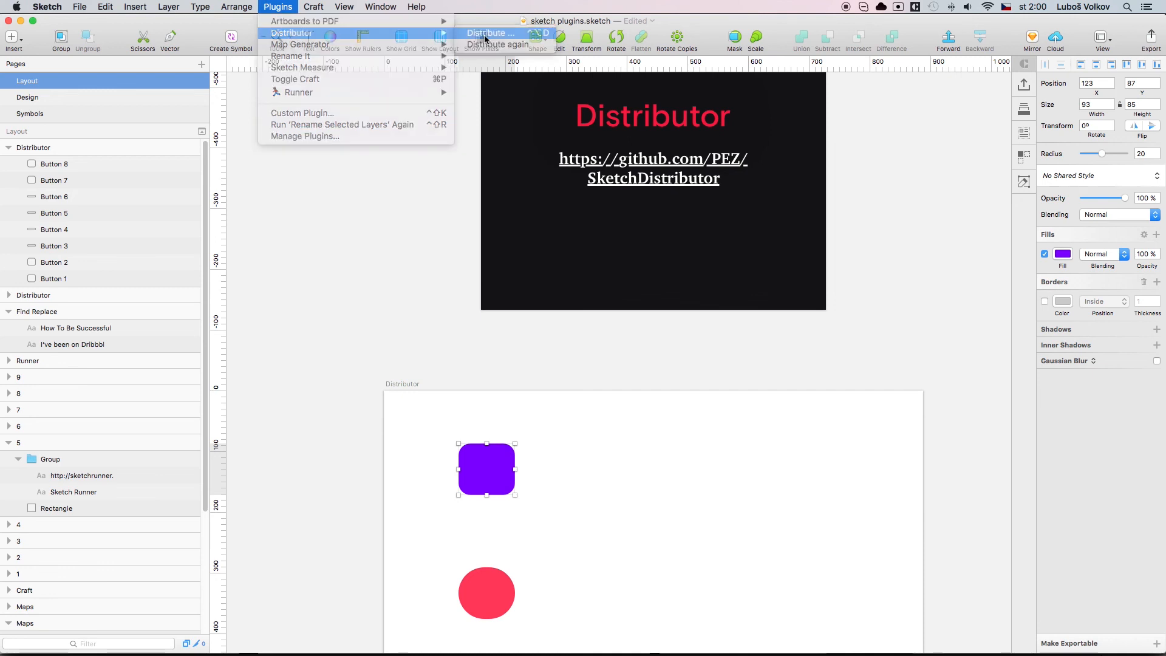
{"action": "left_click", "coordinate": [490, 33]}
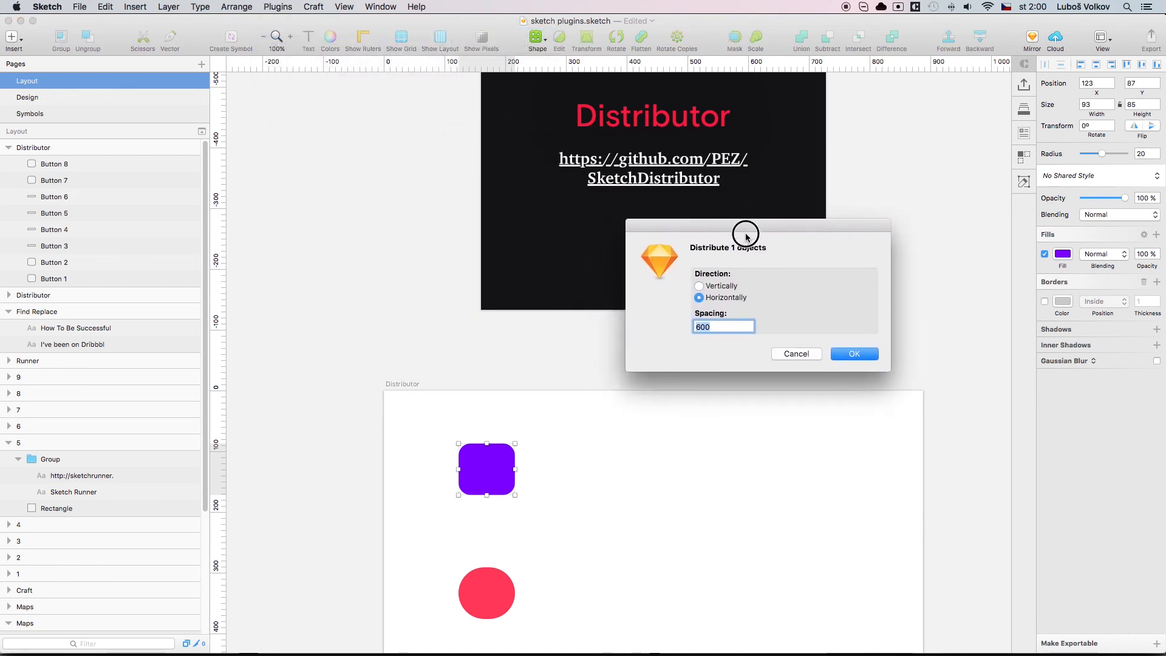
{"action": "left_click_drag", "start_coordinate": [746, 231], "coordinate": [766, 329]}
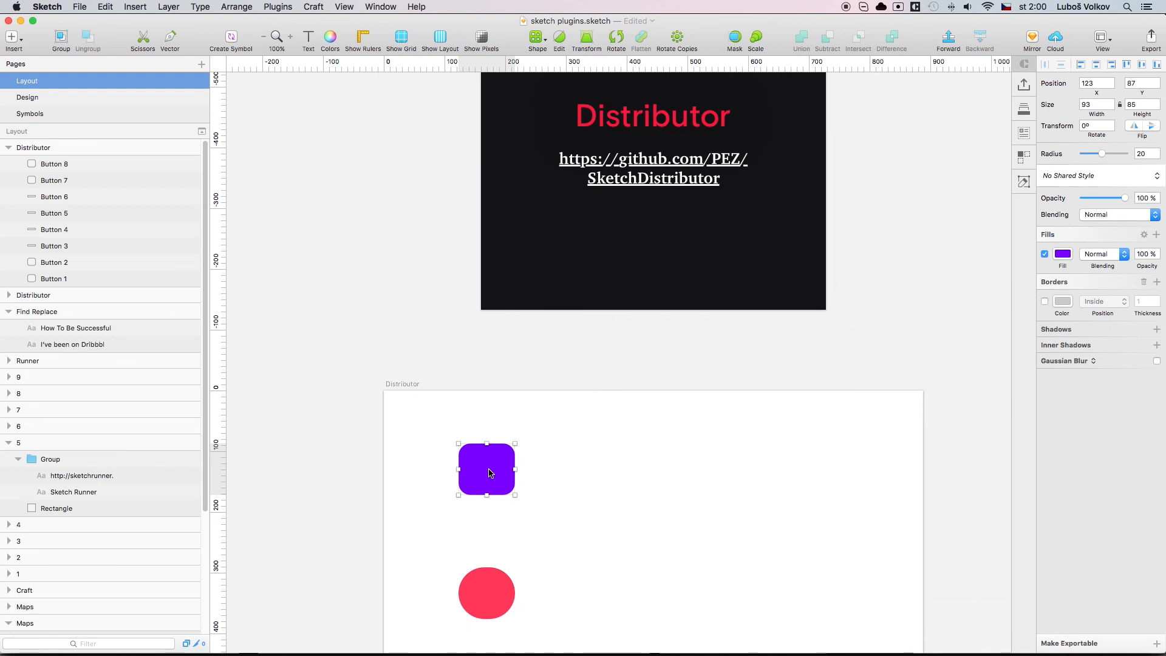
Step: Distribute the five purple squares horizontally with even spacing
{"action": "left_click_drag", "start_coordinate": [487, 469], "coordinate": [559, 469]}
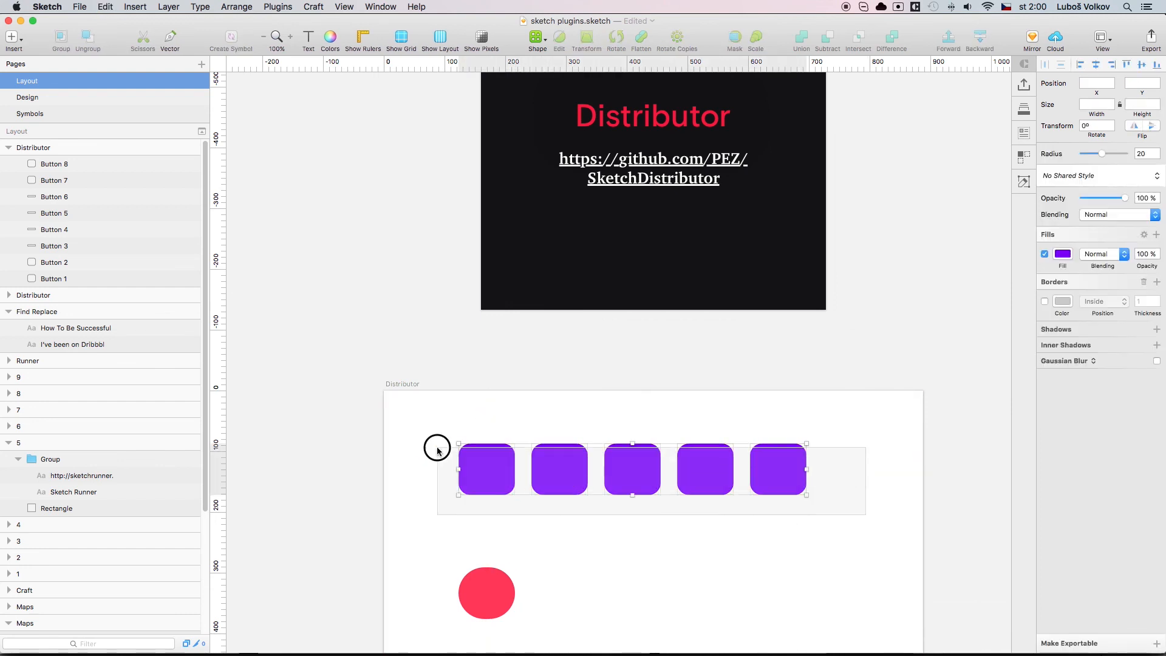
{"action": "left_click", "coordinate": [277, 7]}
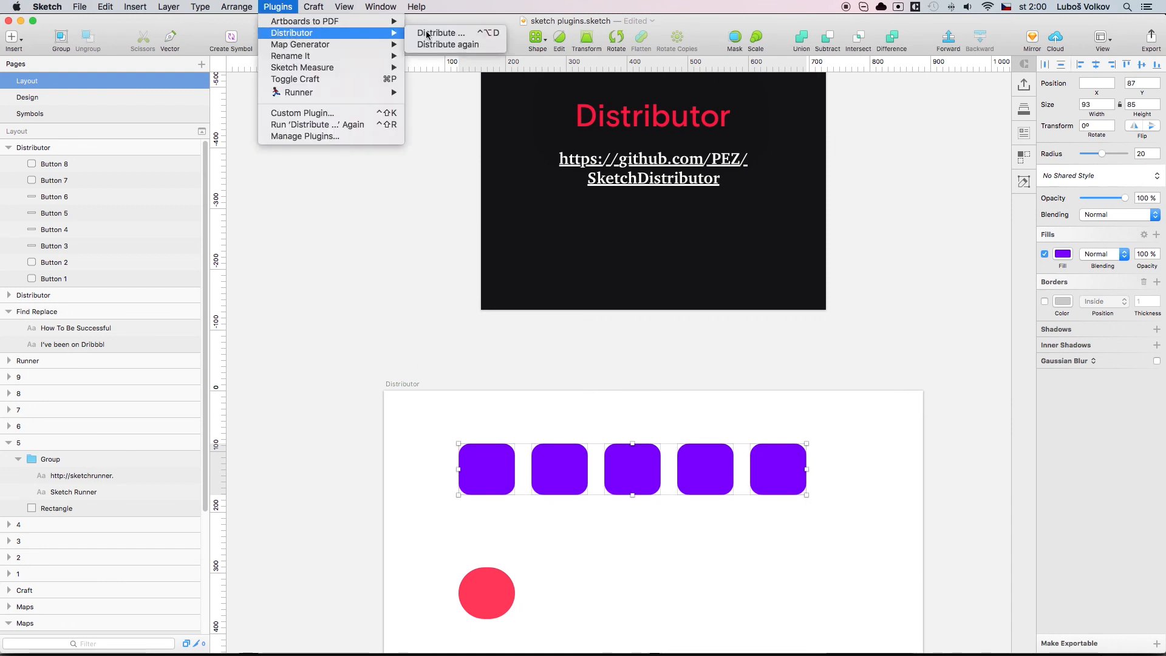
{"action": "left_click", "coordinate": [439, 33]}
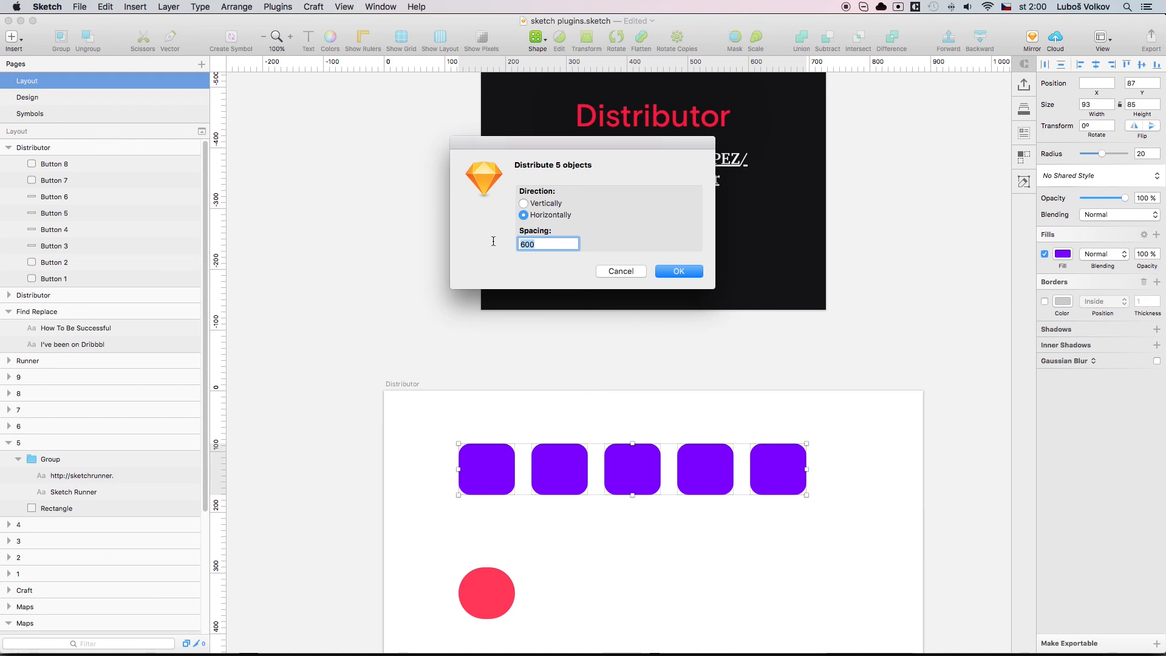
{"action": "left_click", "coordinate": [678, 271]}
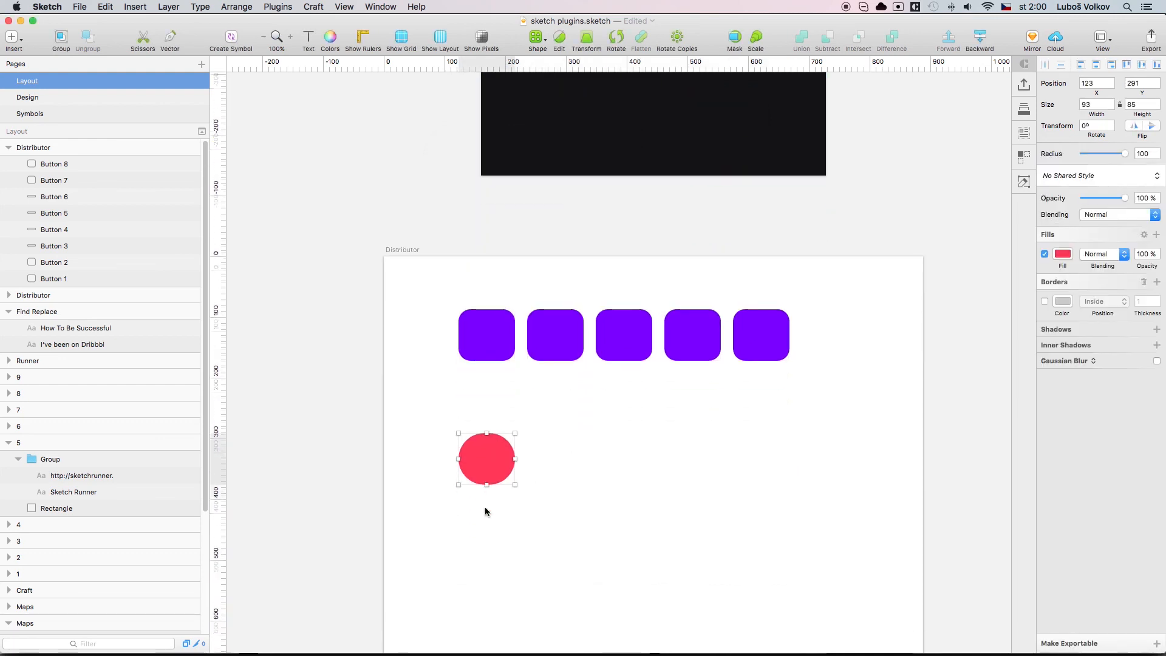
Step: Distribute the five red circles vertically with spacing 5
{"action": "left_click_drag", "start_coordinate": [486, 459], "coordinate": [486, 530]}
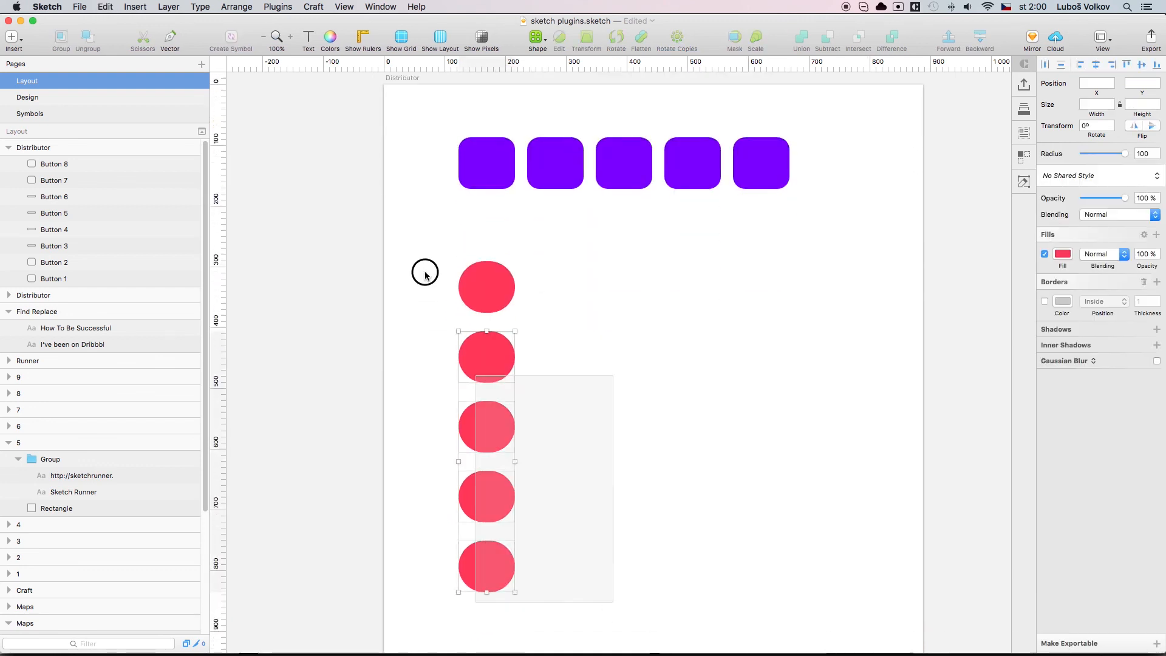
{"action": "left_click", "coordinate": [277, 8]}
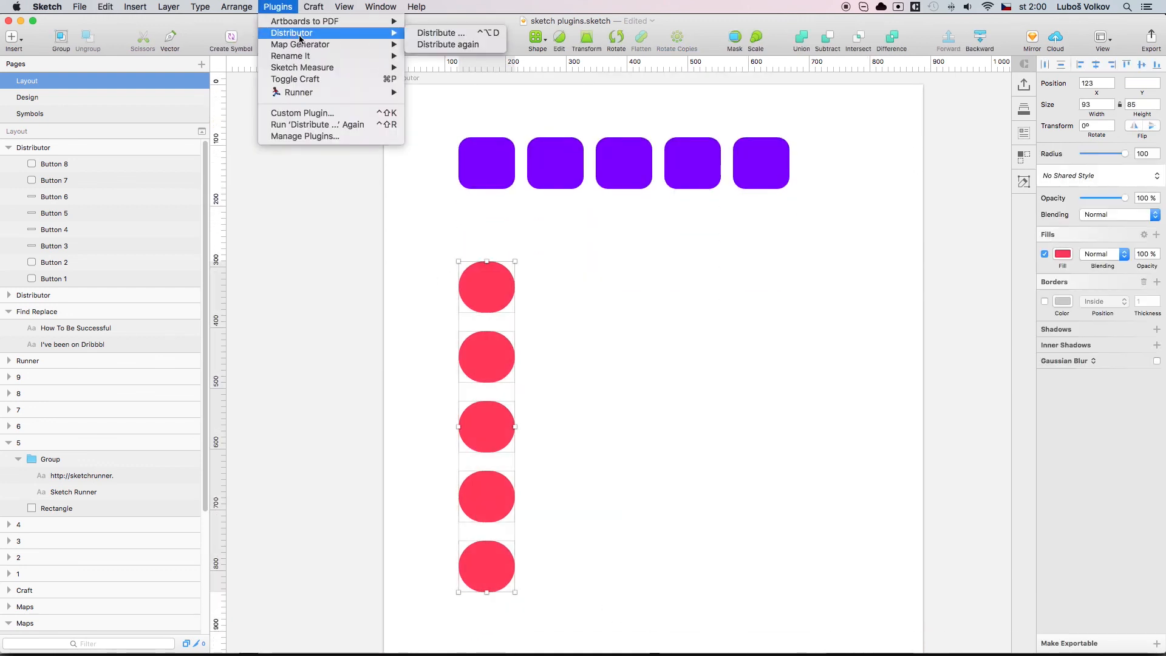
{"action": "left_click", "coordinate": [440, 33]}
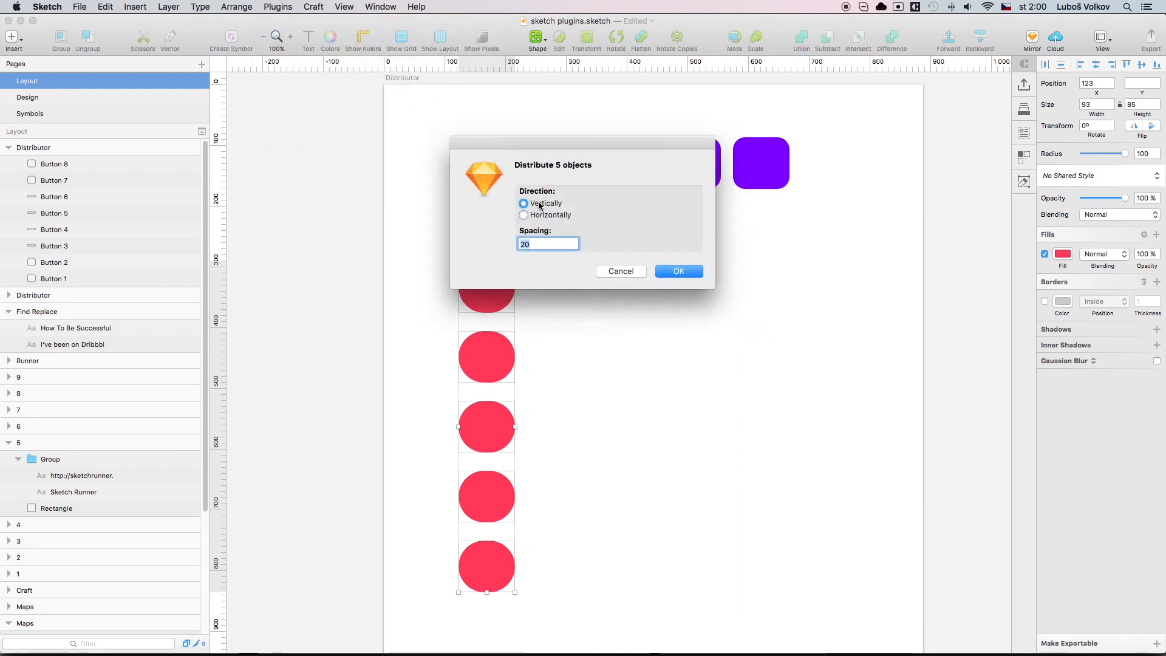
{"action": "type", "text": "5"}
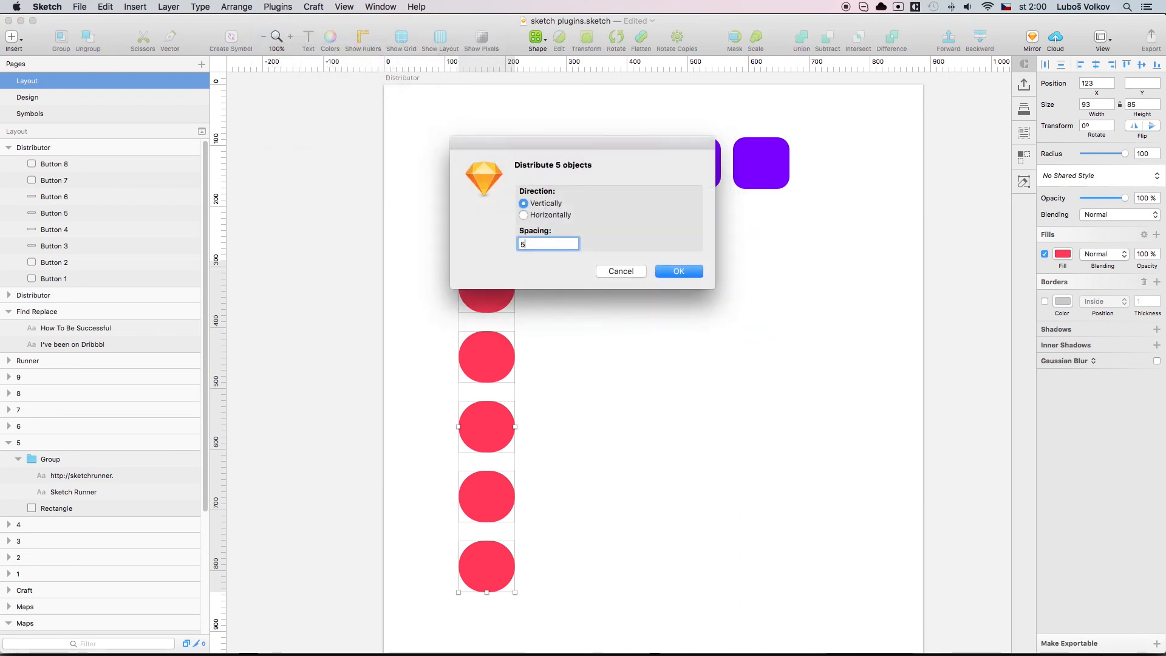
{"action": "left_click", "coordinate": [678, 271]}
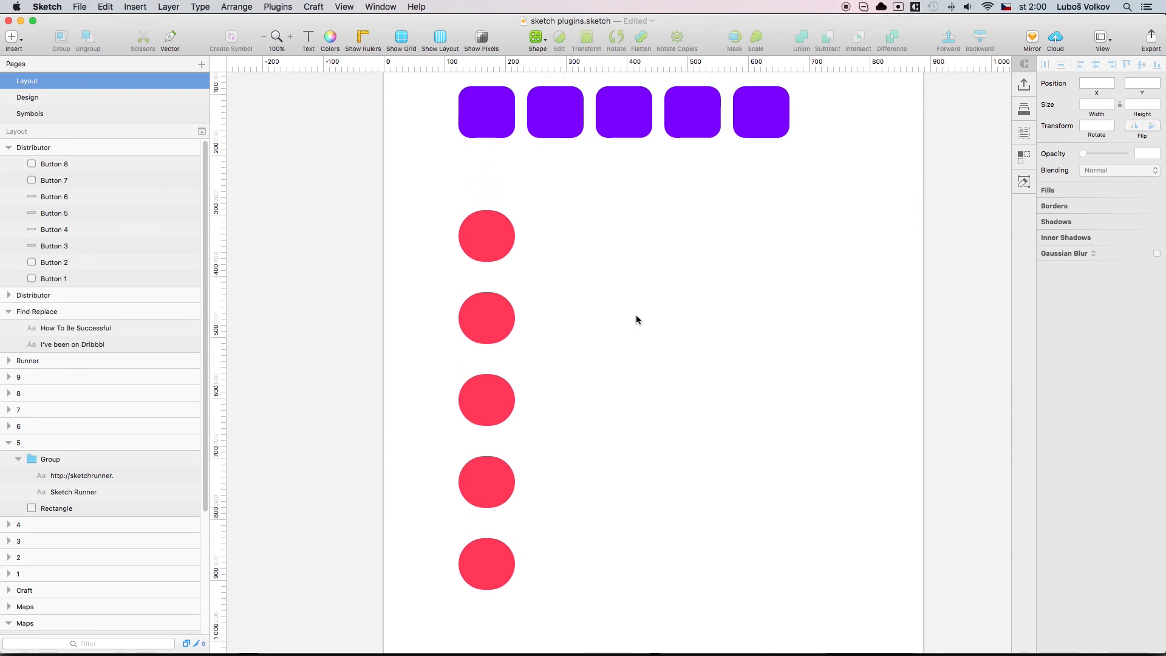